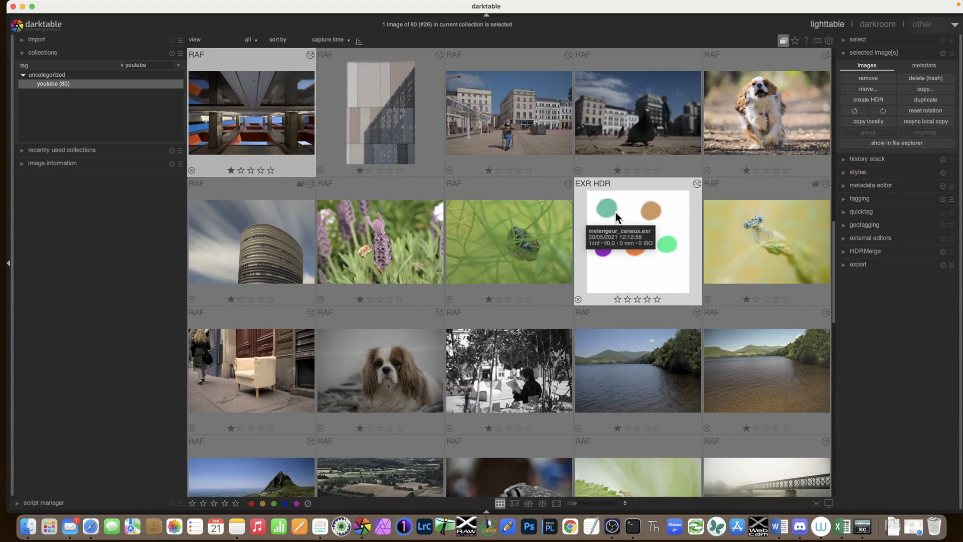
{"action": "mouse_move", "coordinate": [570, 209]}
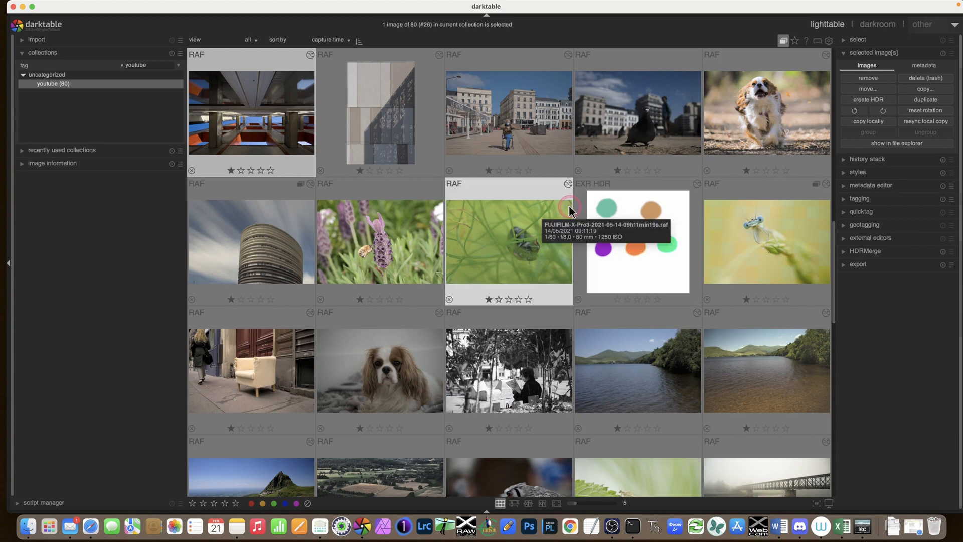
{"action": "mouse_move", "coordinate": [536, 230]}
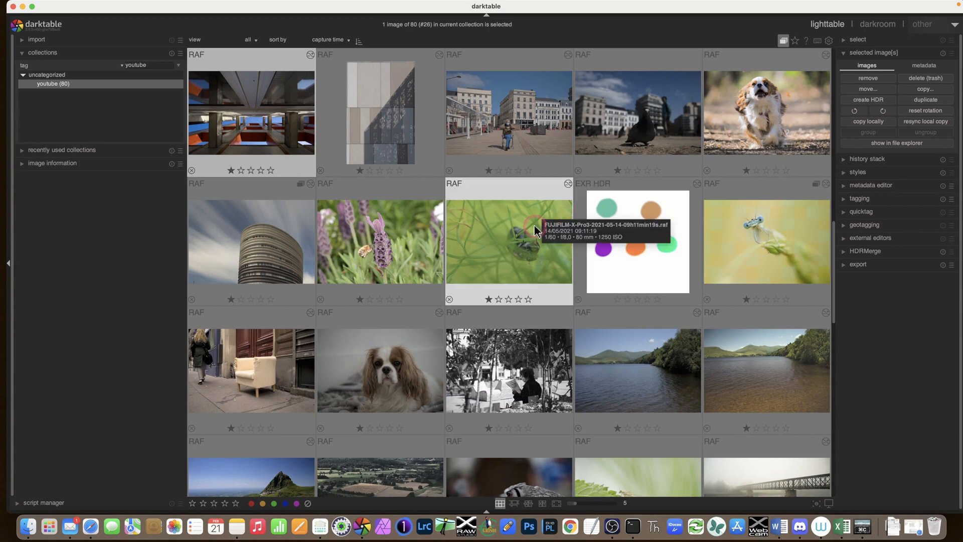
{"action": "mouse_move", "coordinate": [524, 228]}
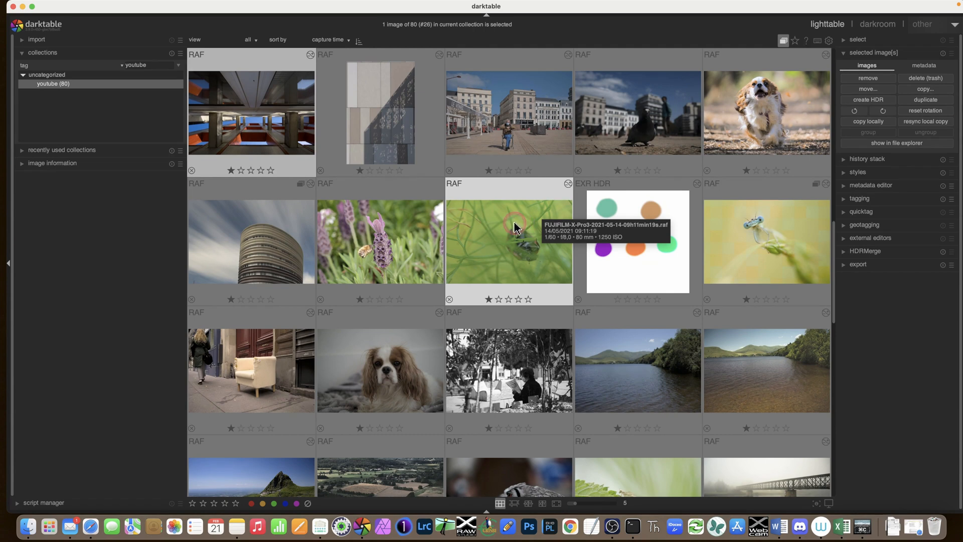
{"action": "mouse_move", "coordinate": [520, 228]}
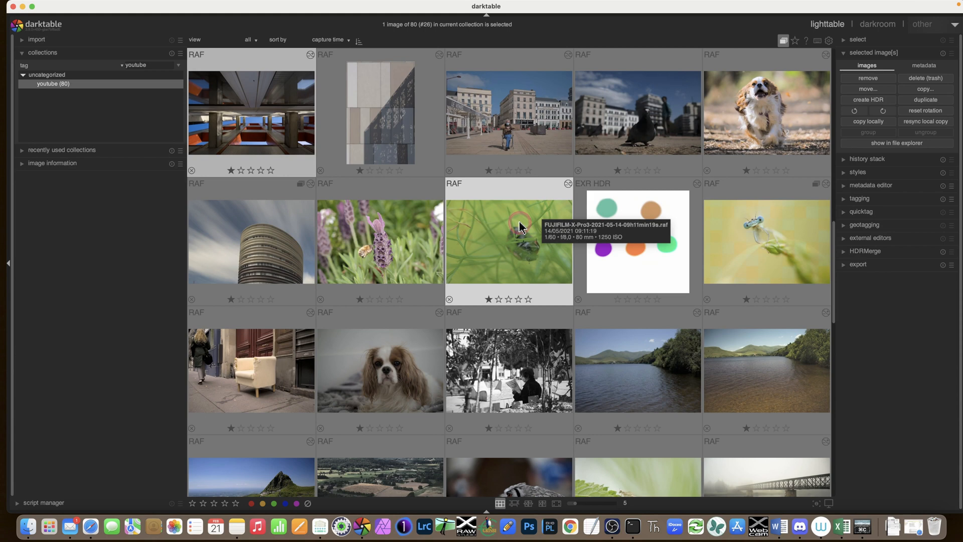
{"action": "mouse_move", "coordinate": [387, 232]}
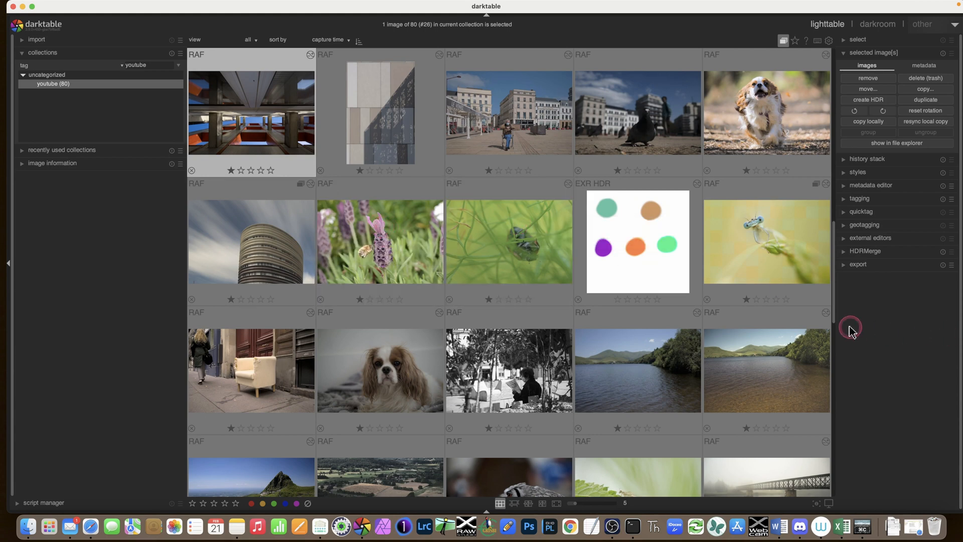
{"action": "mouse_move", "coordinate": [878, 309]}
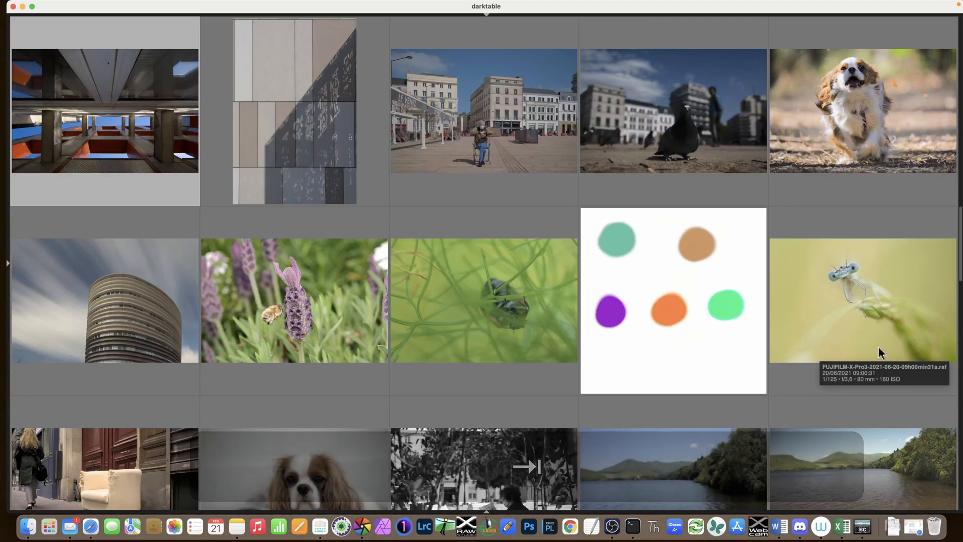
{"action": "mouse_move", "coordinate": [43, 275]}
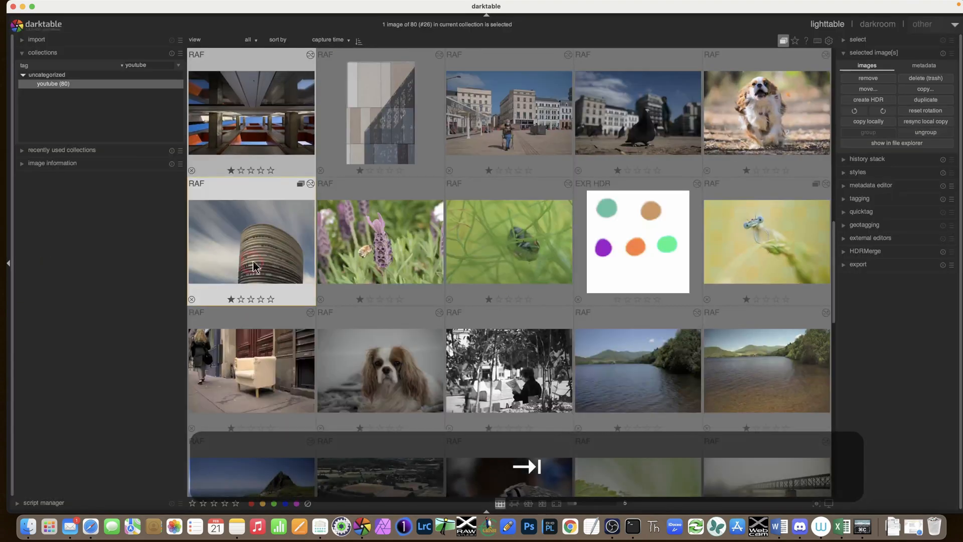
{"action": "mouse_move", "coordinate": [584, 220]}
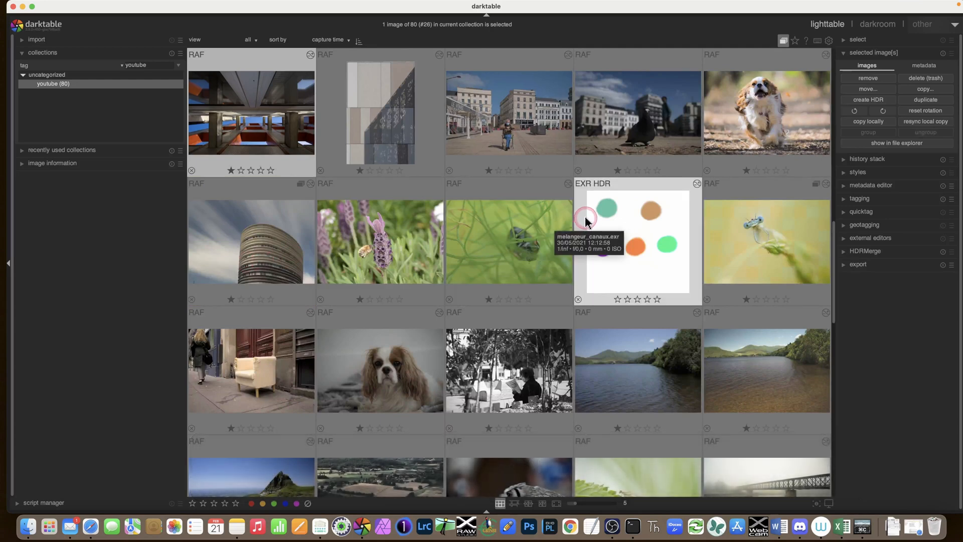
{"action": "mouse_move", "coordinate": [860, 310]}
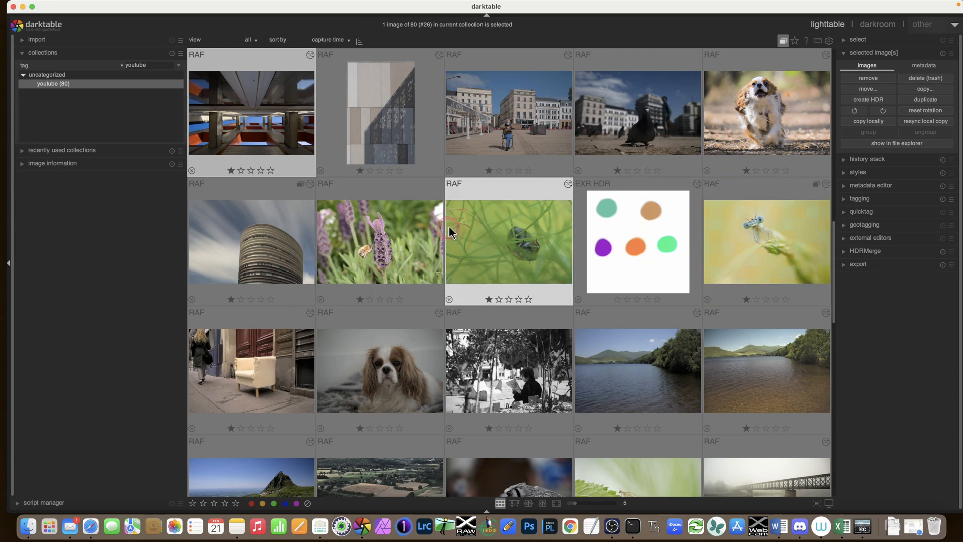
{"action": "mouse_move", "coordinate": [772, 126]}
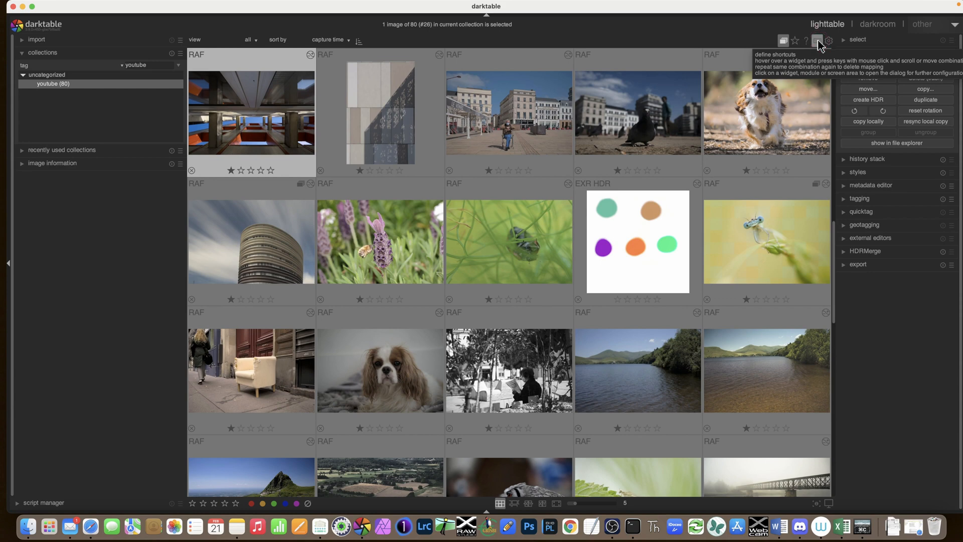
Enter shortcut mapping mode from the top toolbar's define-shortcuts icon
{"action": "left_click", "coordinate": [820, 40]}
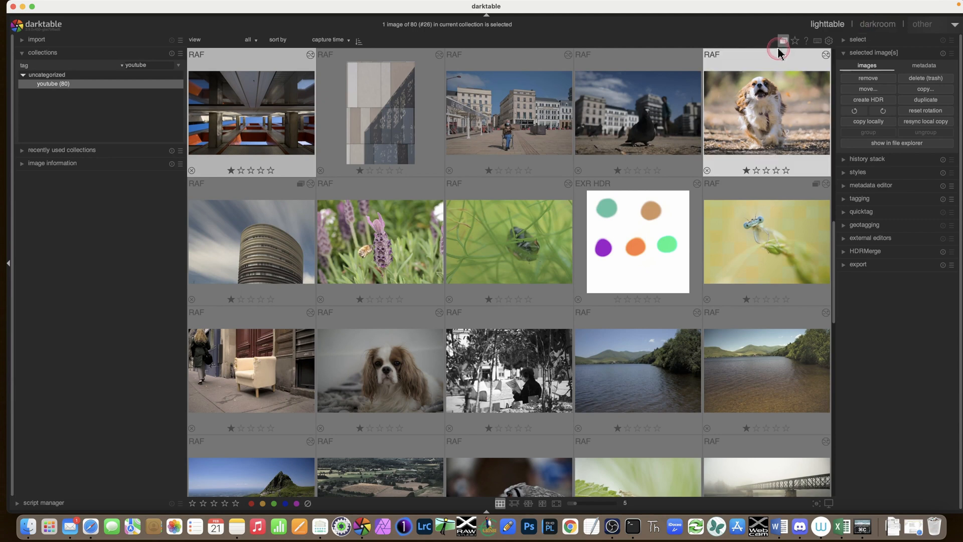
{"action": "mouse_move", "coordinate": [808, 40]}
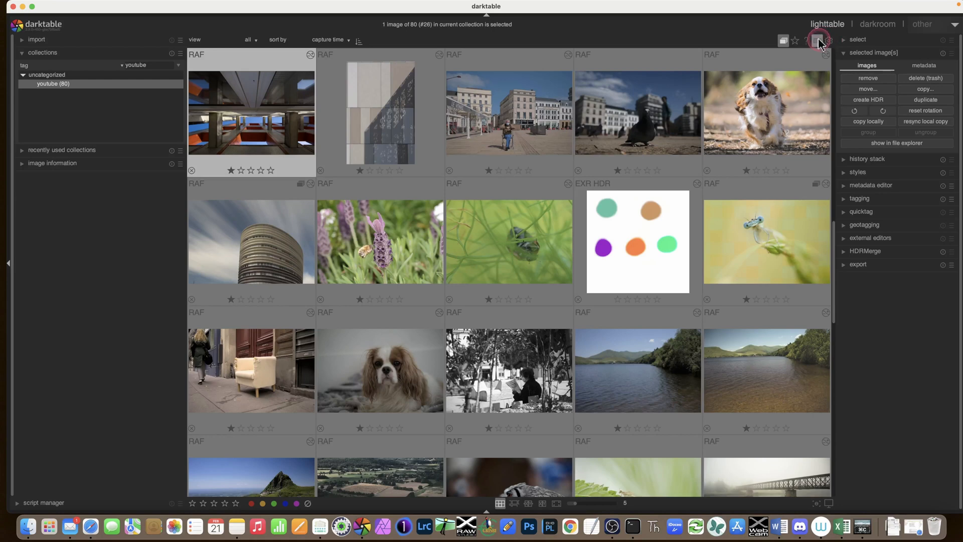
{"action": "mouse_move", "coordinate": [816, 40]}
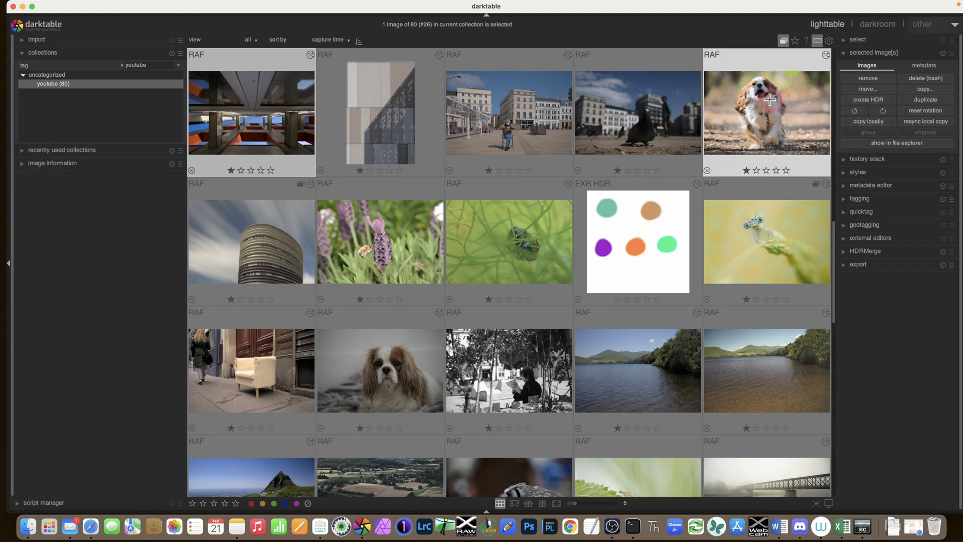
{"action": "mouse_move", "coordinate": [756, 104]}
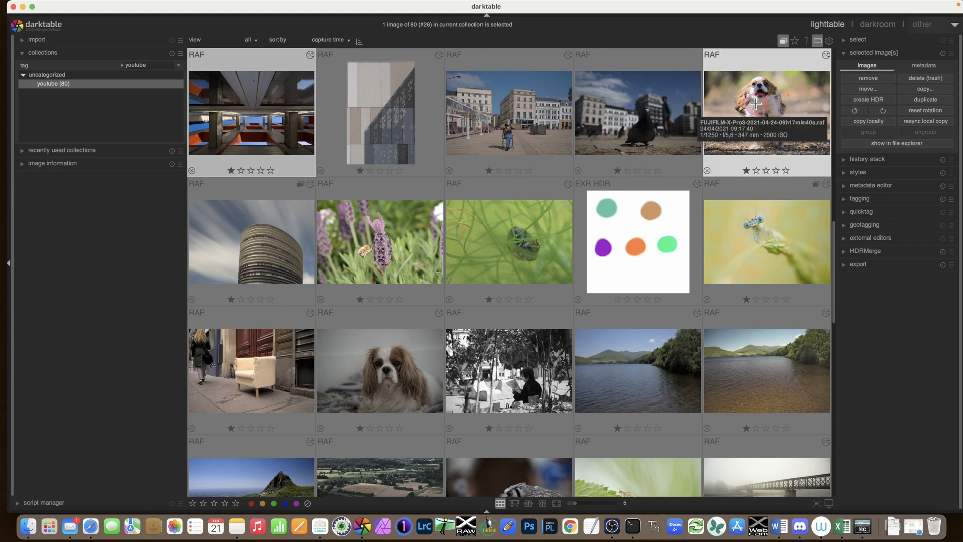
{"action": "mouse_move", "coordinate": [866, 78]}
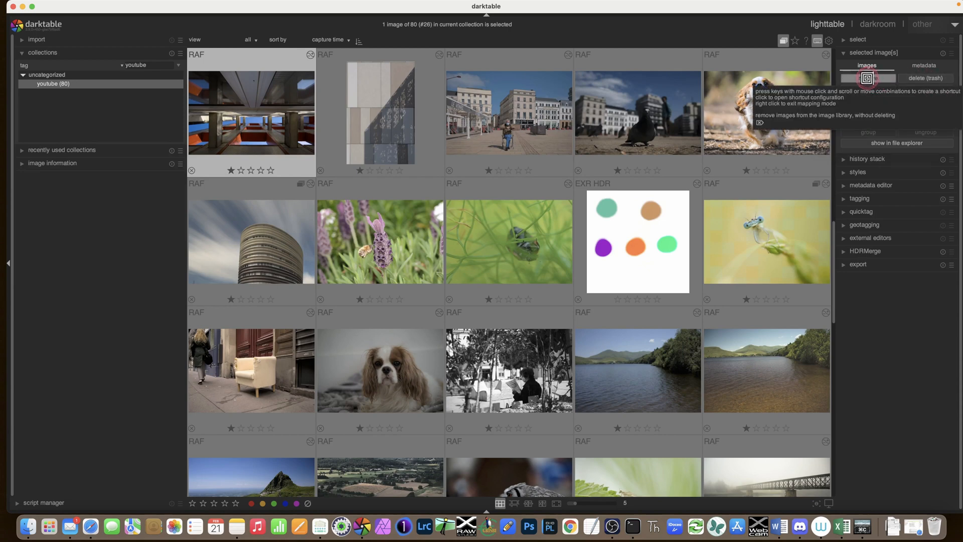
{"action": "mouse_move", "coordinate": [866, 99]}
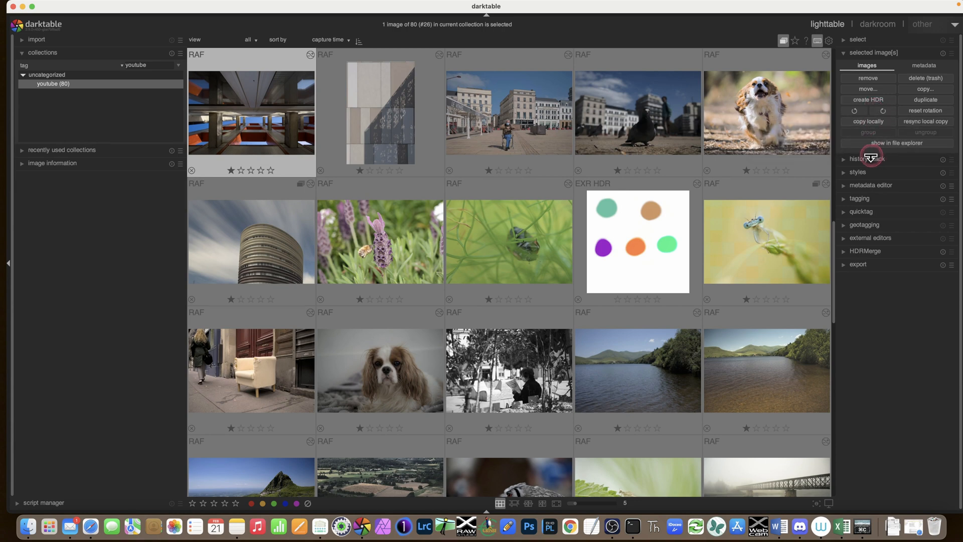
{"action": "mouse_move", "coordinate": [872, 156]}
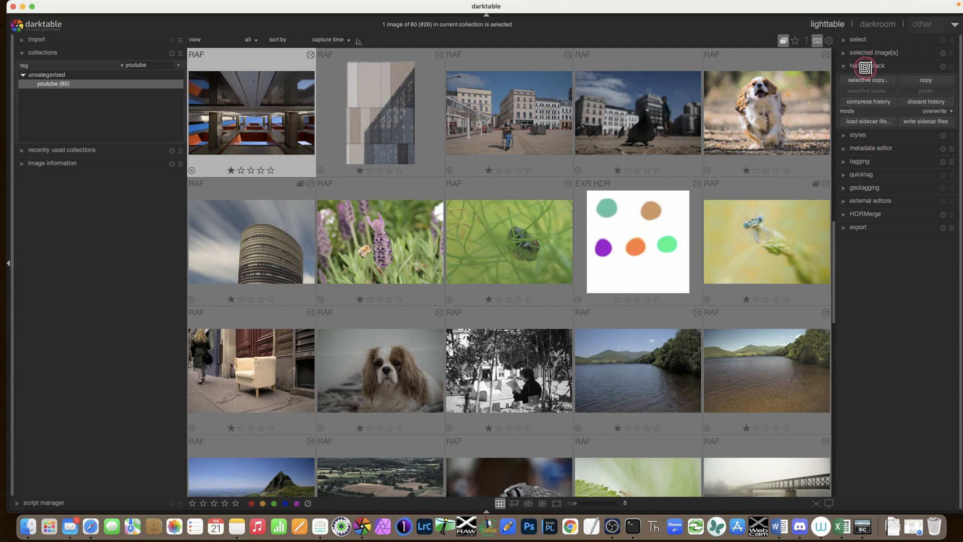
Collapse the history stack module while mapping mode stays active
{"action": "left_click", "coordinate": [865, 66]}
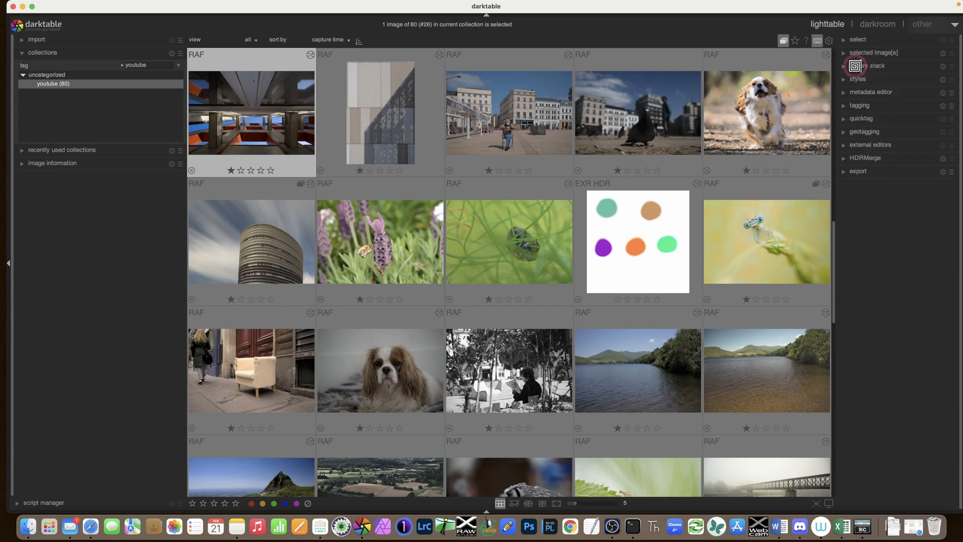
{"action": "mouse_move", "coordinate": [810, 75]}
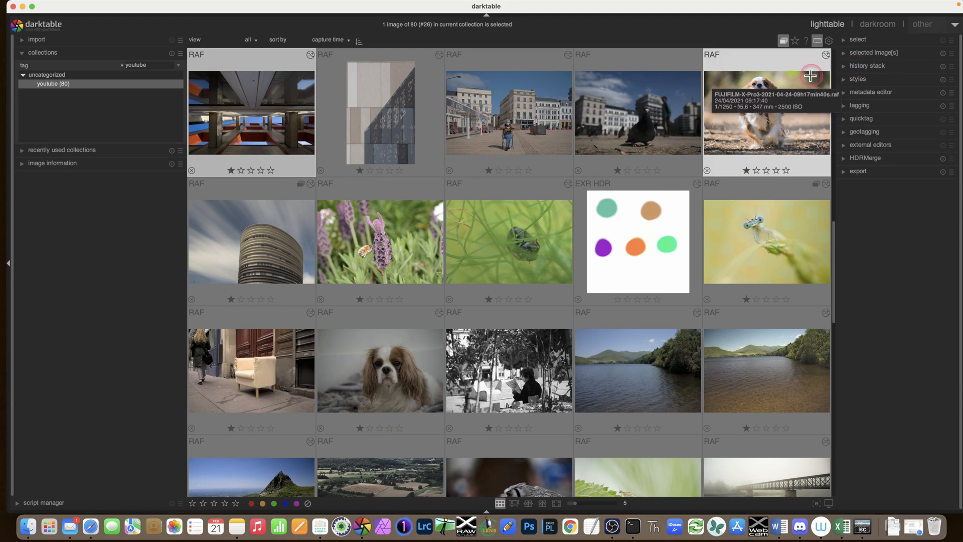
{"action": "mouse_move", "coordinate": [759, 108]}
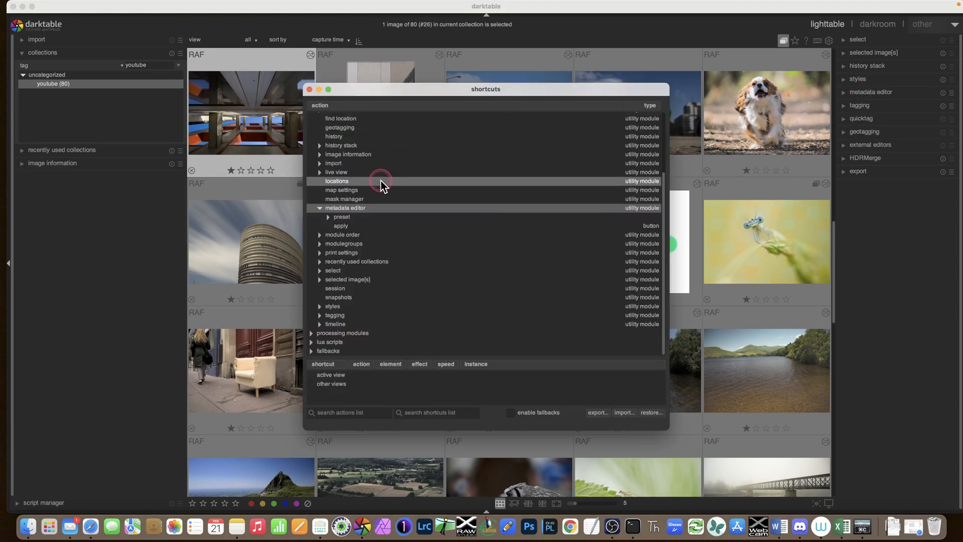
{"action": "mouse_move", "coordinate": [344, 210]}
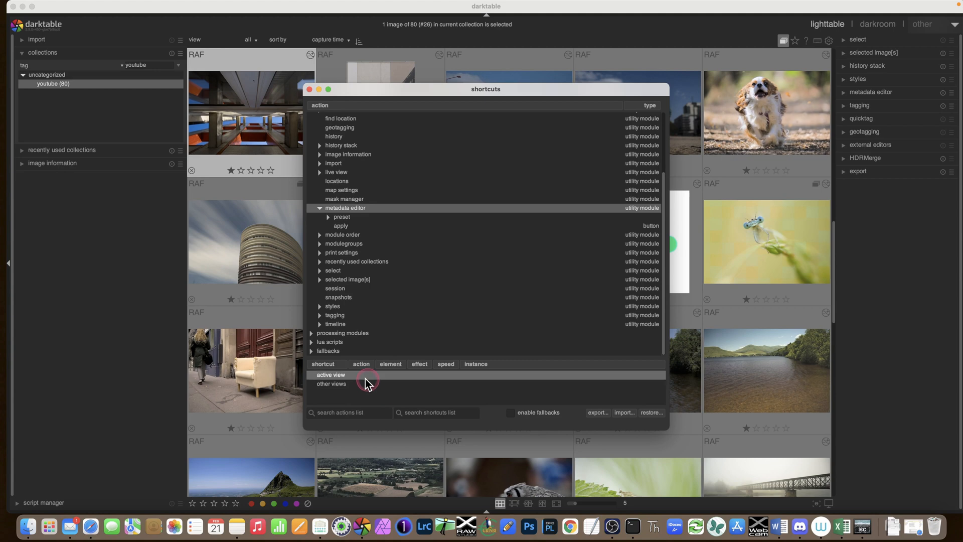
{"action": "left_click", "coordinate": [330, 383]}
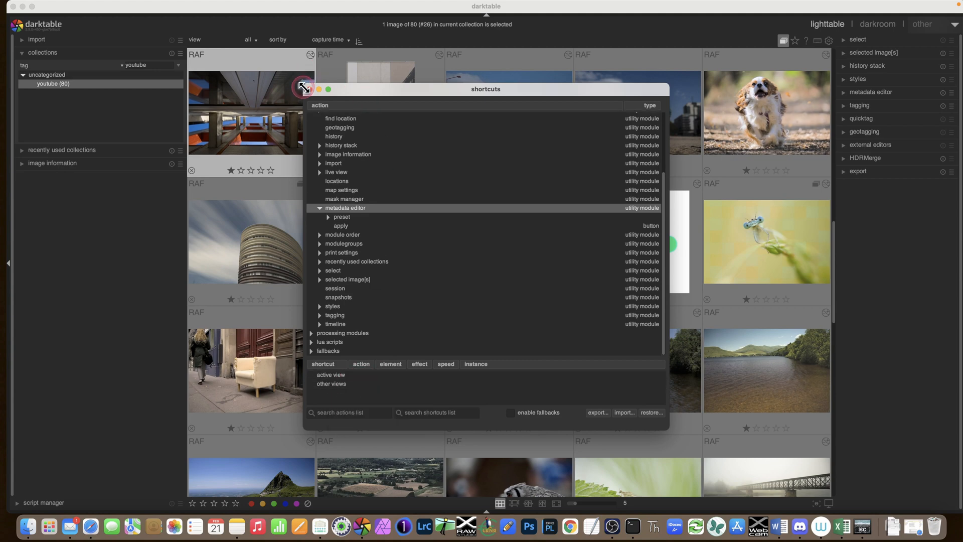
{"action": "mouse_move", "coordinate": [310, 93]}
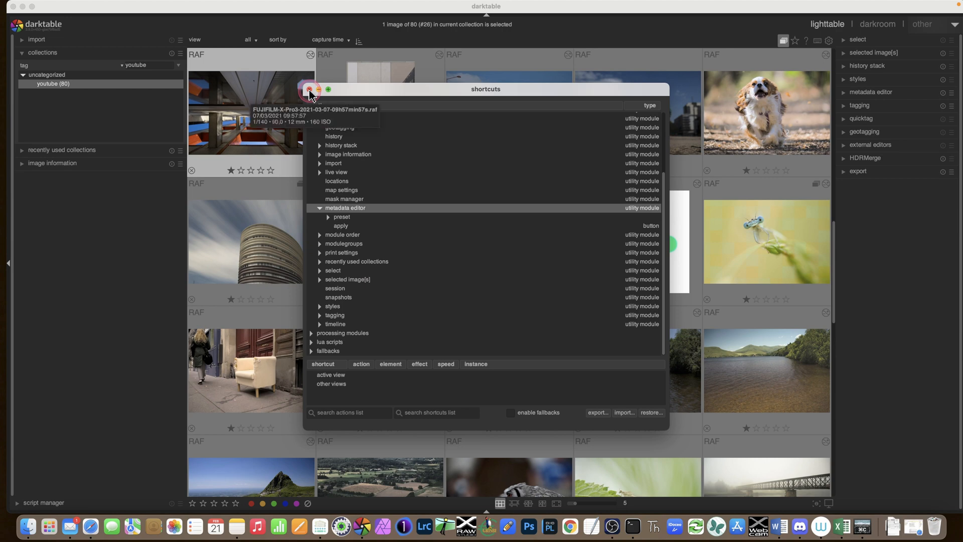
{"action": "left_click", "coordinate": [310, 89]}
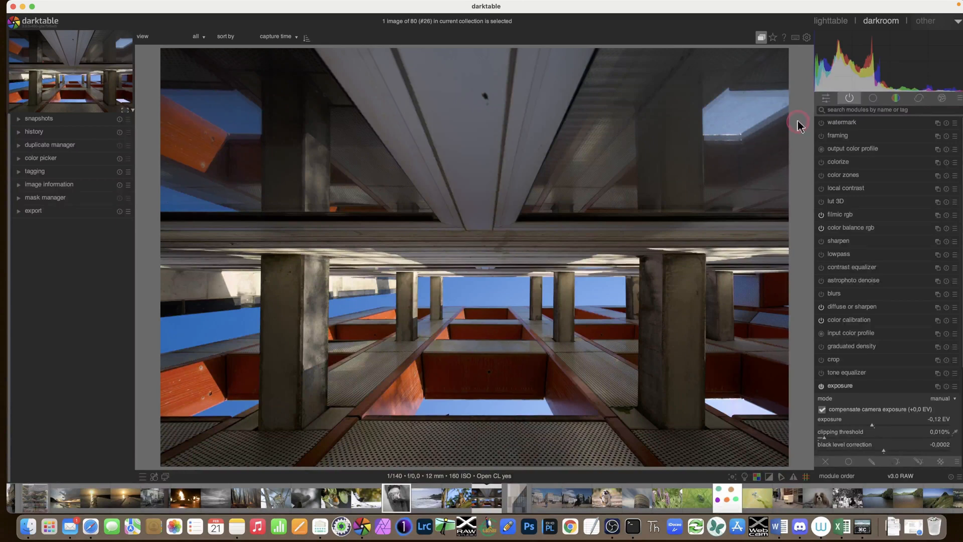
{"action": "mouse_move", "coordinate": [794, 37]}
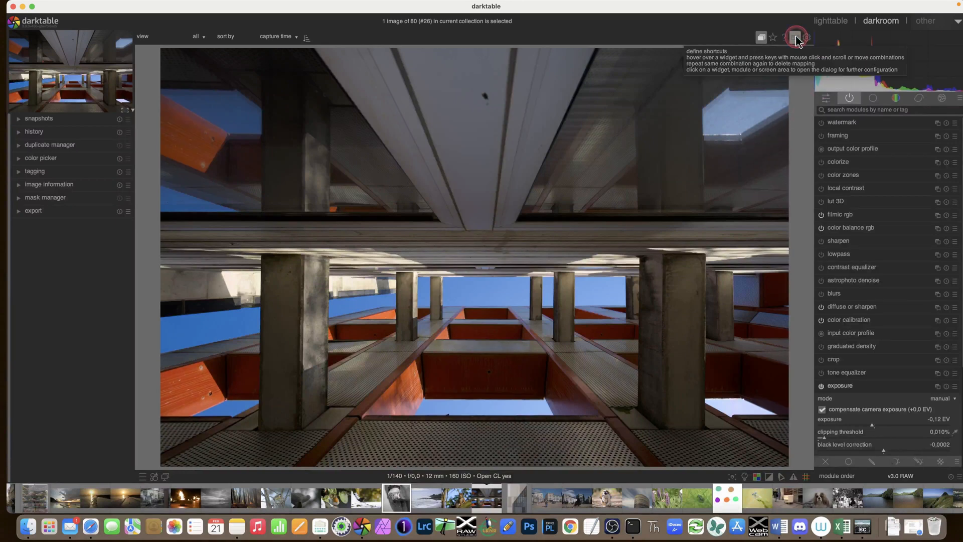
{"action": "left_click", "coordinate": [794, 37]}
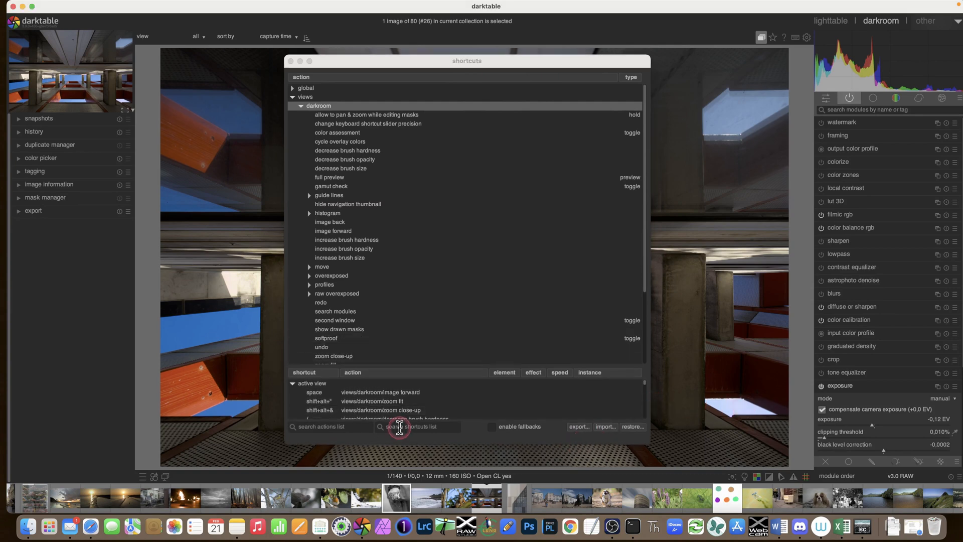
{"action": "mouse_move", "coordinate": [468, 368]}
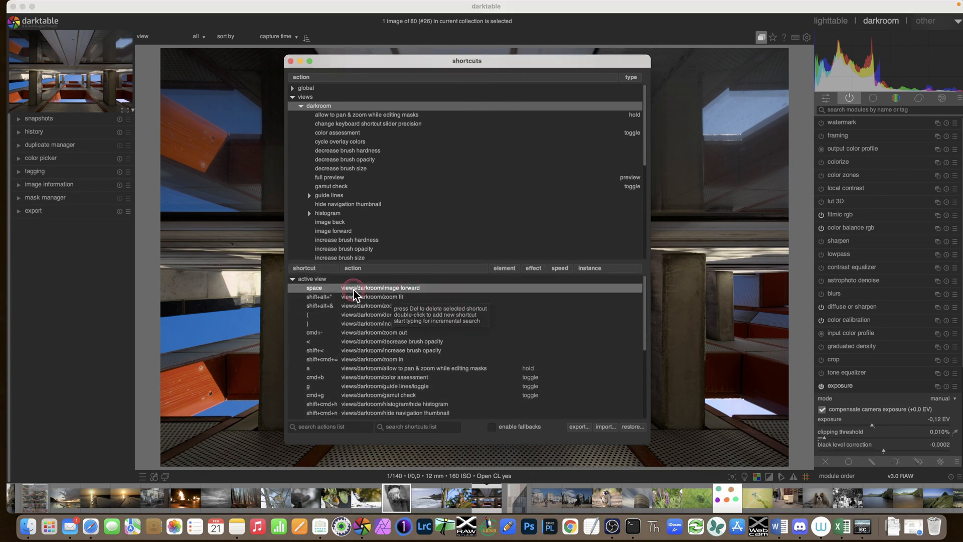
{"action": "left_click", "coordinate": [381, 305]}
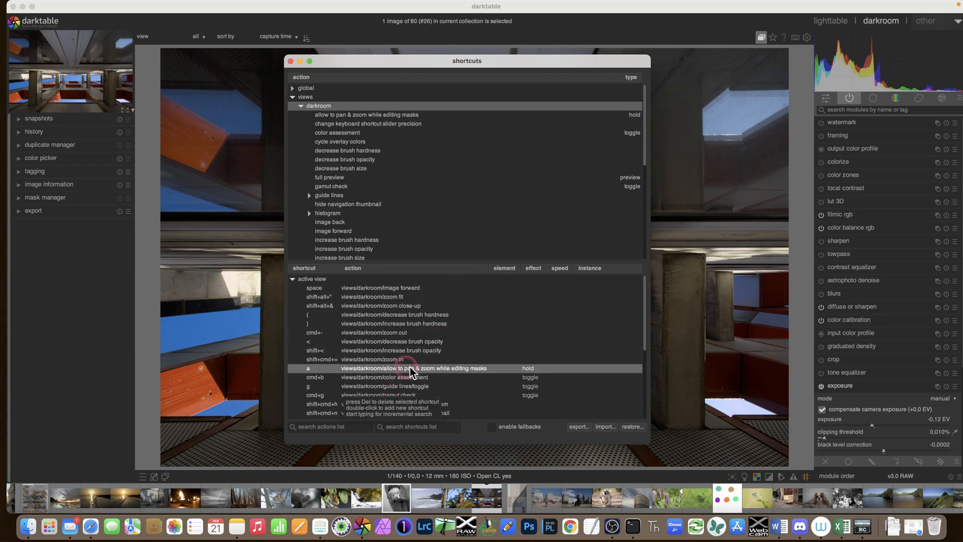
{"action": "mouse_move", "coordinate": [350, 374]}
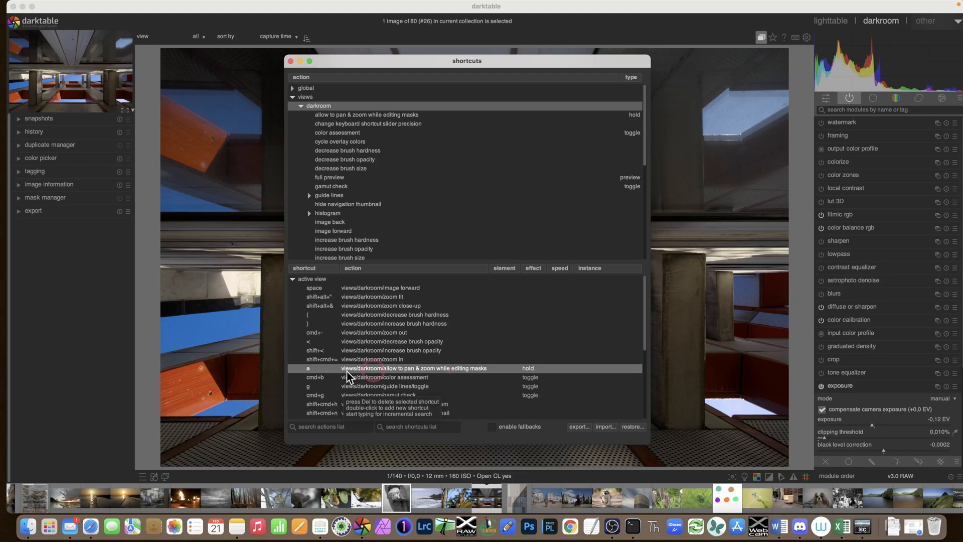
{"action": "left_click", "coordinate": [322, 377]}
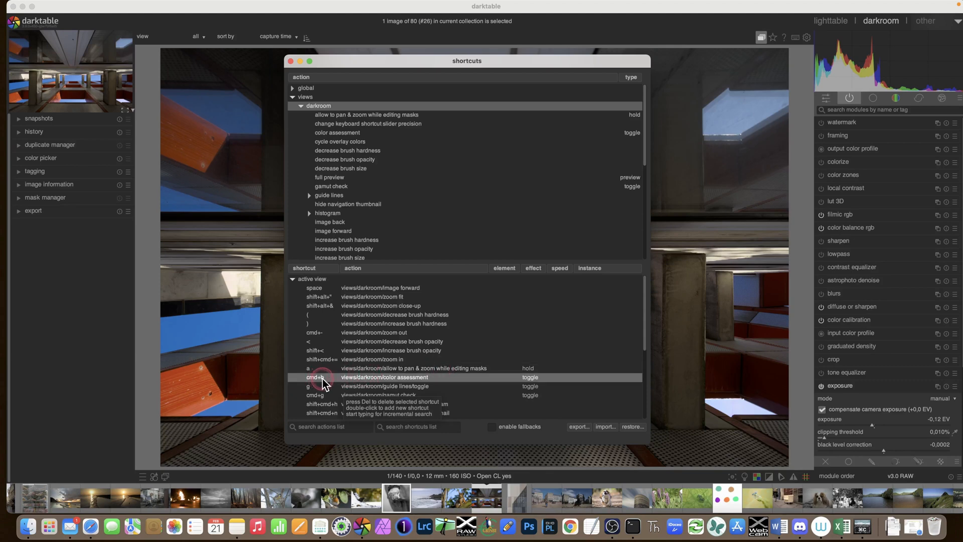
{"action": "mouse_move", "coordinate": [438, 382]}
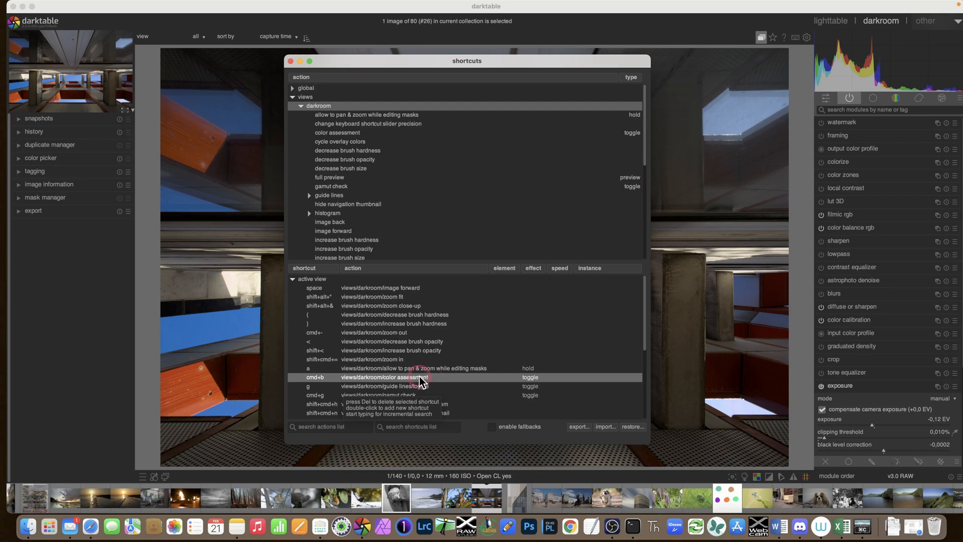
{"action": "left_click", "coordinate": [415, 368]}
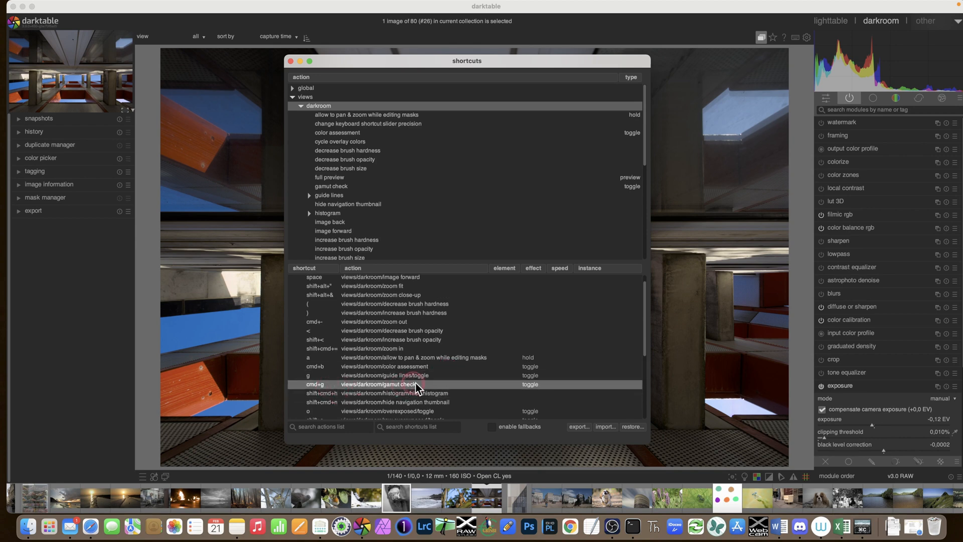
{"action": "scroll", "scroll_direction": "down", "scroll_amount": 3}
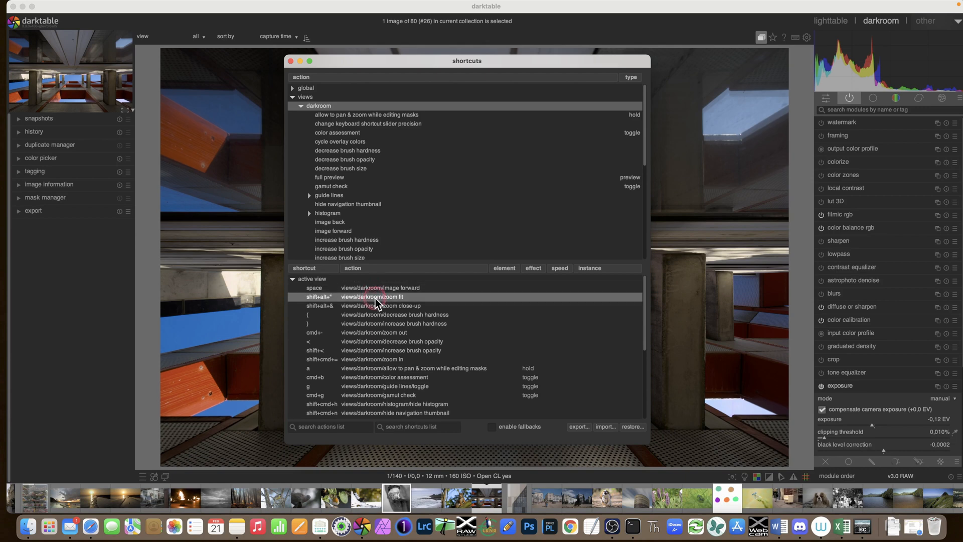
{"action": "mouse_move", "coordinate": [355, 302]}
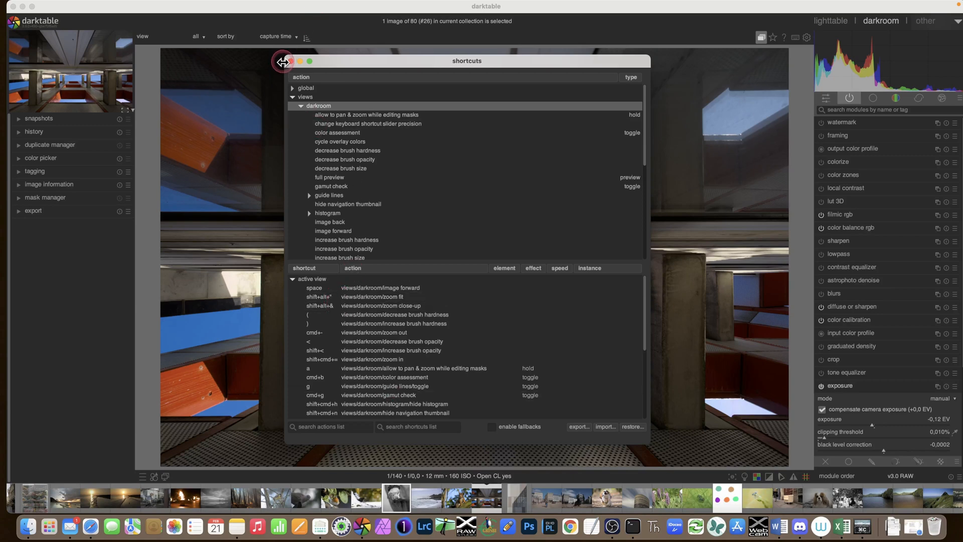
Close the shortcuts window and test the zoom shortcut on the photo
{"action": "left_click", "coordinate": [284, 62]}
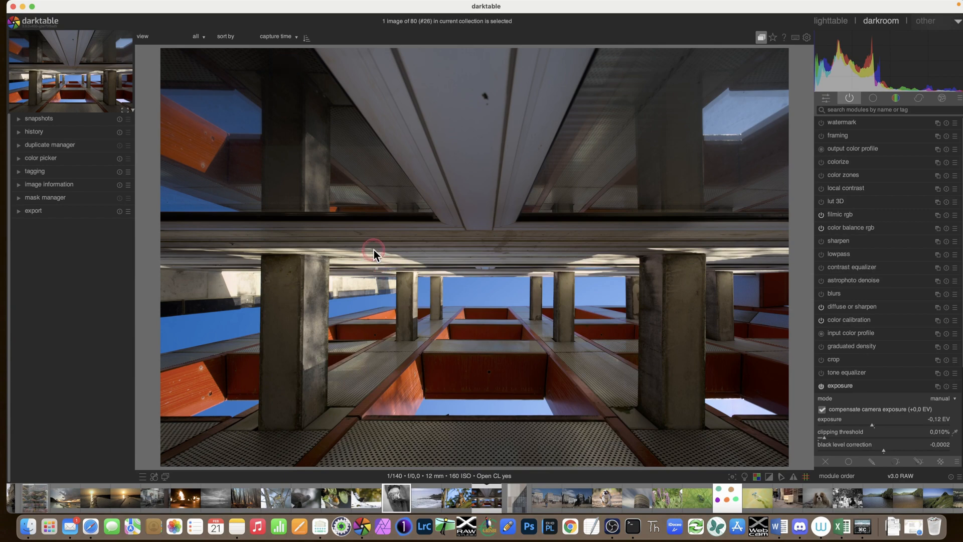
{"action": "mouse_move", "coordinate": [374, 255]}
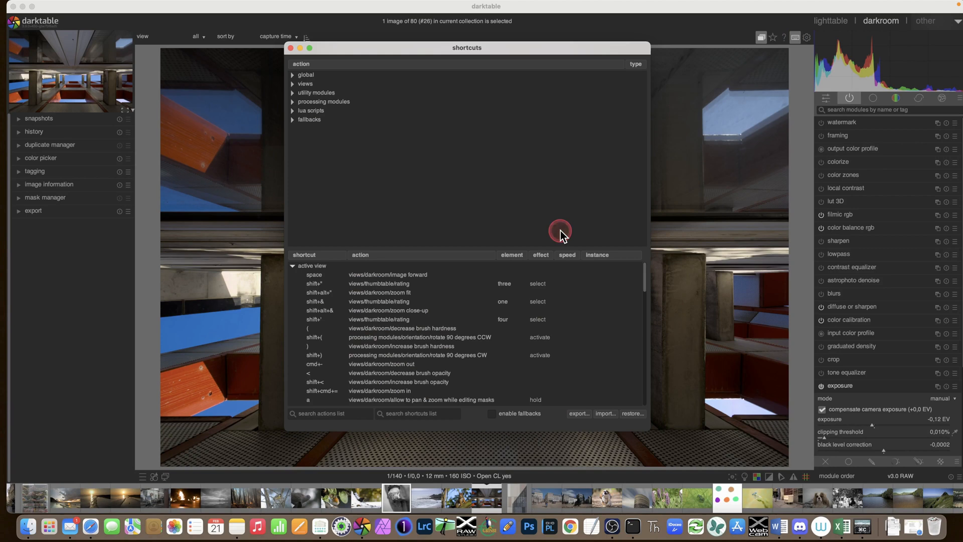
{"action": "left_click", "coordinate": [294, 83]}
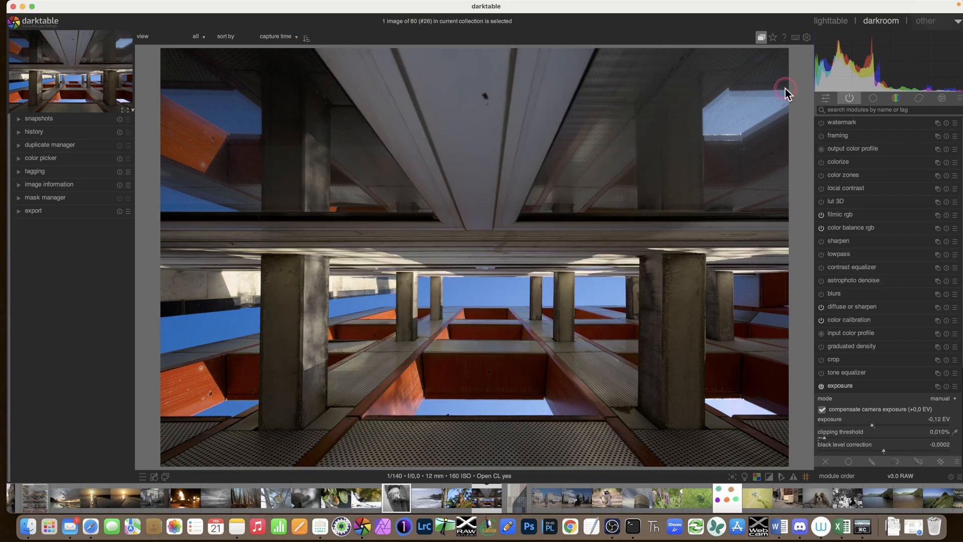
{"action": "mouse_move", "coordinate": [490, 256]}
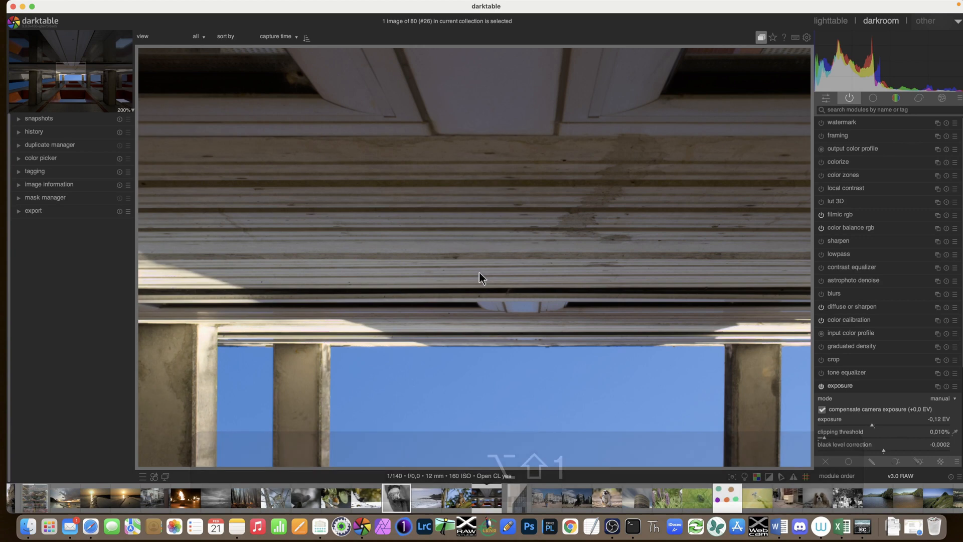
{"action": "scroll", "scroll_direction": "up", "scroll_amount": 3}
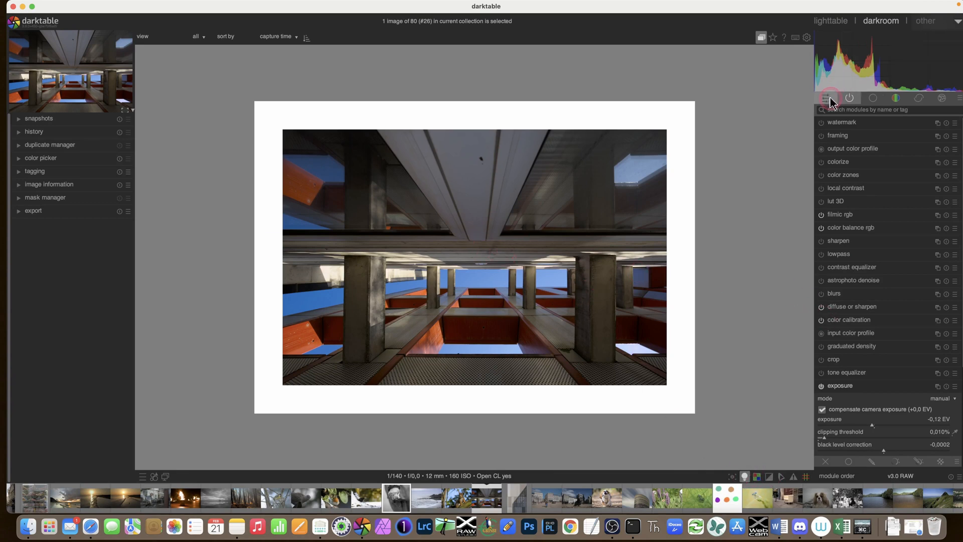
Show the quick access panel listing filmic rgb, color balance rgb and exposure
{"action": "left_click", "coordinate": [828, 99]}
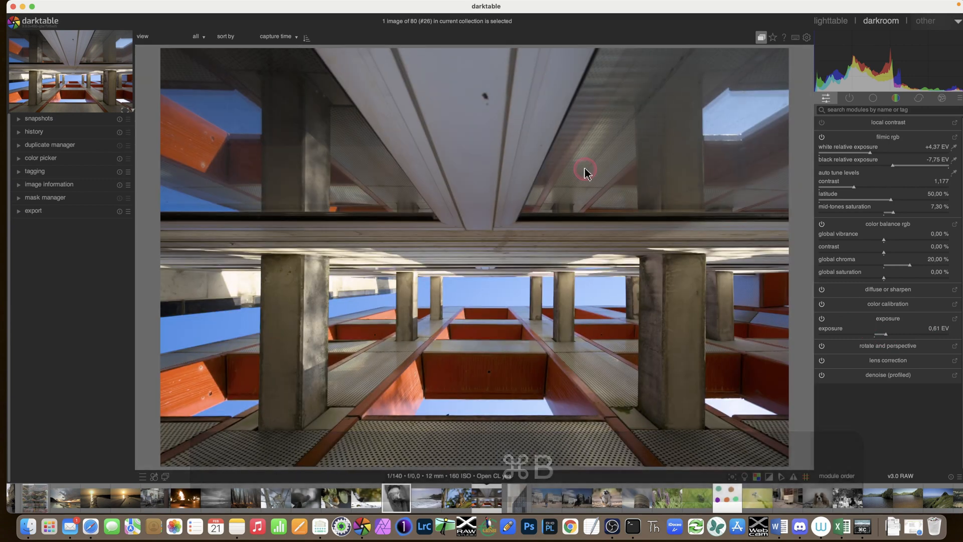
{"action": "mouse_move", "coordinate": [830, 20]}
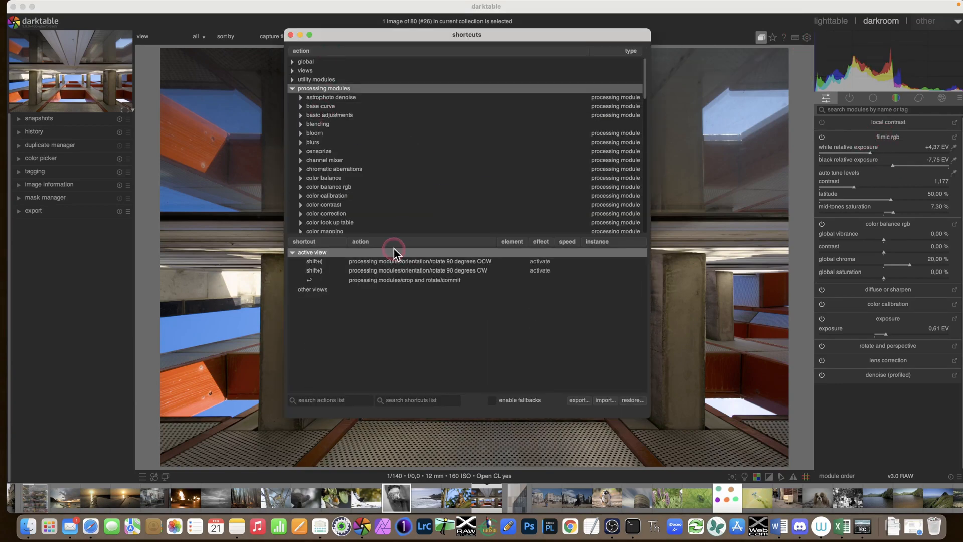
Expand the processing modules and views categories in the shortcuts action tree
{"action": "left_click", "coordinate": [381, 270]}
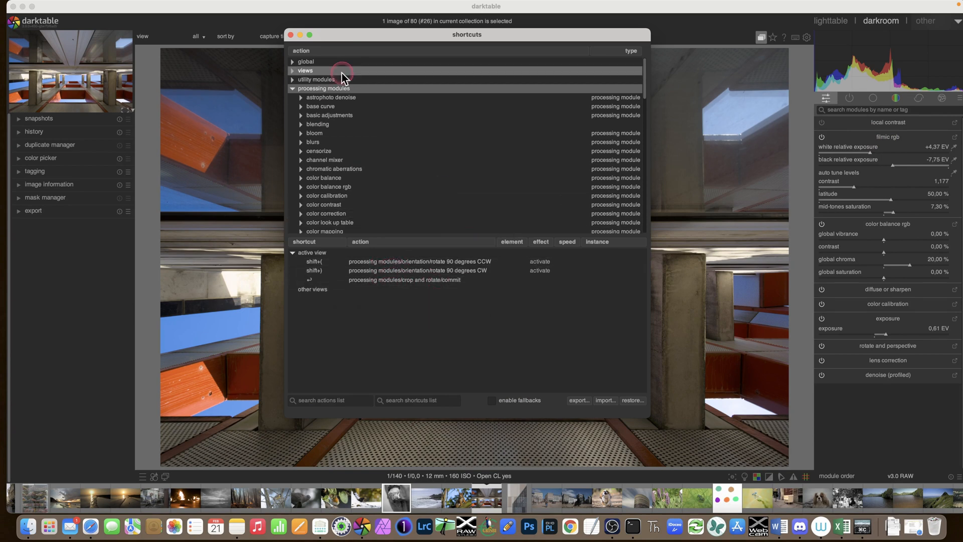
{"action": "left_click", "coordinate": [290, 34]}
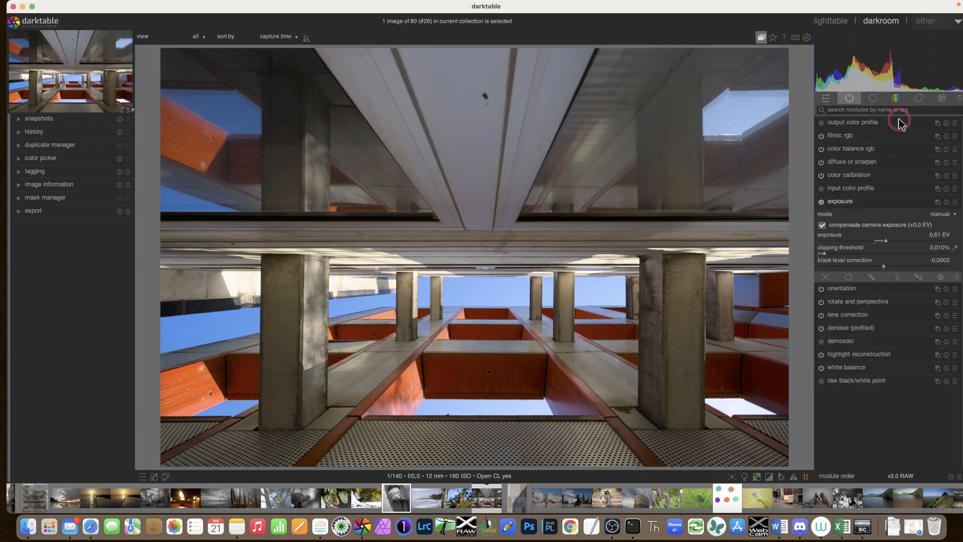
{"action": "mouse_move", "coordinate": [923, 210]}
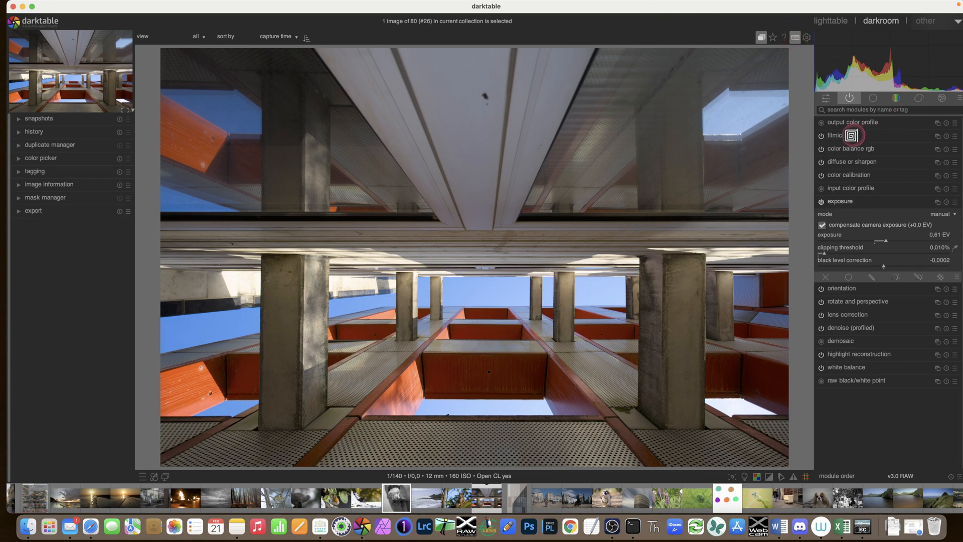
Browse the shortcut actions available for filmic rgb from its module header
{"action": "left_click", "coordinate": [851, 135]}
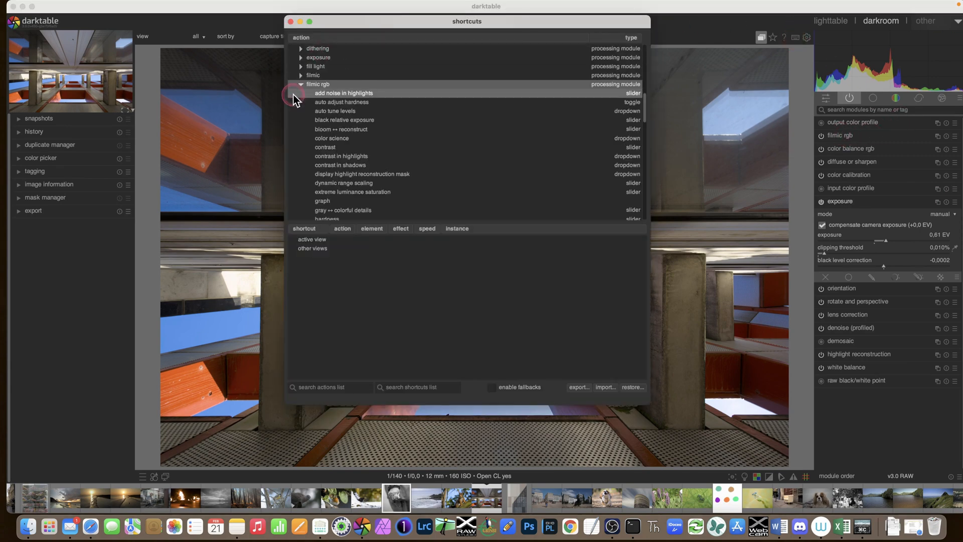
{"action": "left_click", "coordinate": [313, 248]}
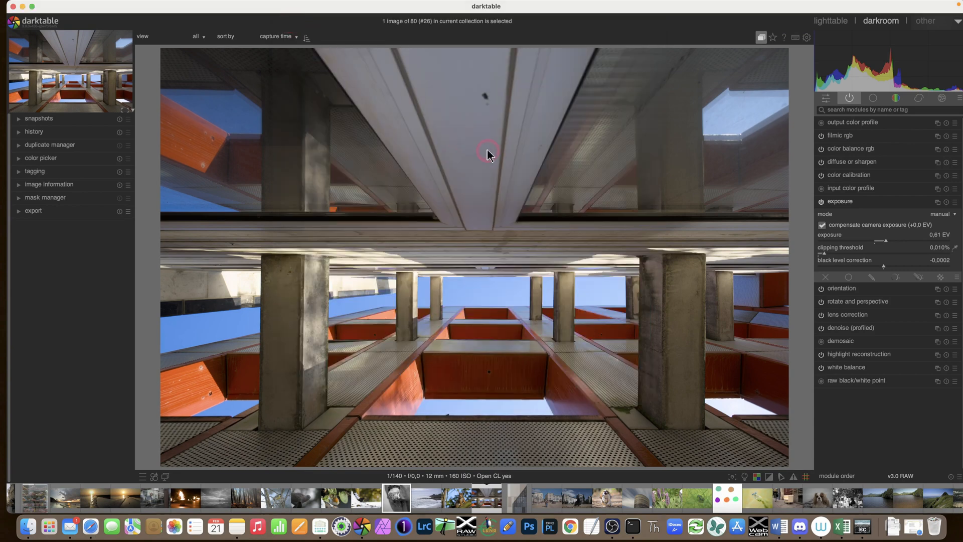
{"action": "mouse_move", "coordinate": [794, 50]}
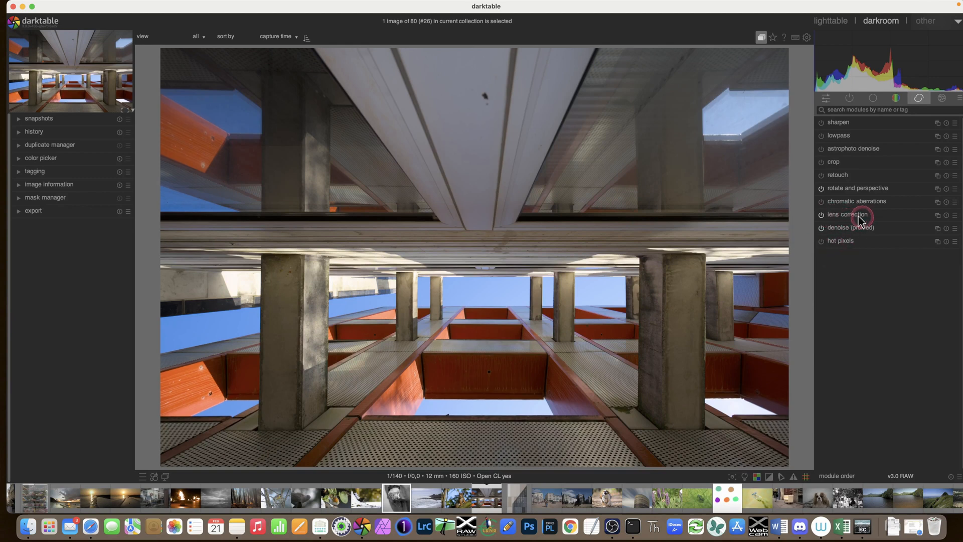
Show the corrections module group and inspect denoise (profiled)'s ISO 160 profile
{"action": "left_click", "coordinate": [820, 214]}
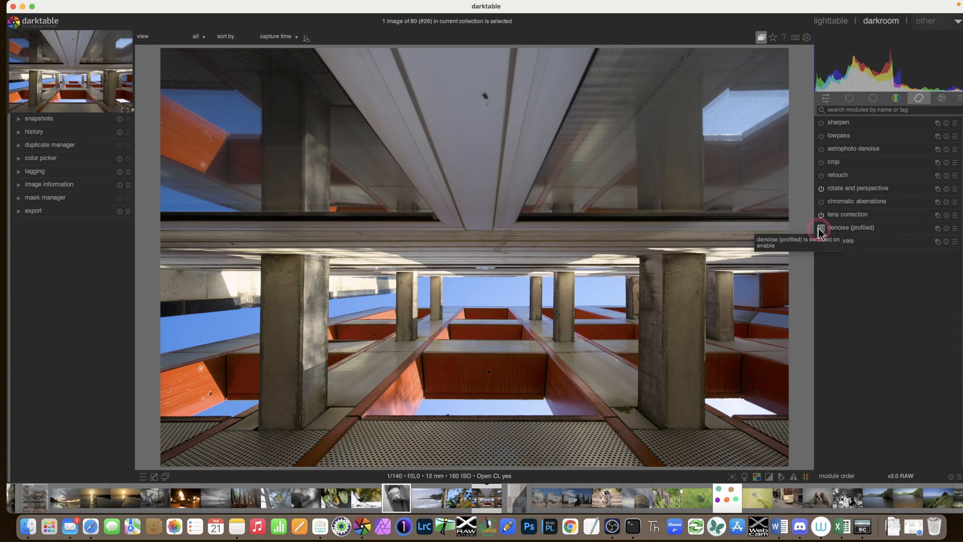
{"action": "left_click", "coordinate": [850, 228]}
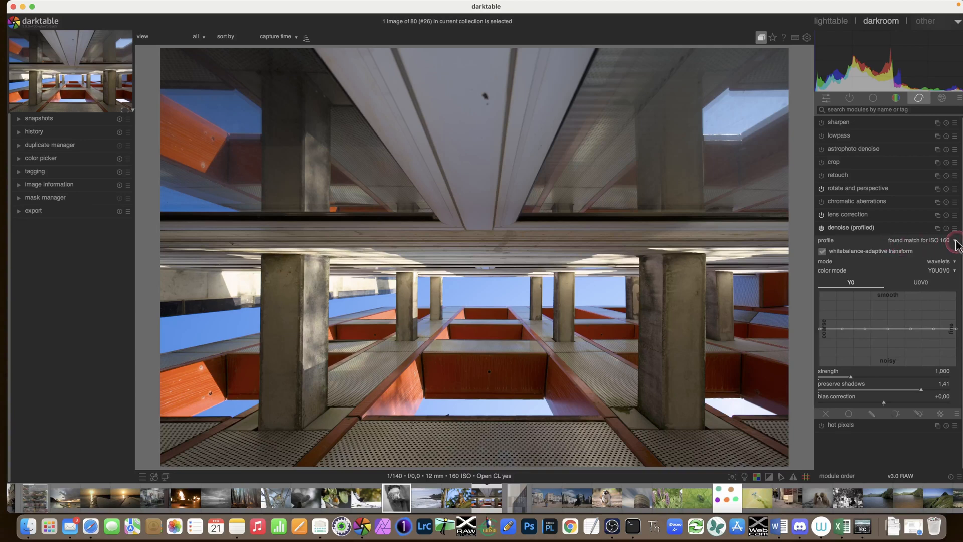
{"action": "mouse_move", "coordinate": [950, 243]}
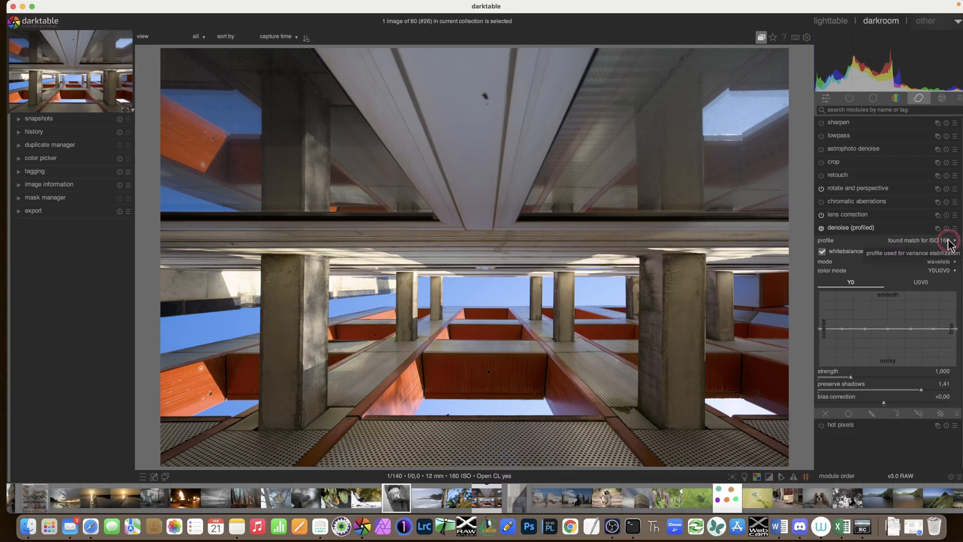
{"action": "mouse_move", "coordinate": [907, 248]}
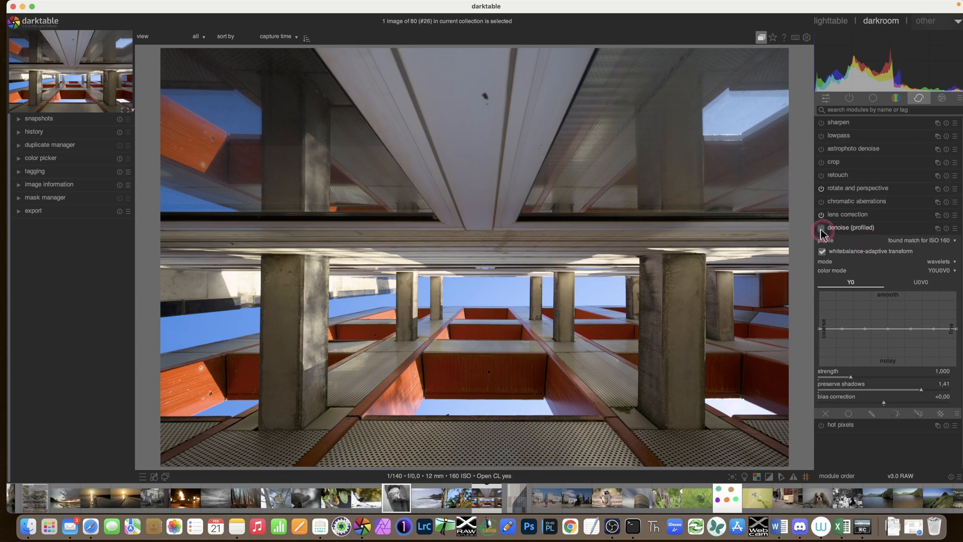
{"action": "left_click", "coordinate": [851, 227]}
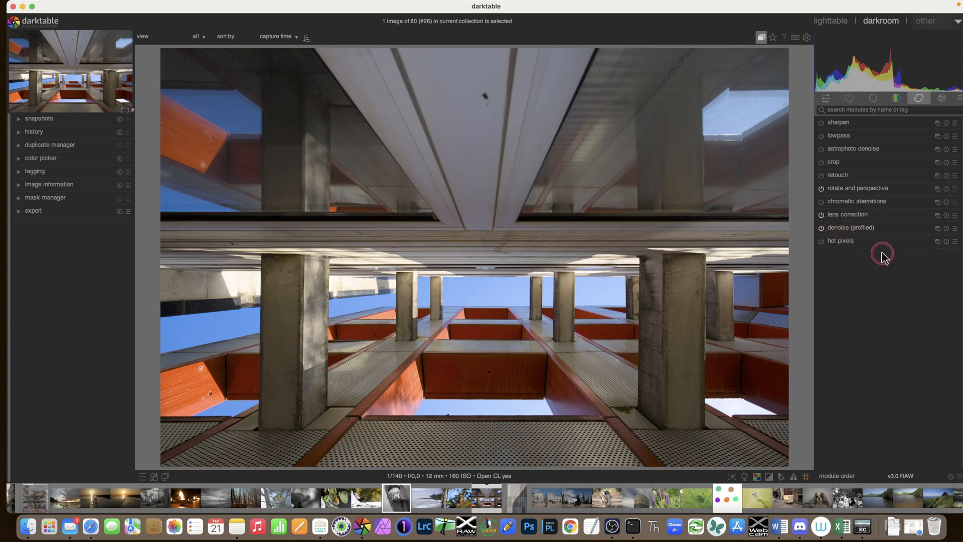
{"action": "mouse_move", "coordinate": [856, 200]}
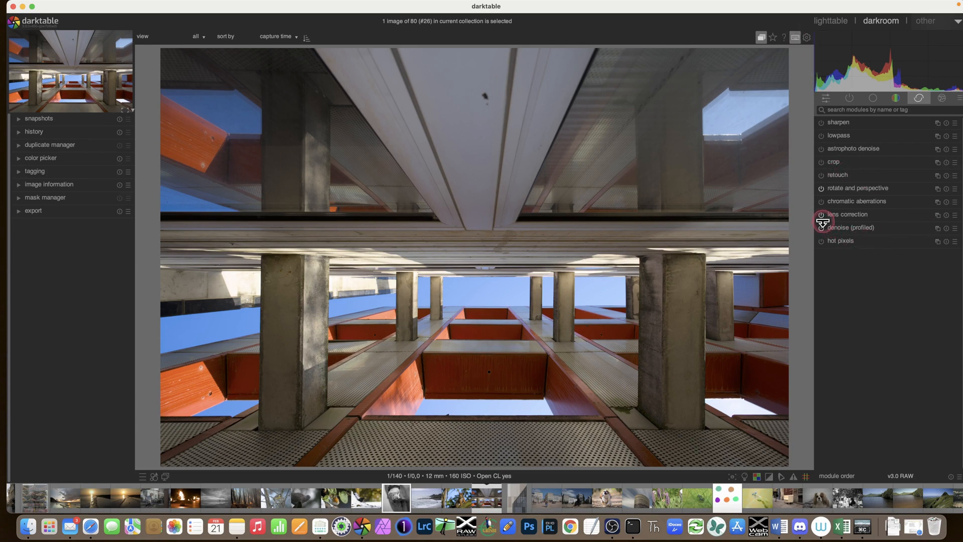
{"action": "mouse_move", "coordinate": [818, 215]}
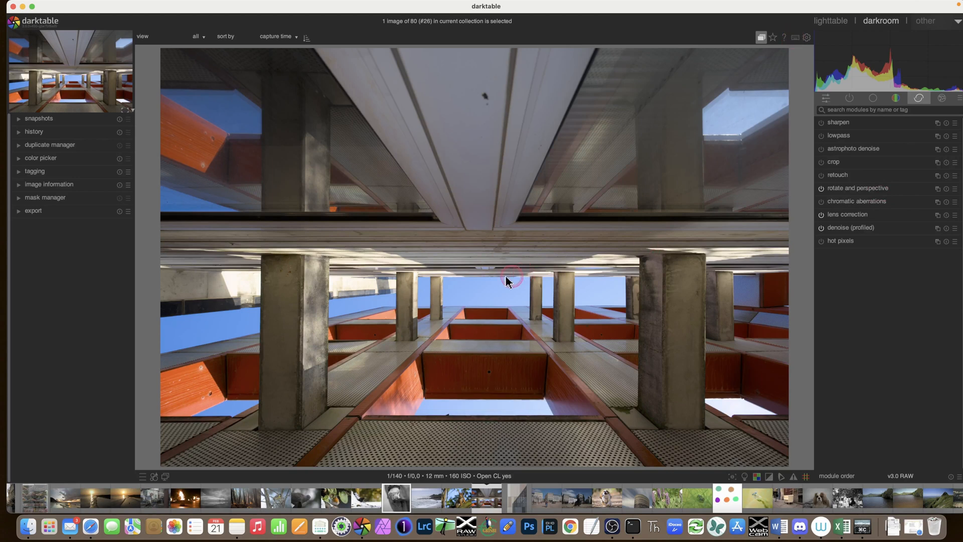
Toggle lens correction off and back on using its C-plus-click shortcut
{"action": "left_click", "coordinate": [821, 215]}
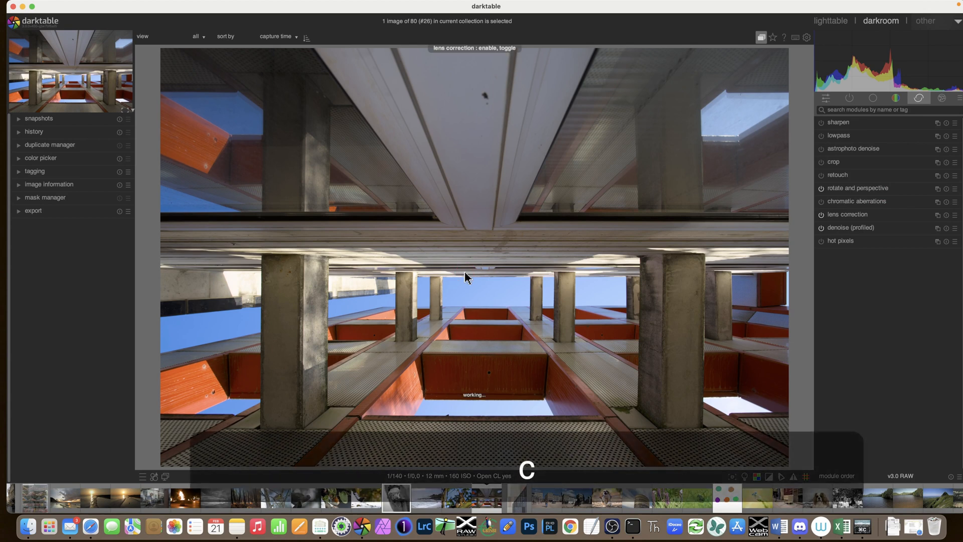
{"action": "left_click", "coordinate": [466, 275]}
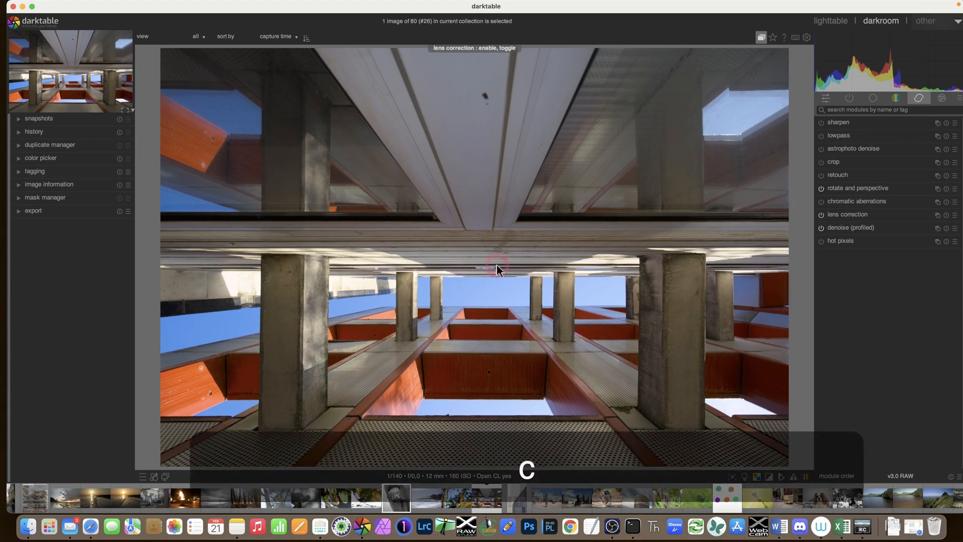
{"action": "left_click", "coordinate": [819, 228]}
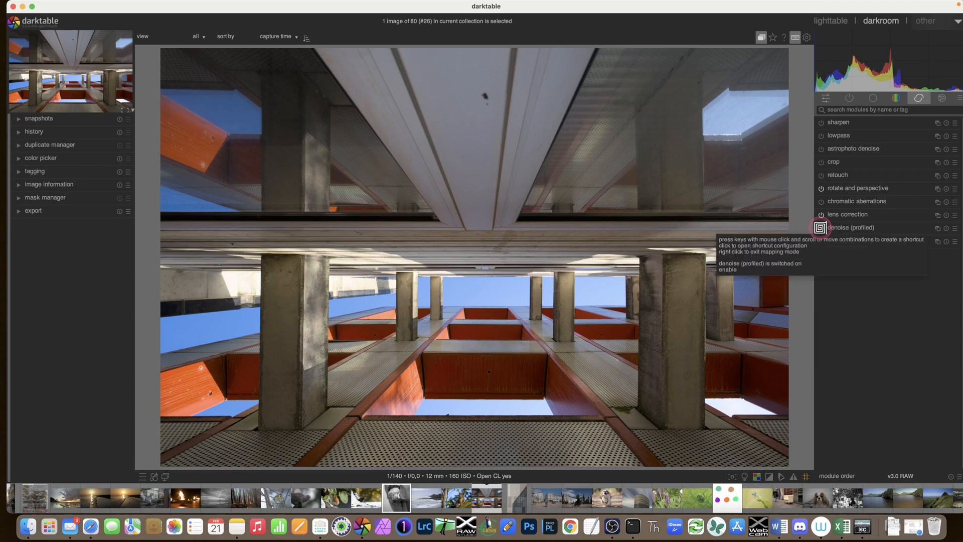
Assign Ctrl+N to enabling denoise (profiled), then restart module shortcut mapping
{"action": "key", "text": "n"}
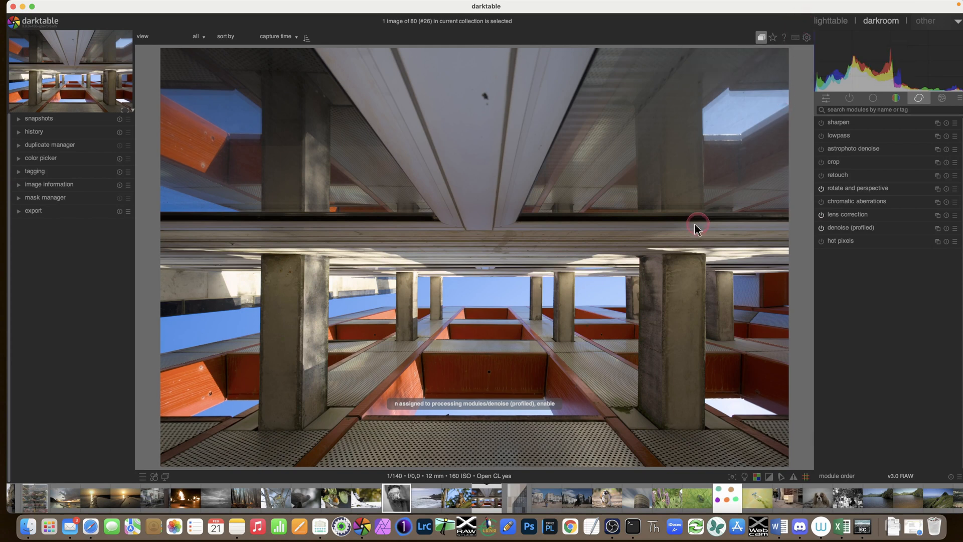
{"action": "mouse_move", "coordinate": [697, 239]}
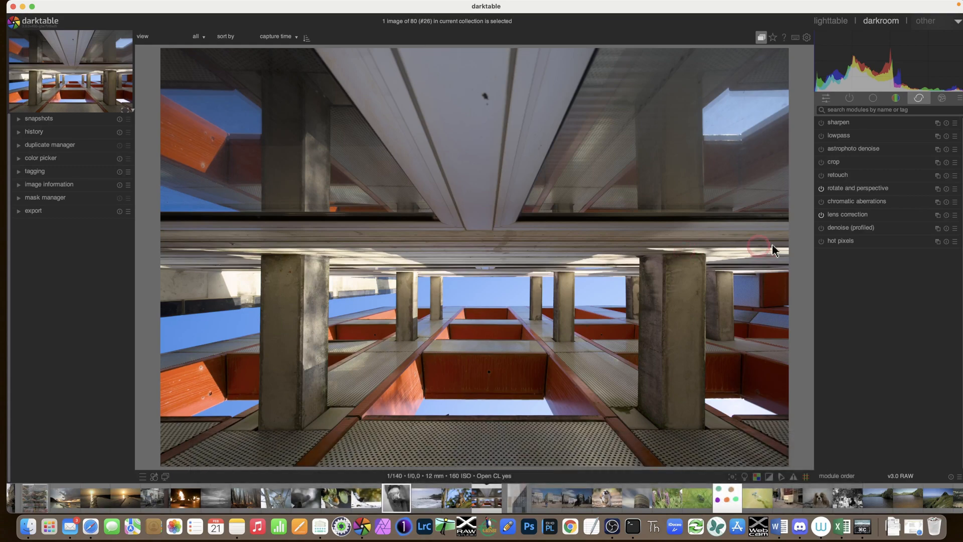
{"action": "left_click", "coordinate": [819, 227]}
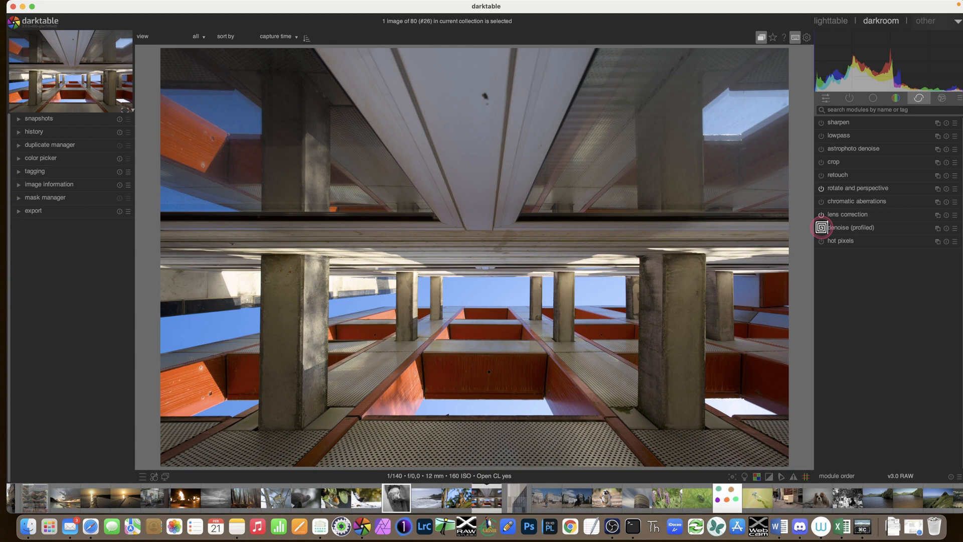
{"action": "mouse_move", "coordinate": [819, 227]}
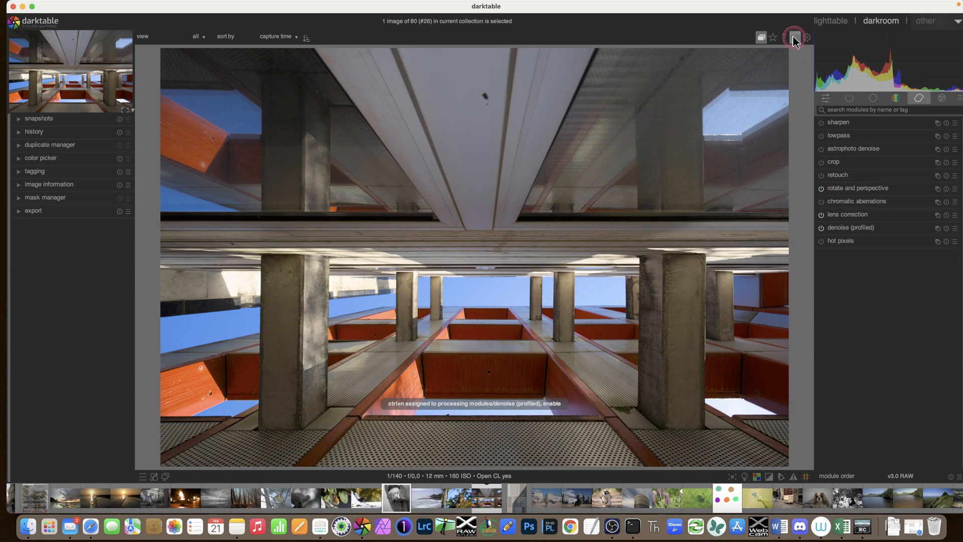
{"action": "mouse_move", "coordinate": [794, 37]}
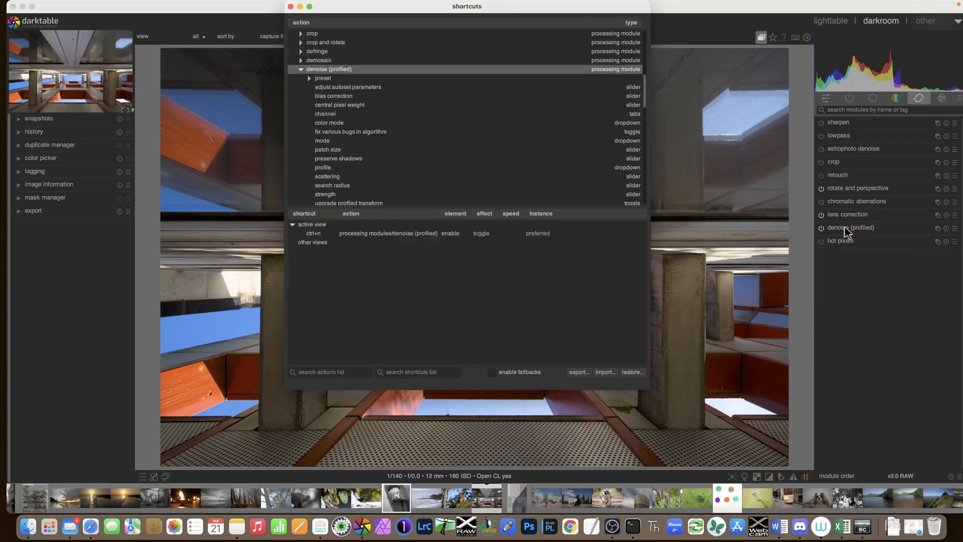
Change the denoise (profiled) shortcut's element from enable to instance and close the window
{"action": "left_click", "coordinate": [348, 86]}
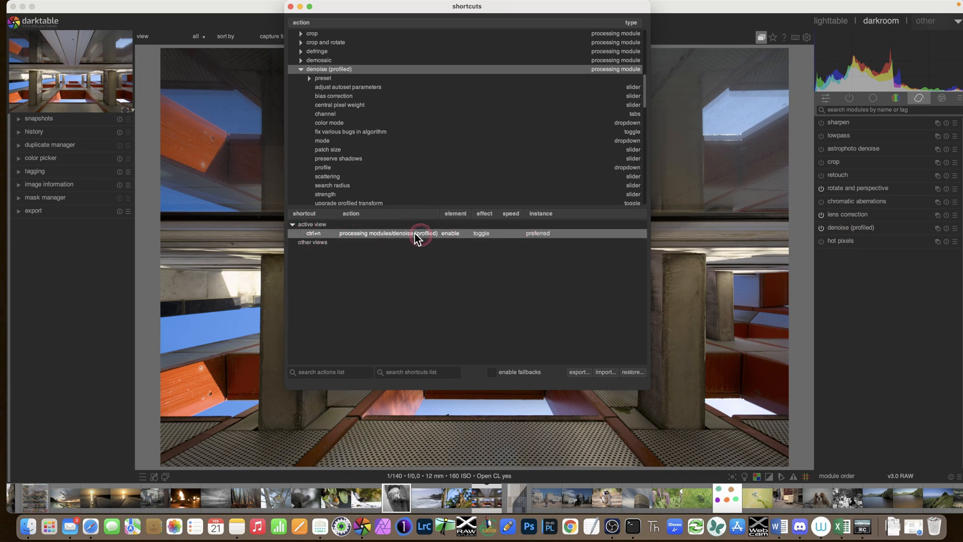
{"action": "mouse_move", "coordinate": [478, 235]}
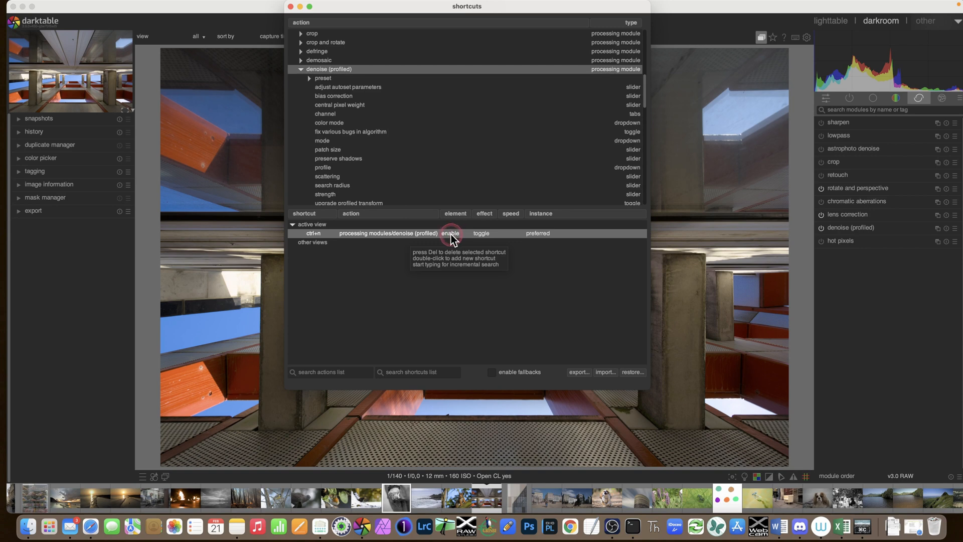
{"action": "left_click", "coordinate": [451, 234]}
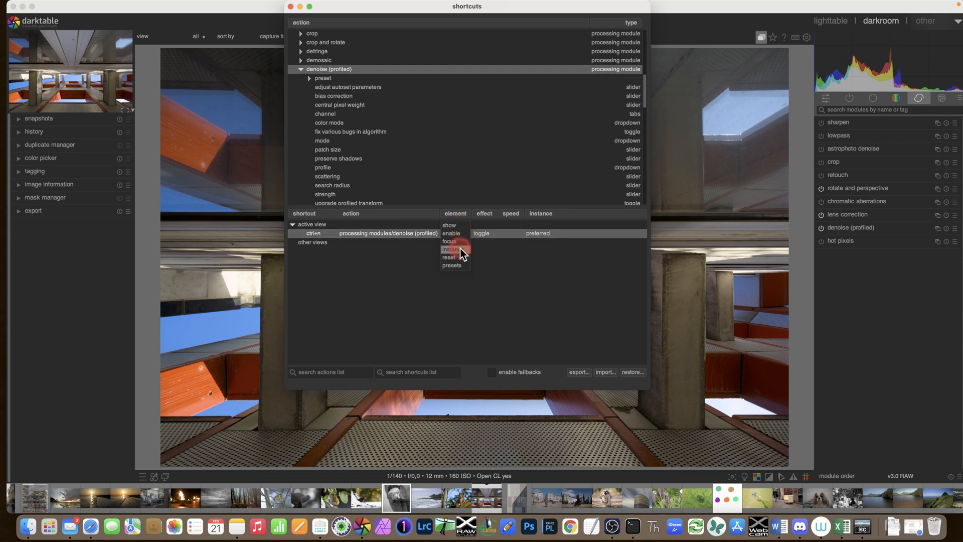
{"action": "mouse_move", "coordinate": [450, 234]}
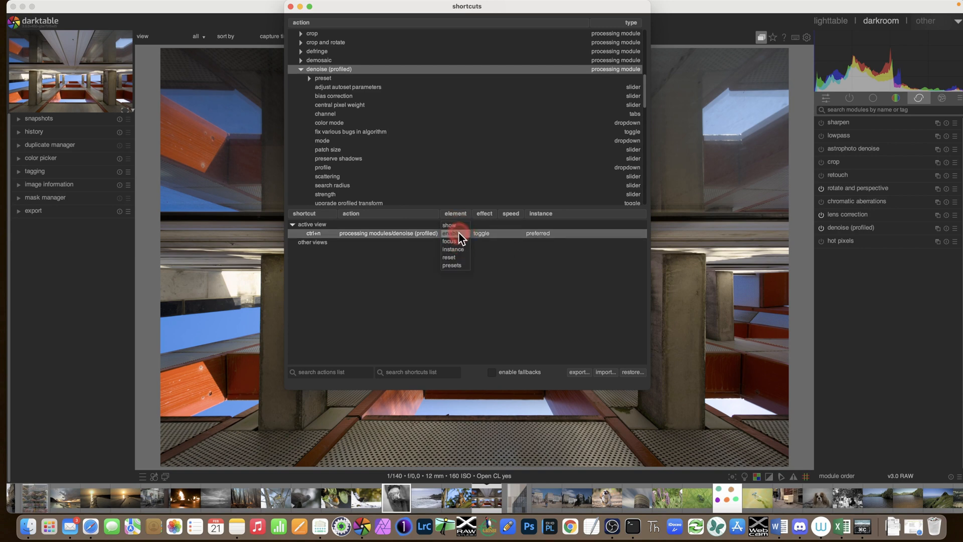
{"action": "mouse_move", "coordinate": [455, 258]}
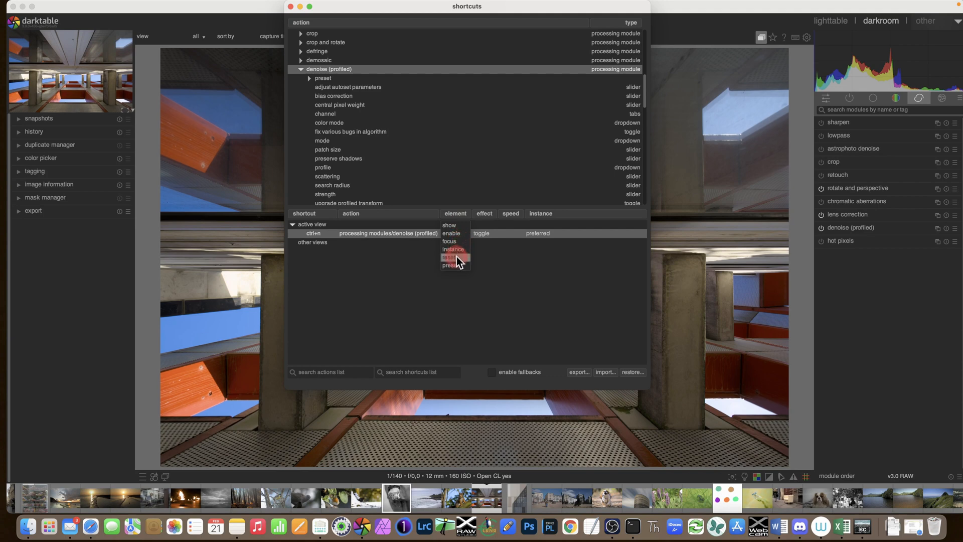
{"action": "mouse_move", "coordinate": [455, 249]}
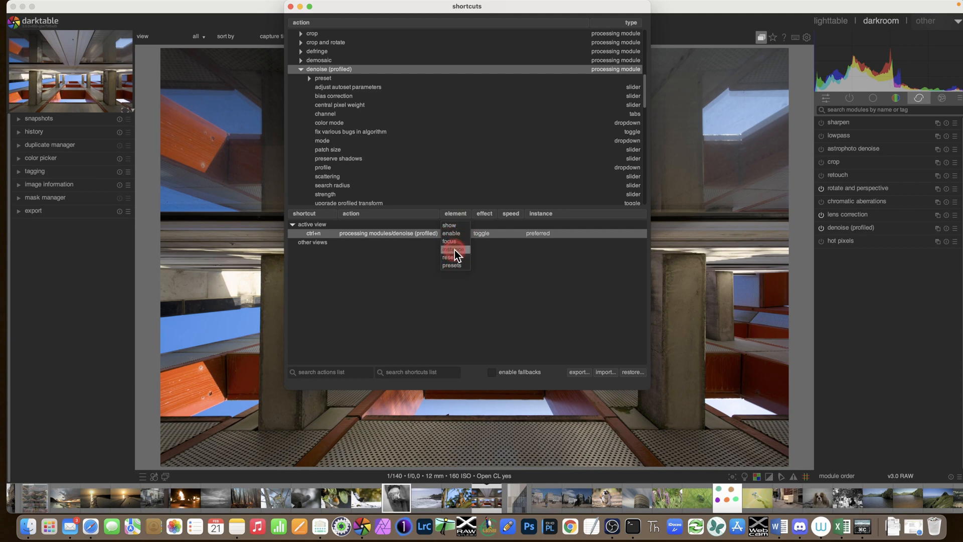
{"action": "left_click", "coordinate": [451, 250]}
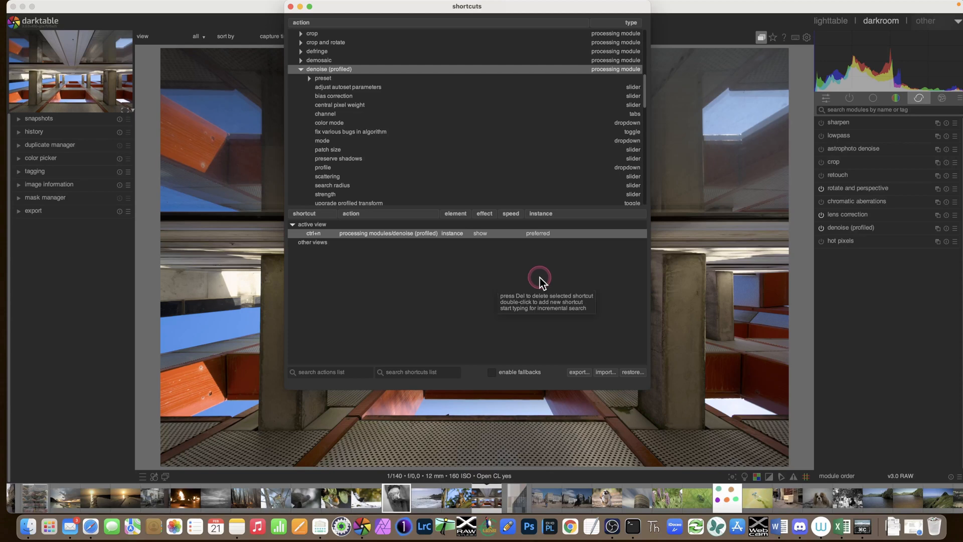
{"action": "mouse_move", "coordinate": [291, 10]}
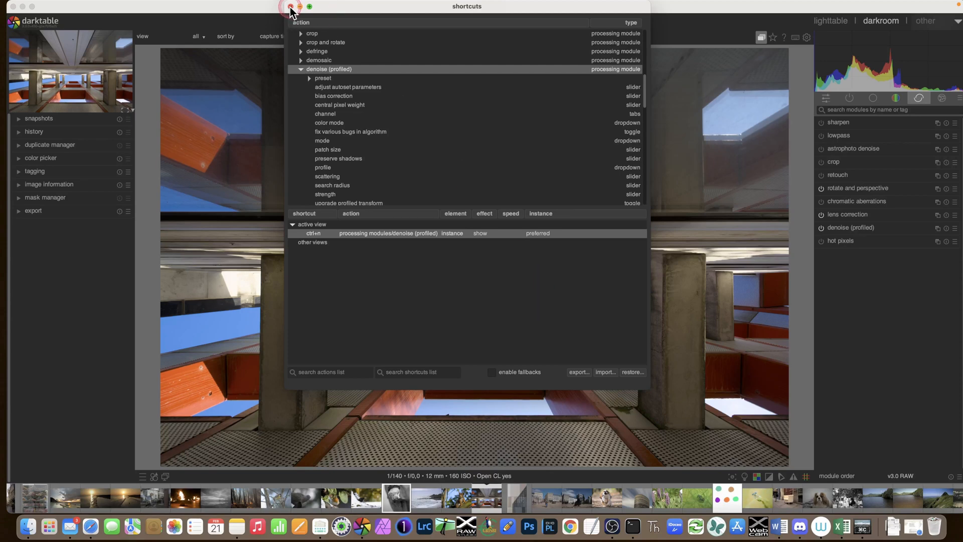
{"action": "left_click", "coordinate": [289, 6]}
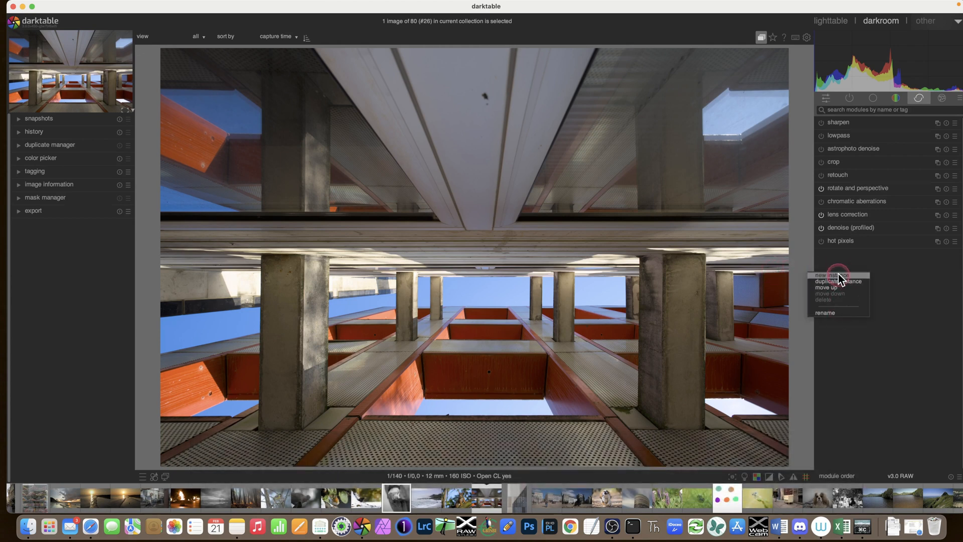
{"action": "mouse_move", "coordinate": [629, 231]}
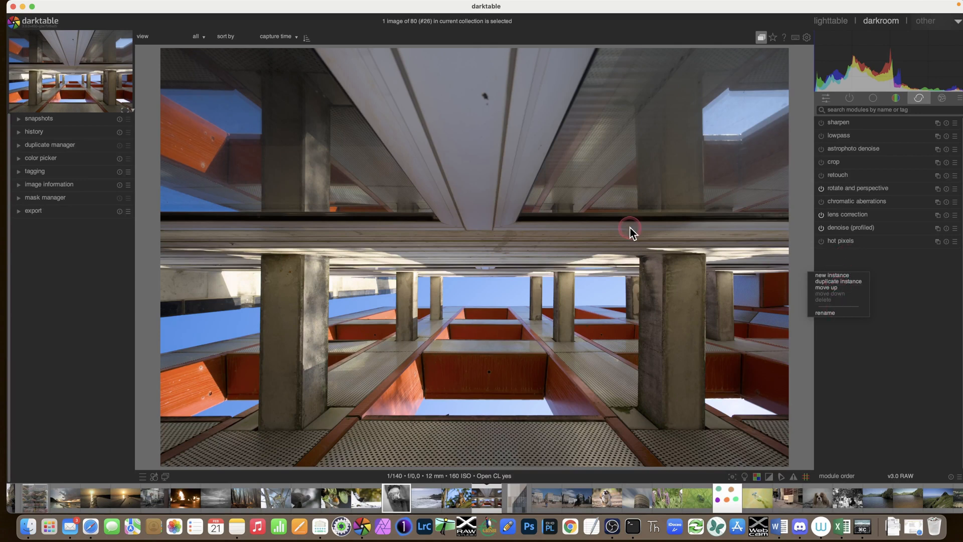
{"action": "mouse_move", "coordinate": [780, 45]}
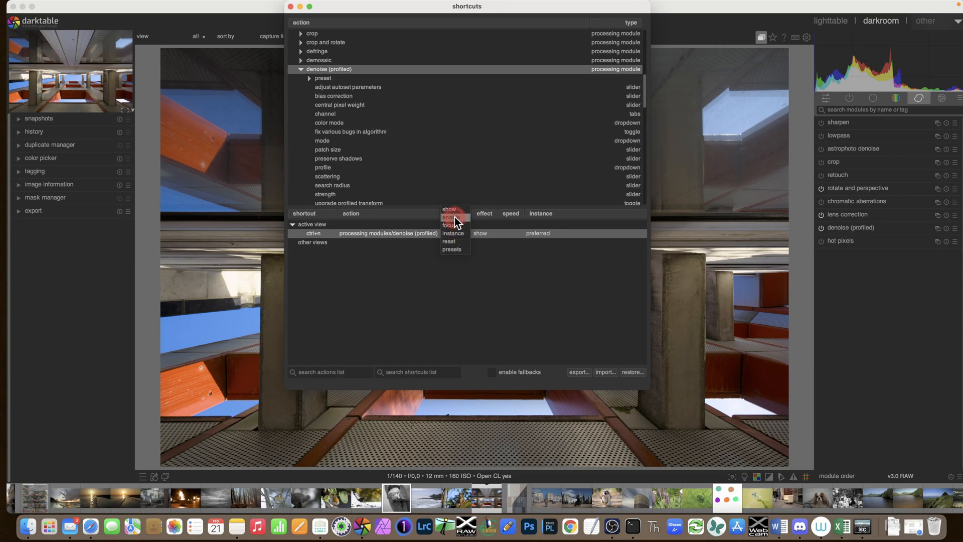
Set the denoise (profiled) shortcut's element to enable and its effect to on instead of toggle
{"action": "left_click", "coordinate": [449, 216]}
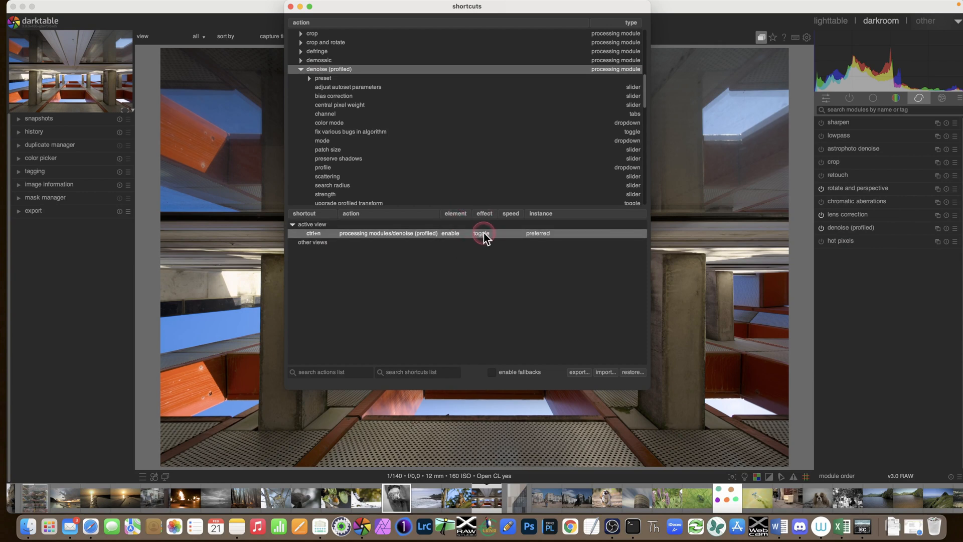
{"action": "left_click", "coordinate": [483, 233]}
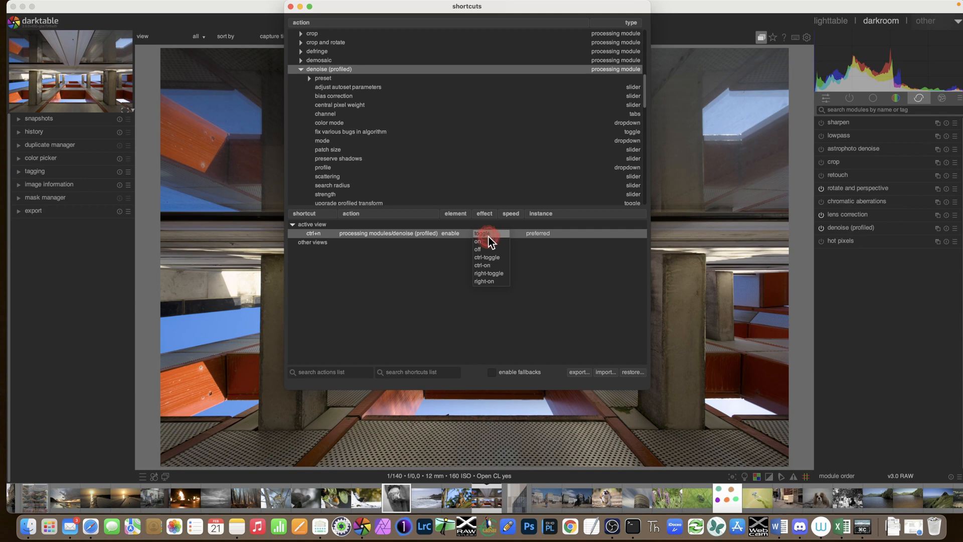
{"action": "left_click", "coordinate": [478, 241]}
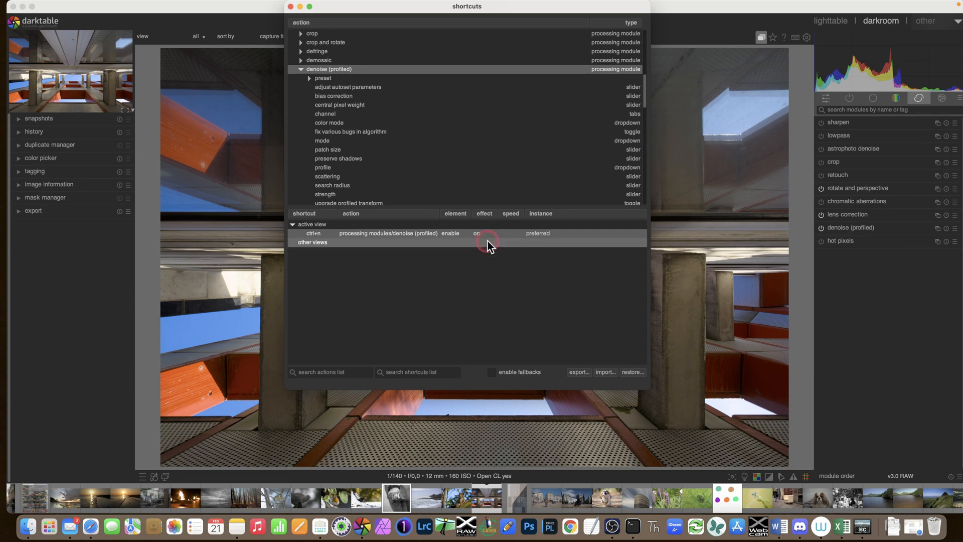
{"action": "mouse_move", "coordinate": [489, 246]}
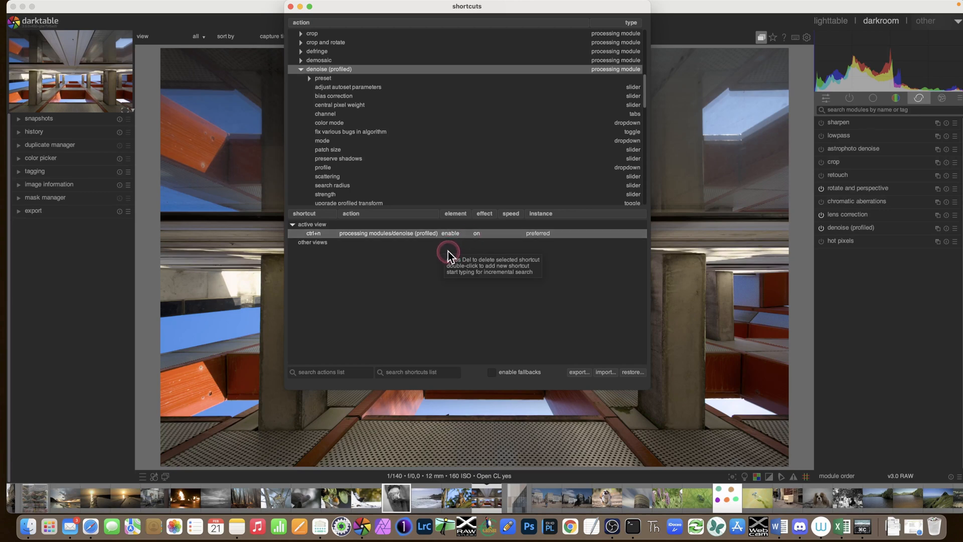
{"action": "mouse_move", "coordinate": [359, 239]}
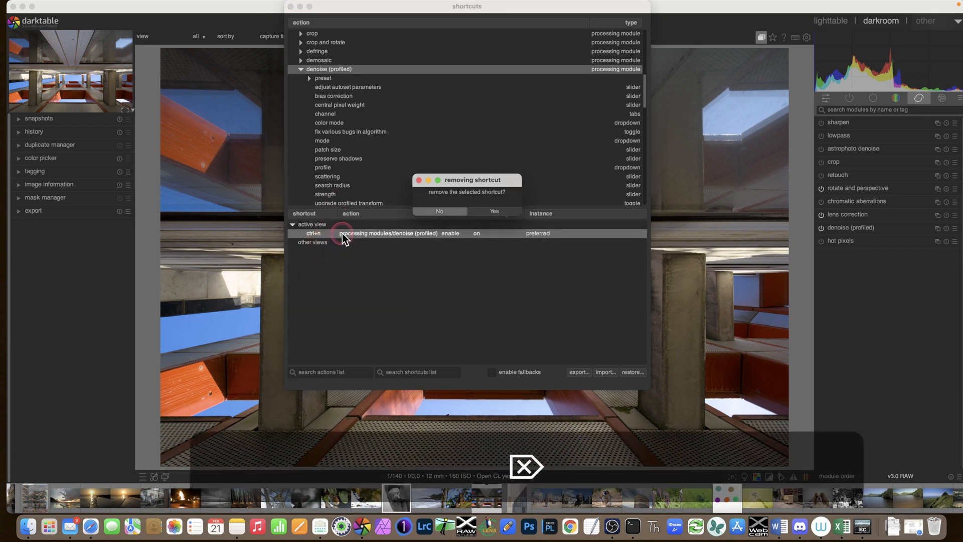
{"action": "left_click", "coordinate": [494, 212]}
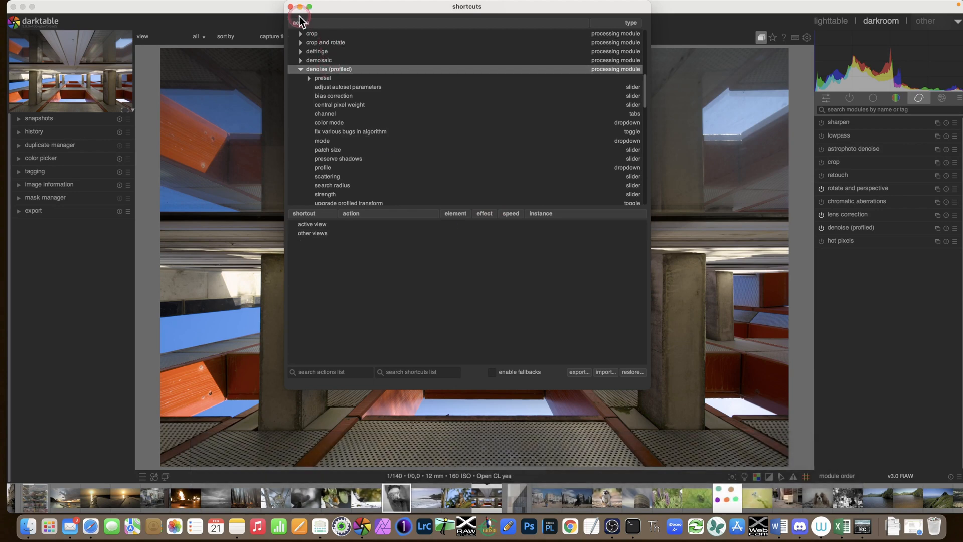
{"action": "left_click", "coordinate": [290, 7]}
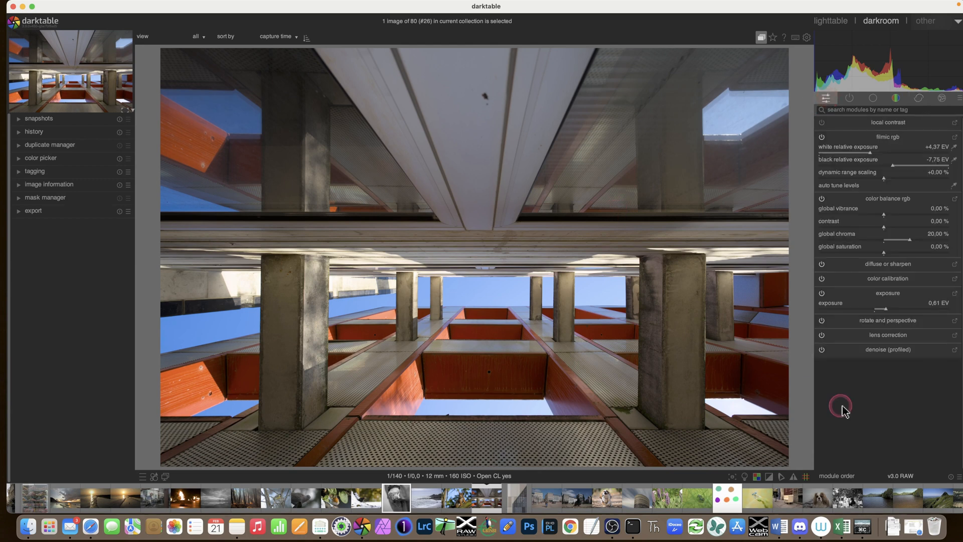
{"action": "mouse_move", "coordinate": [855, 132]}
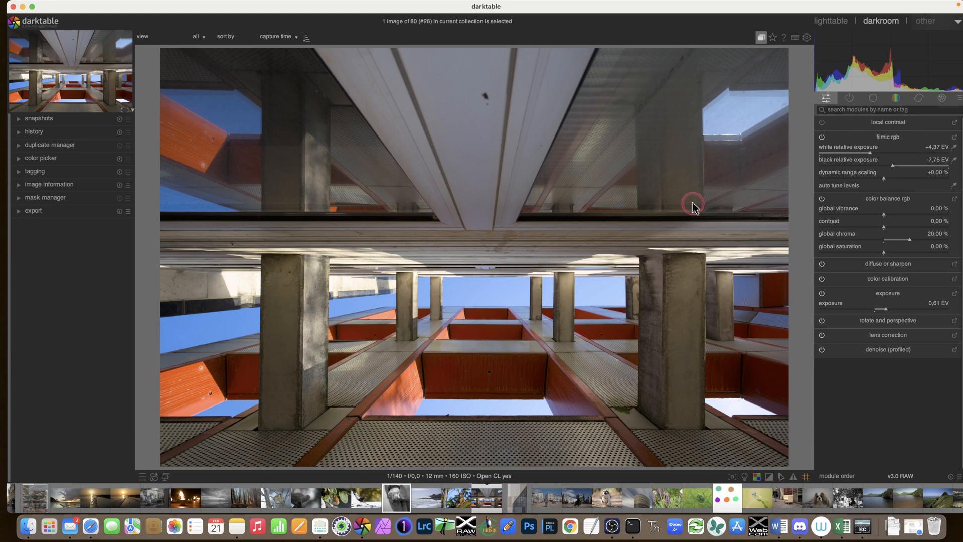
{"action": "mouse_move", "coordinate": [672, 261]}
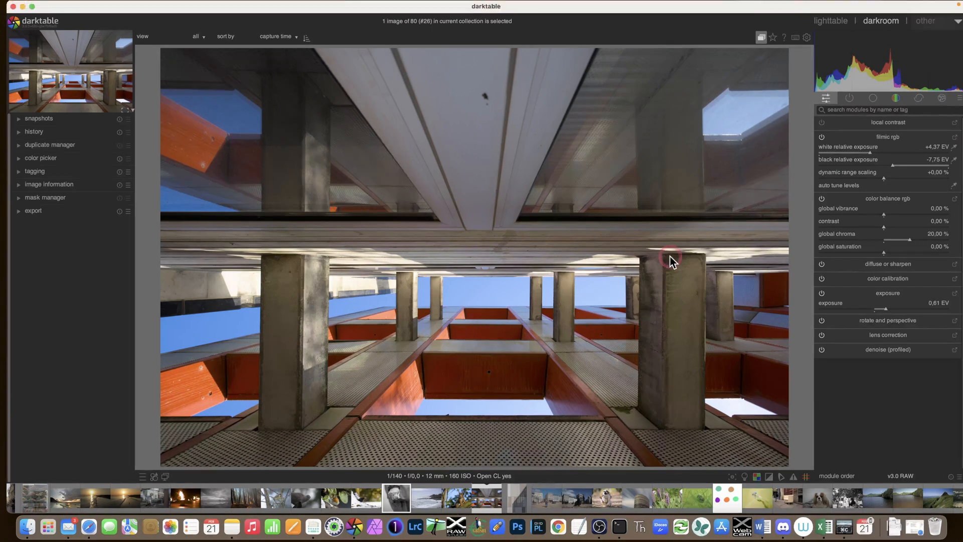
{"action": "mouse_move", "coordinate": [712, 309]}
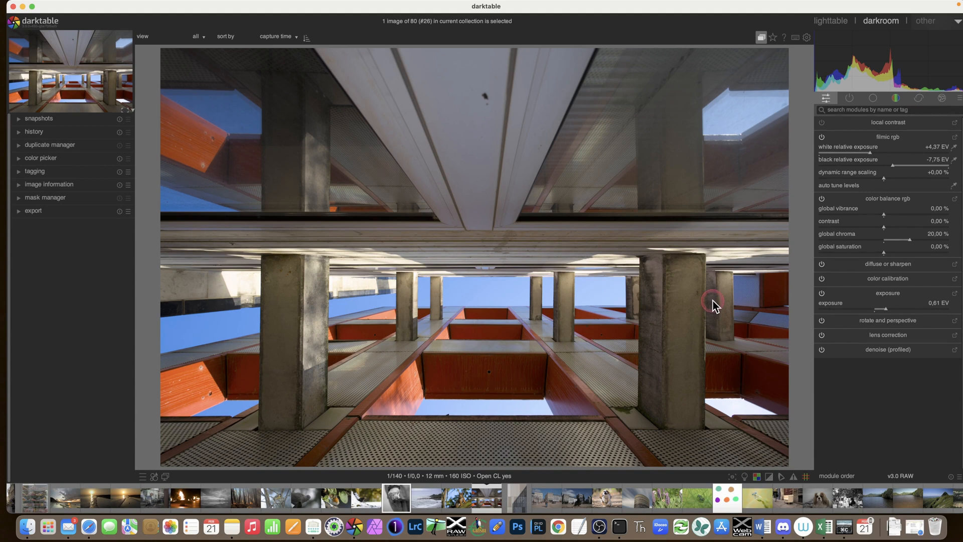
{"action": "mouse_move", "coordinate": [882, 154]}
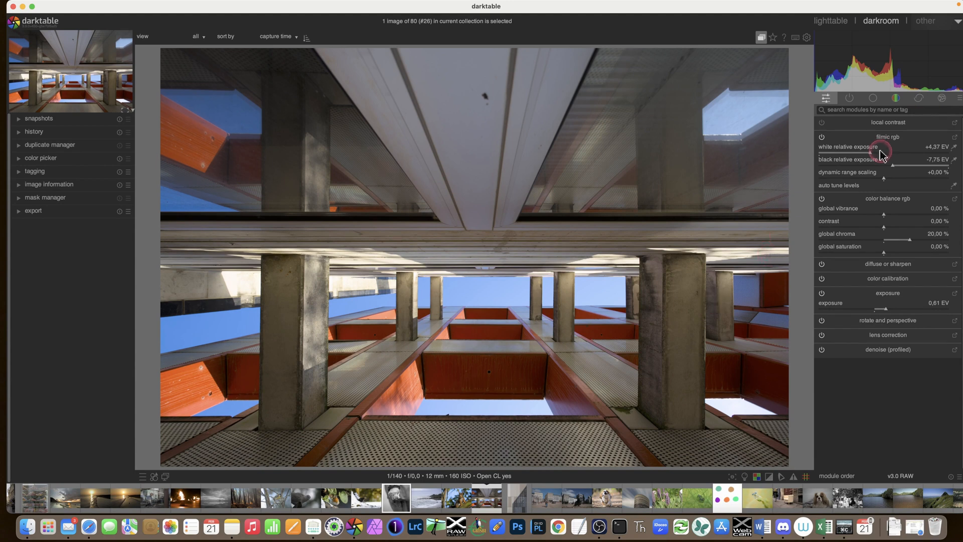
{"action": "mouse_move", "coordinate": [850, 98]}
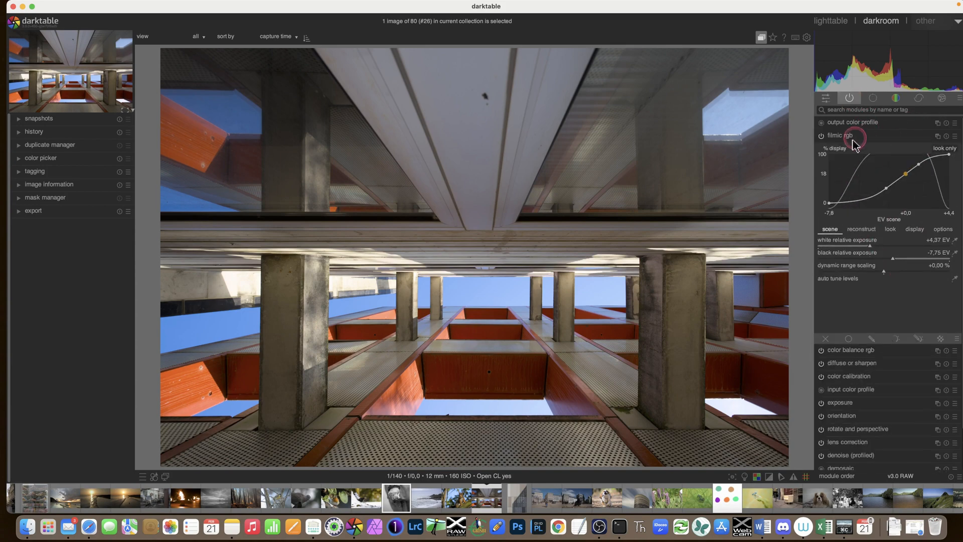
Show the active modules group, view filmic rgb's look parameters, then collapse filmic rgb
{"action": "left_click", "coordinate": [821, 135]}
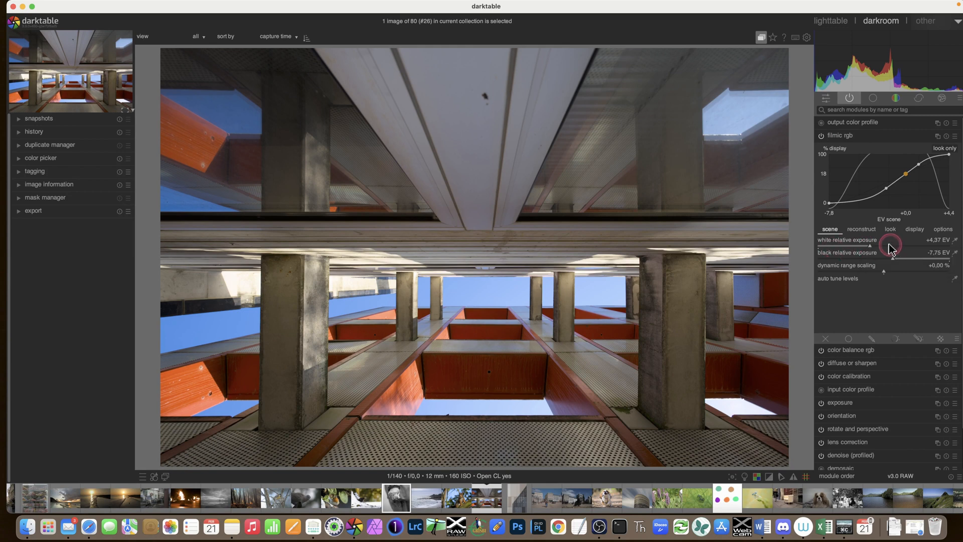
{"action": "mouse_move", "coordinate": [869, 252]}
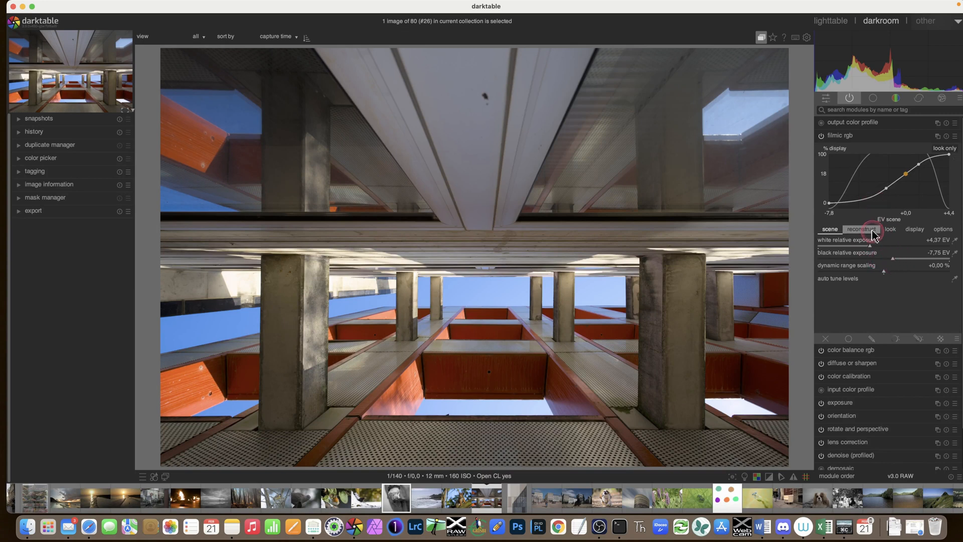
{"action": "left_click", "coordinate": [890, 229]}
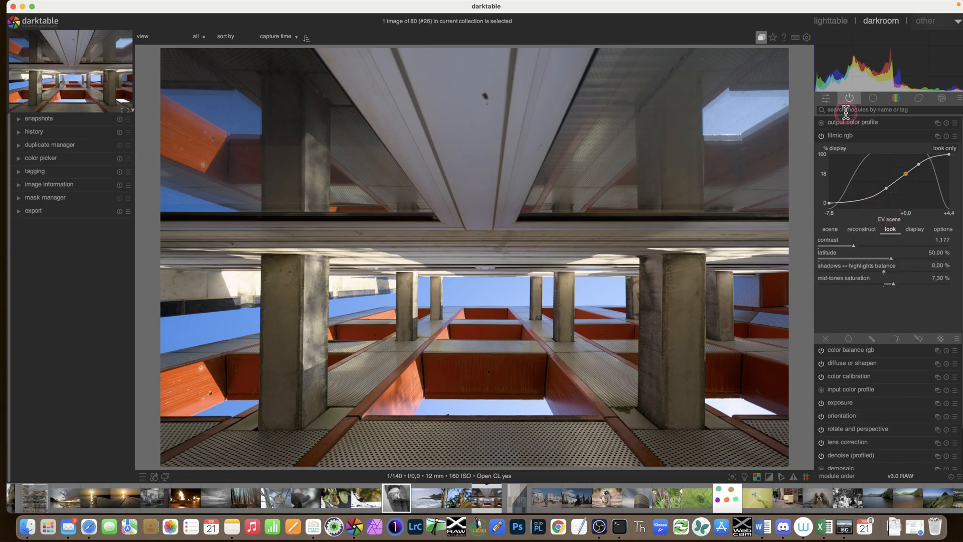
{"action": "left_click", "coordinate": [838, 135]}
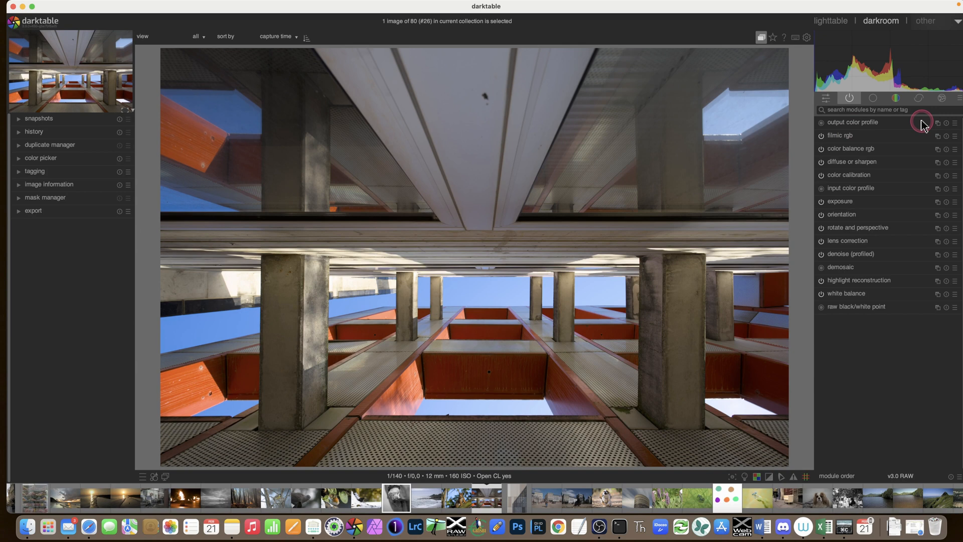
{"action": "mouse_move", "coordinate": [839, 201]}
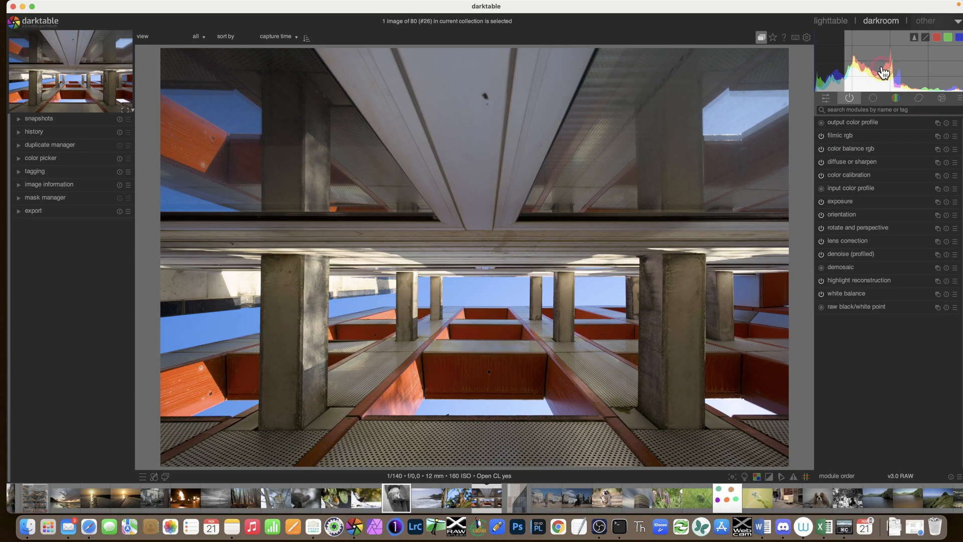
{"action": "mouse_move", "coordinate": [794, 37]}
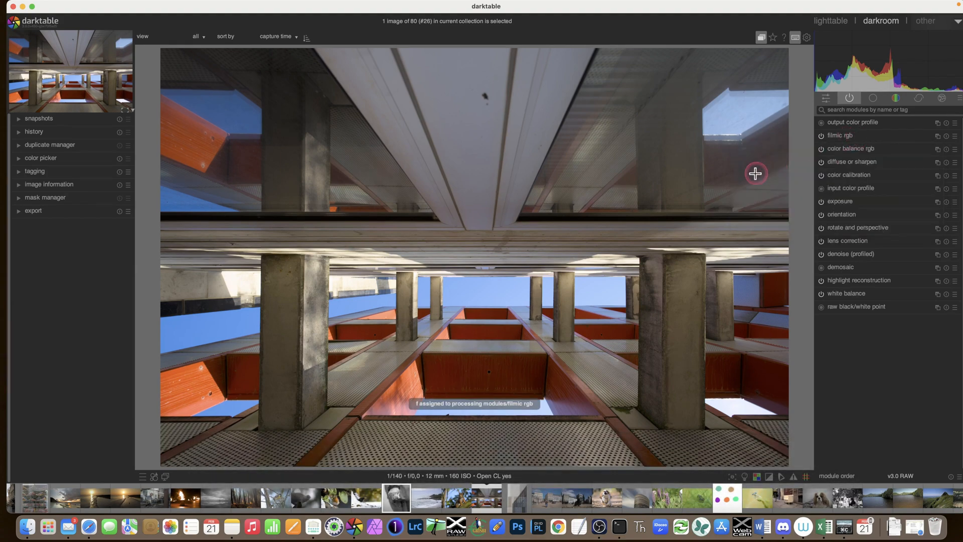
{"action": "mouse_move", "coordinate": [656, 237]}
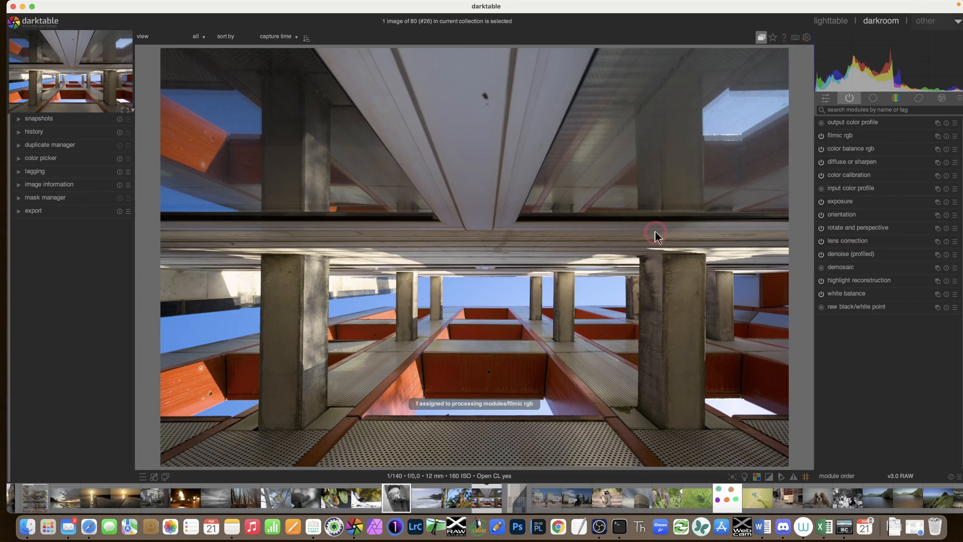
Finish defining F as the keyboard shortcut that brings up filmic rgb
{"action": "left_click", "coordinate": [896, 98]}
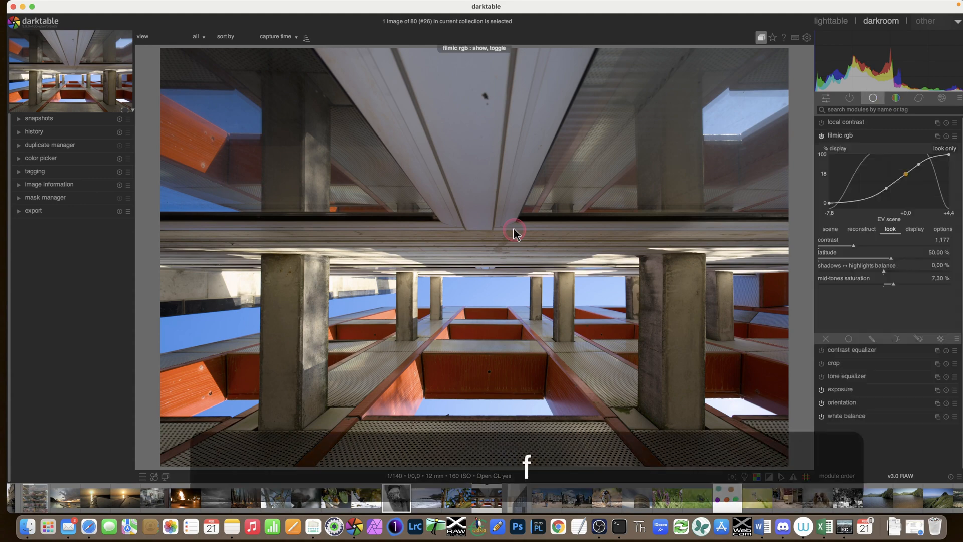
{"action": "mouse_move", "coordinate": [907, 281]}
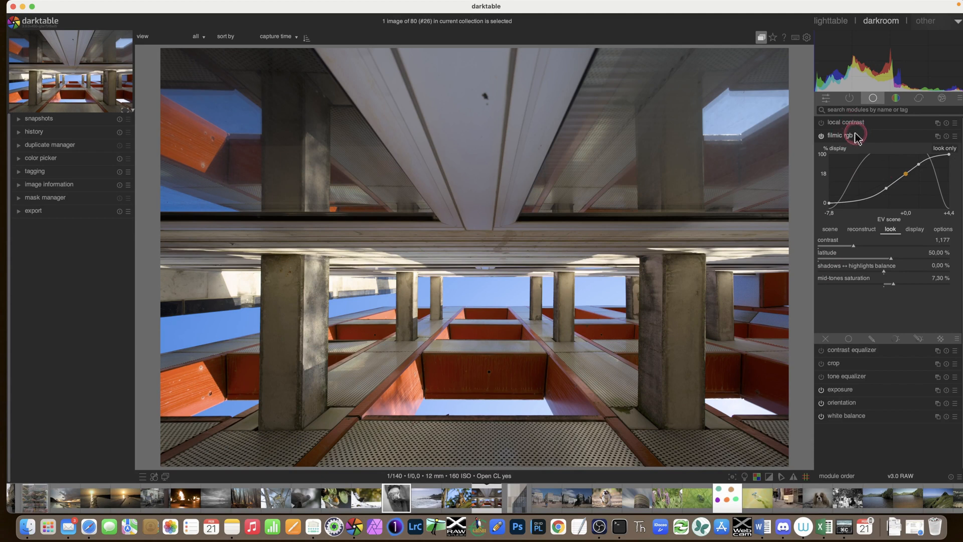
Collapse filmic rgb and go back to the active modules list
{"action": "left_click", "coordinate": [895, 98]}
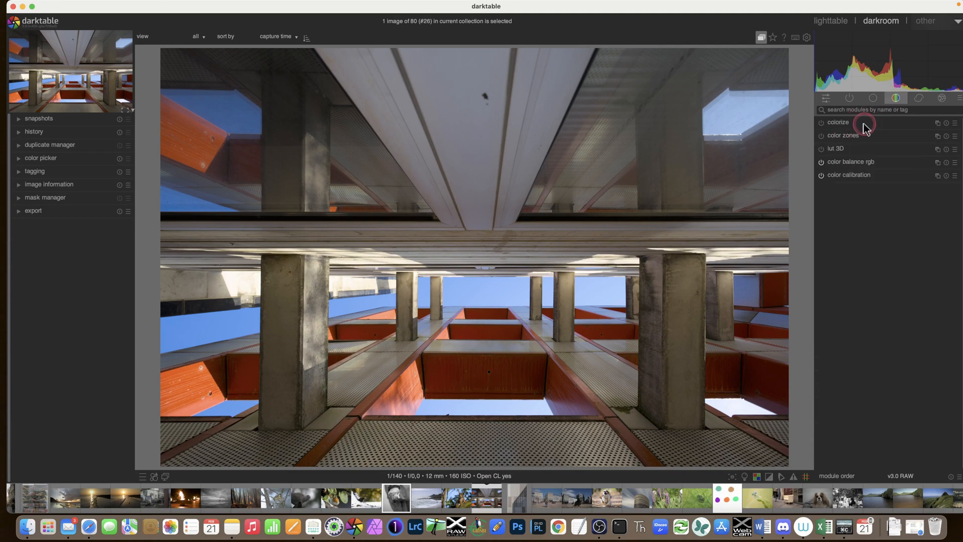
{"action": "left_click", "coordinate": [852, 161]}
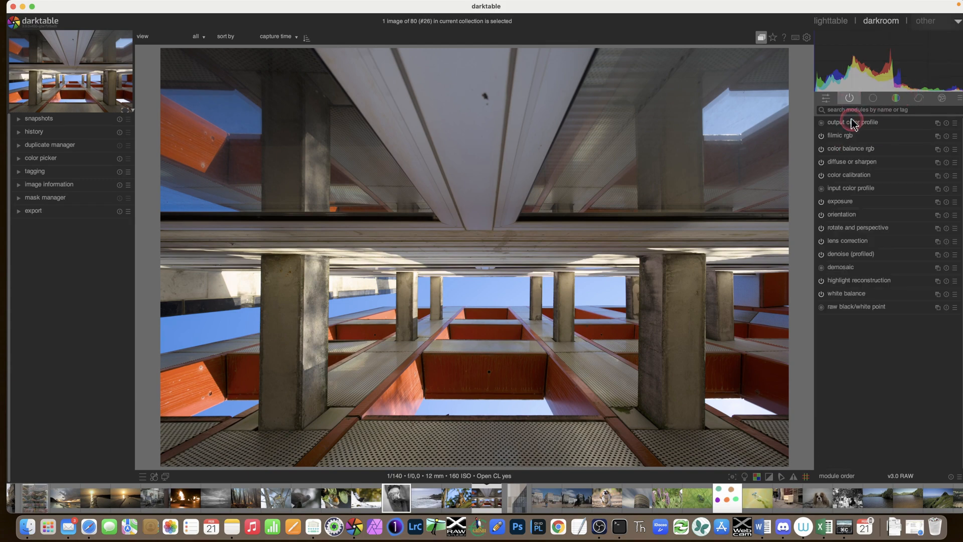
{"action": "mouse_move", "coordinate": [850, 136]}
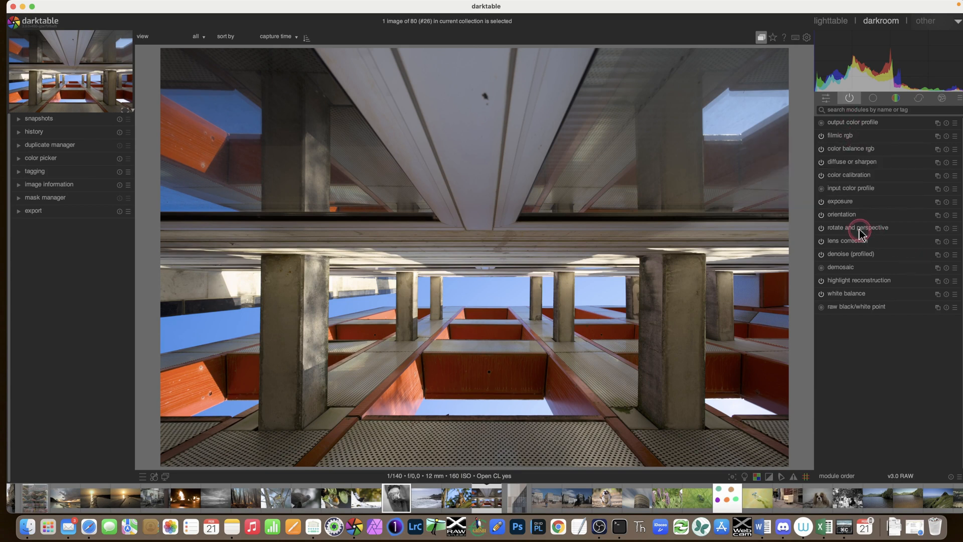
{"action": "mouse_move", "coordinate": [858, 227]}
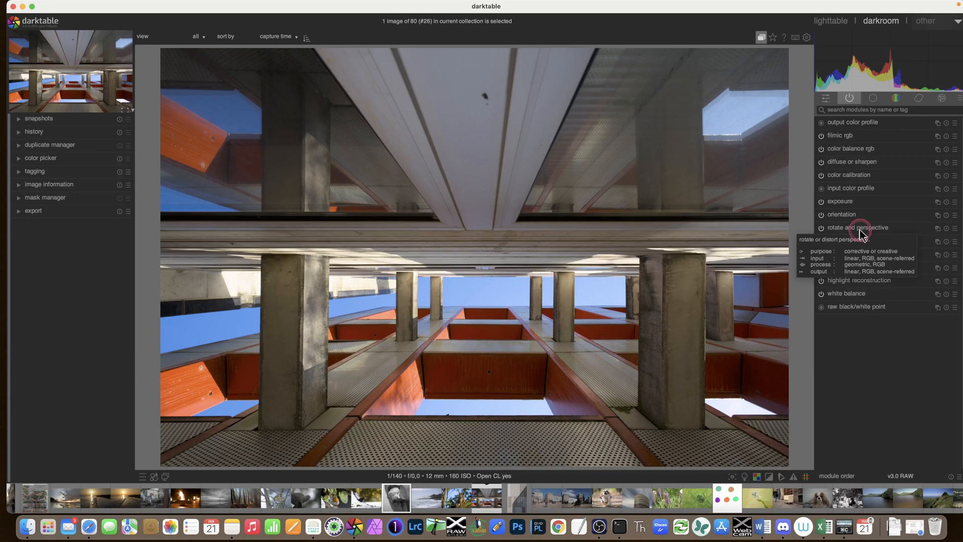
{"action": "mouse_move", "coordinate": [712, 220]}
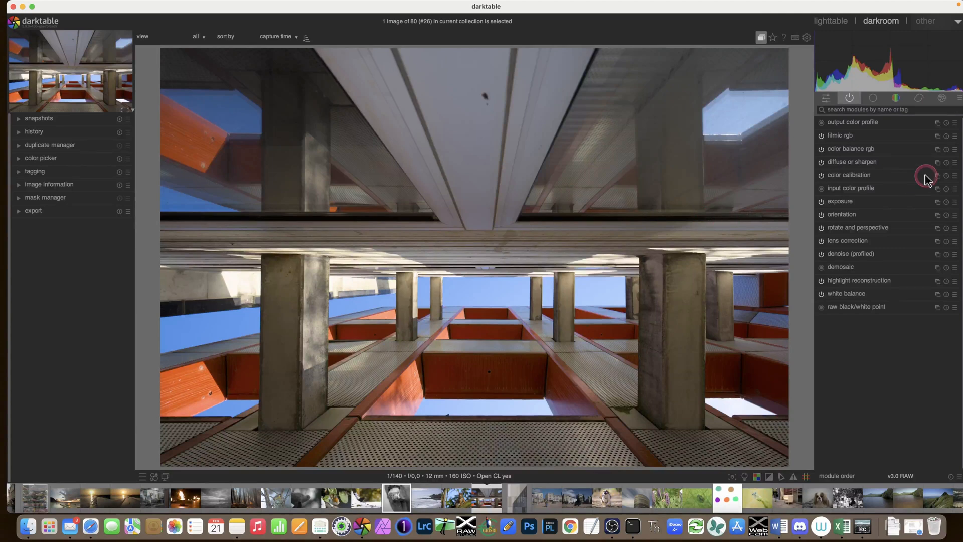
Switch to the quick access panel to adjust filmic's white and black relative exposure
{"action": "left_click", "coordinate": [826, 98]}
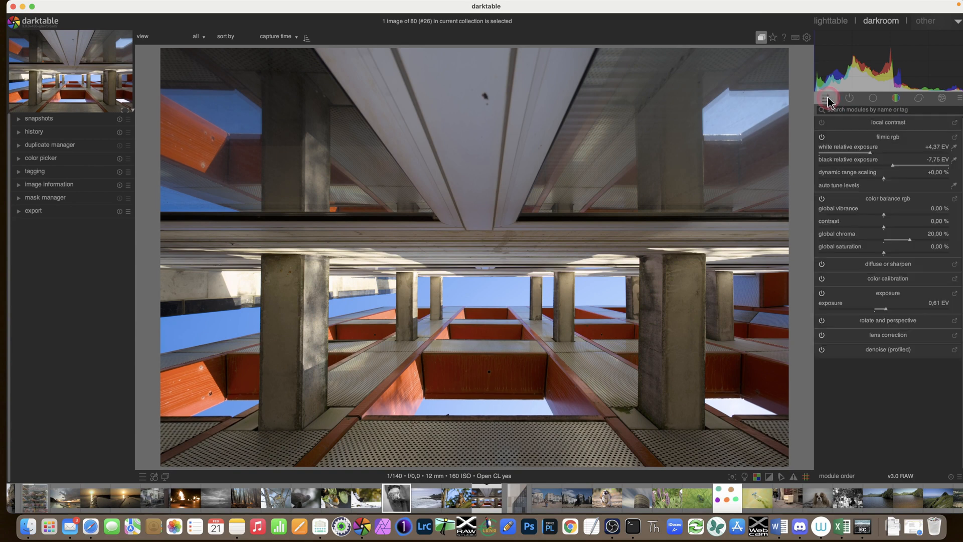
{"action": "mouse_move", "coordinate": [827, 103]}
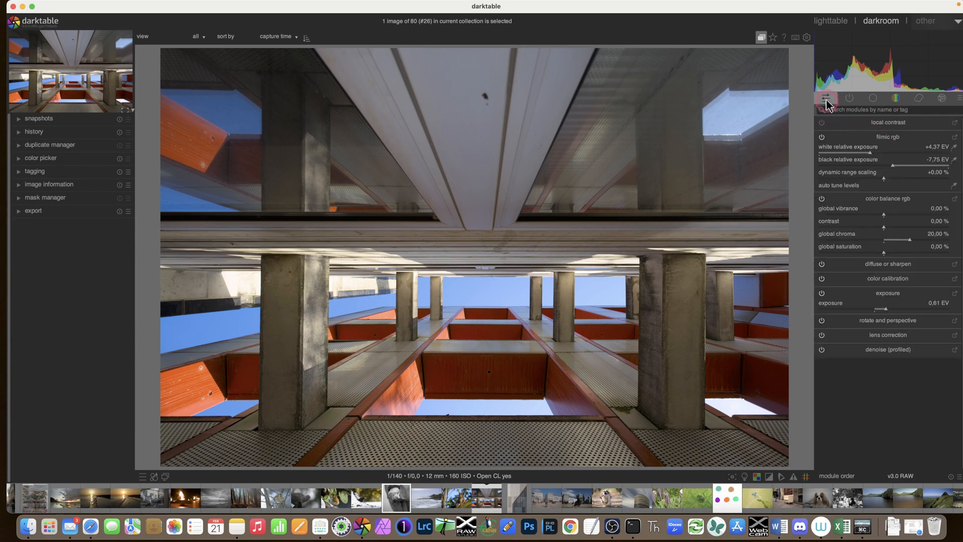
{"action": "mouse_move", "coordinate": [825, 97]}
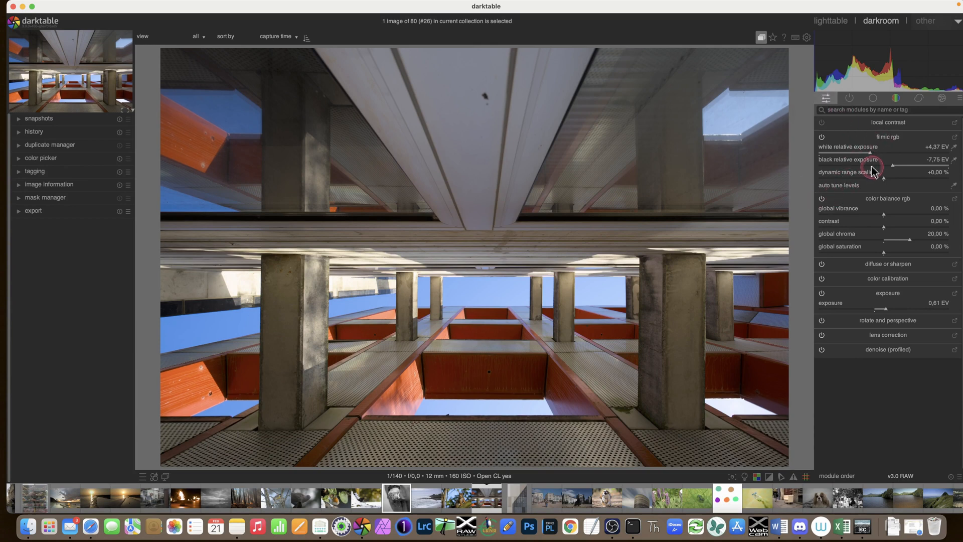
{"action": "mouse_move", "coordinate": [871, 150]}
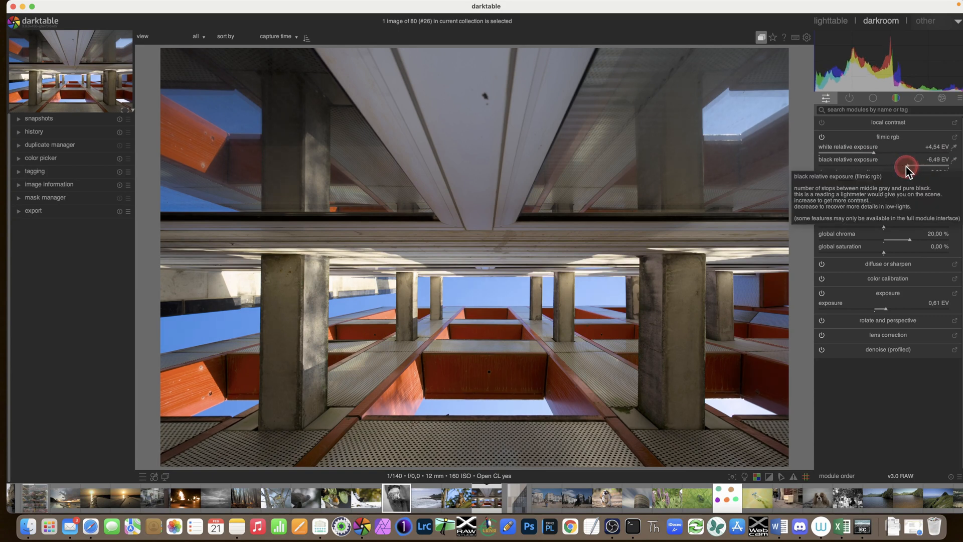
{"action": "mouse_move", "coordinate": [870, 190]}
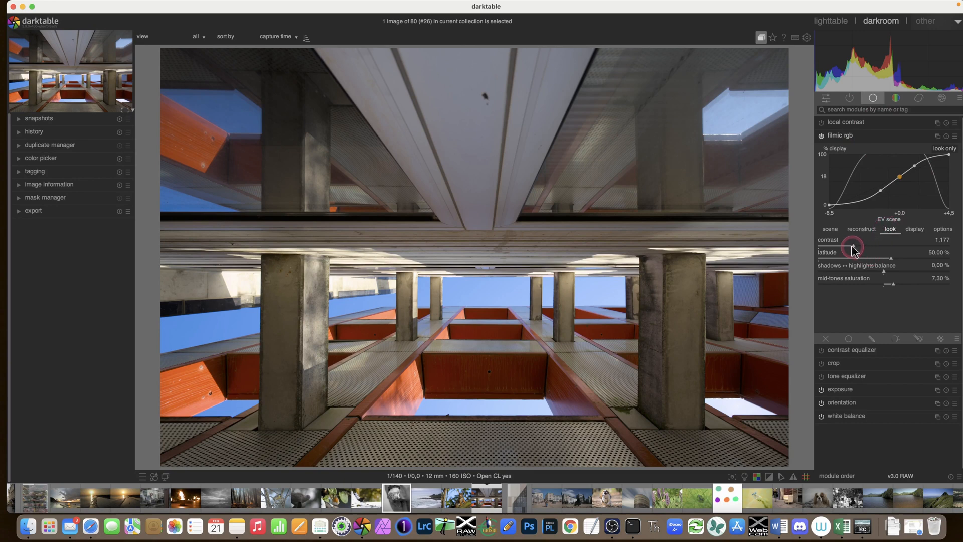
{"action": "mouse_move", "coordinate": [859, 294]}
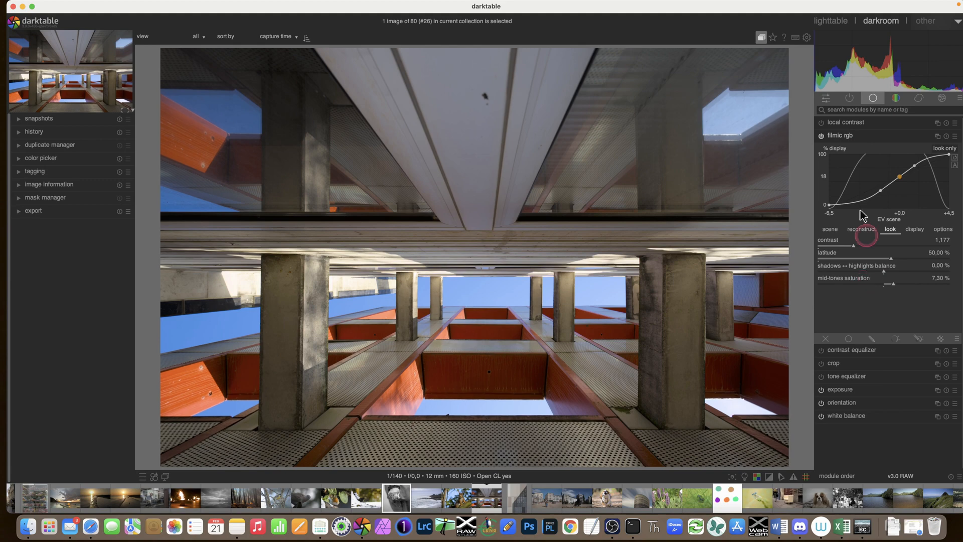
{"action": "mouse_move", "coordinate": [794, 37]}
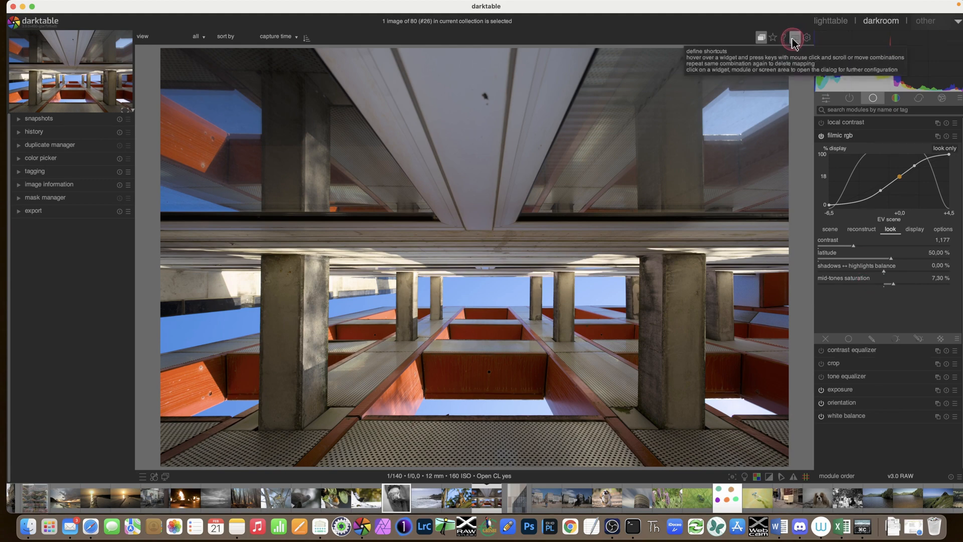
Enter the quick access panel's editing mode to remove filmic rgb widgets
{"action": "left_click", "coordinate": [827, 97]}
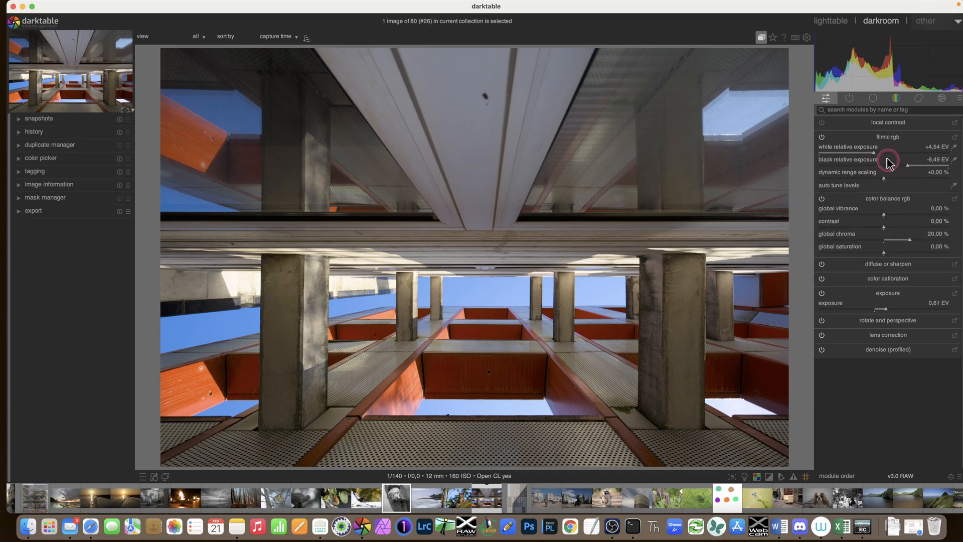
{"action": "mouse_move", "coordinate": [882, 178]}
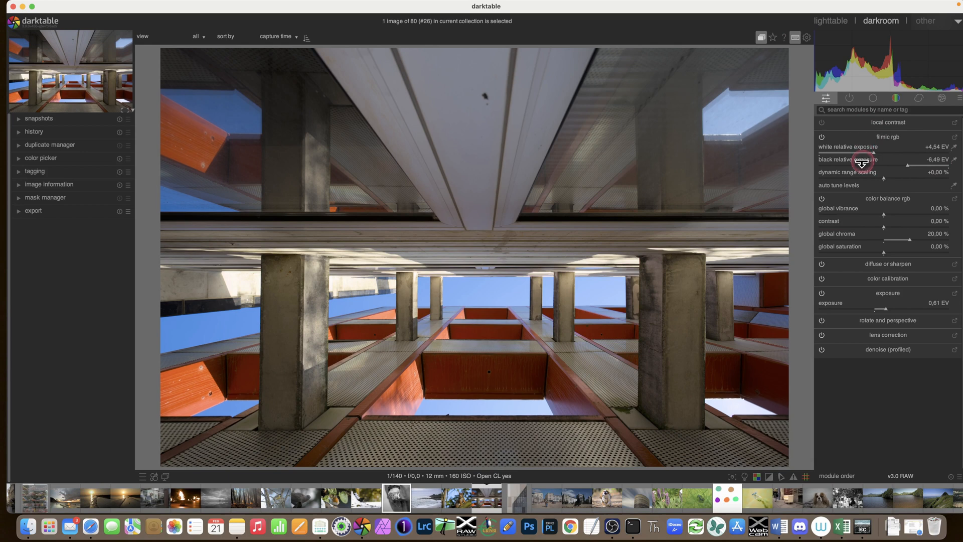
{"action": "mouse_move", "coordinate": [860, 175]}
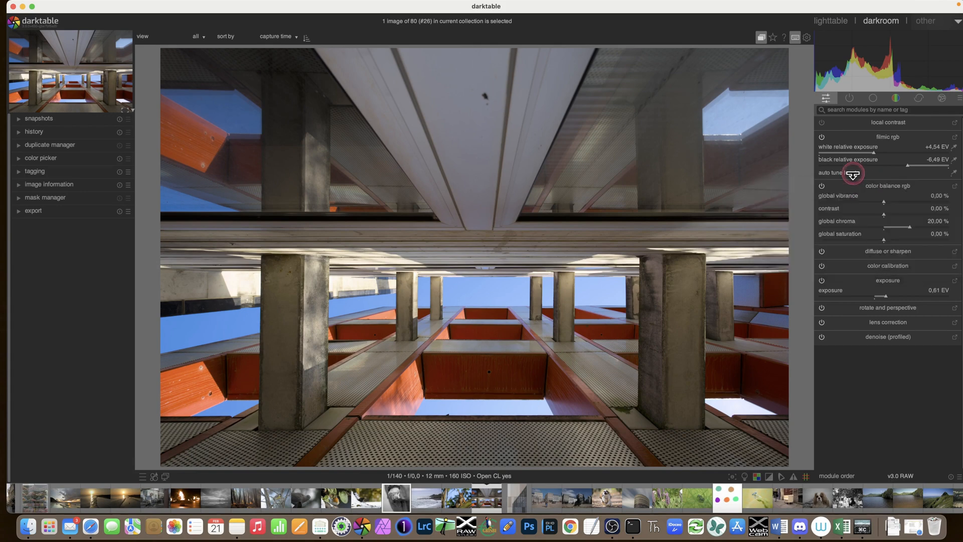
{"action": "mouse_move", "coordinate": [912, 220]}
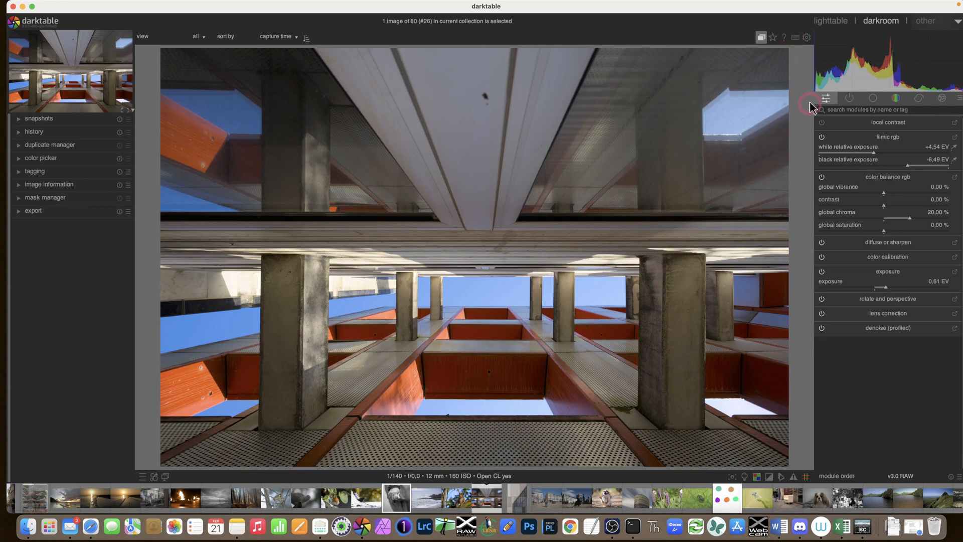
{"action": "mouse_move", "coordinate": [877, 106]}
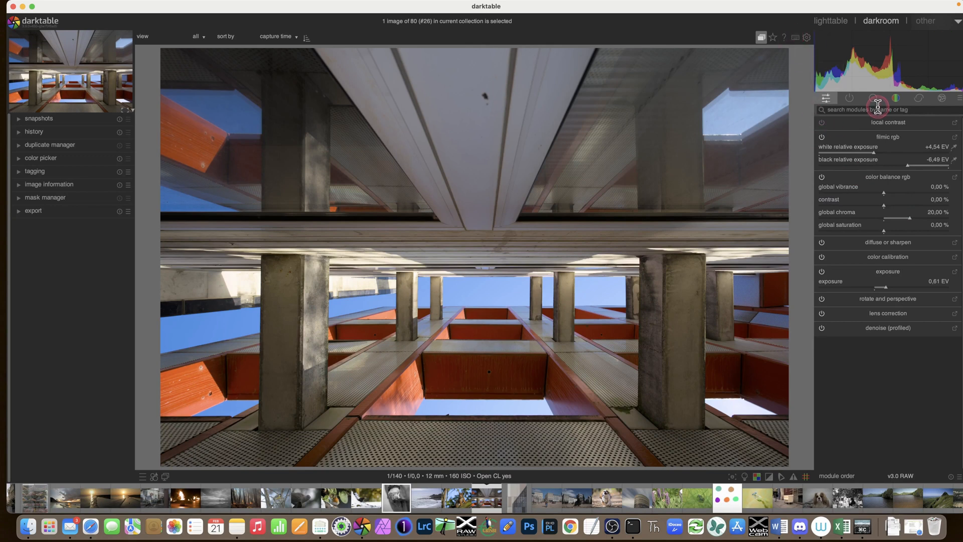
{"action": "mouse_move", "coordinate": [852, 101]}
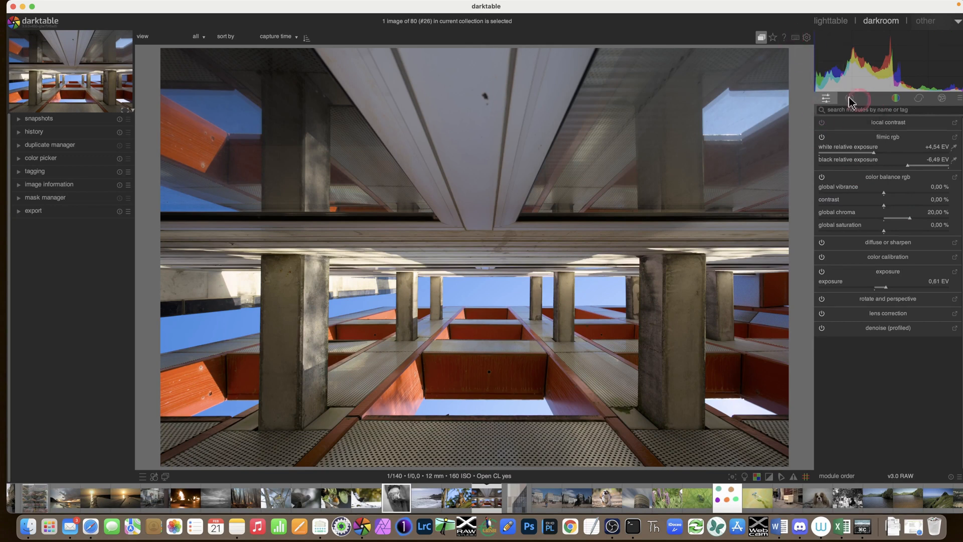
Bring up the full filmic rgb module to adjust its look settings
{"action": "left_click", "coordinate": [887, 137]}
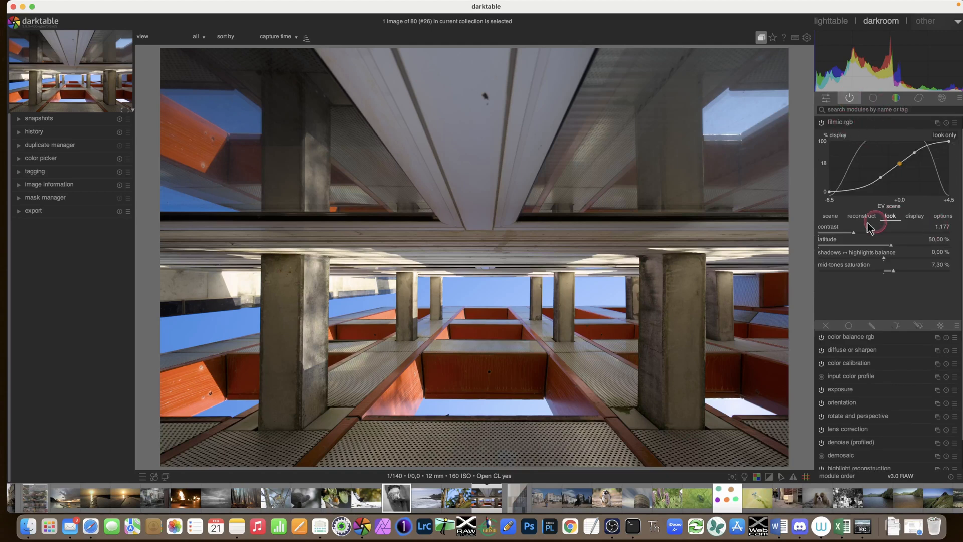
{"action": "mouse_move", "coordinate": [870, 187]}
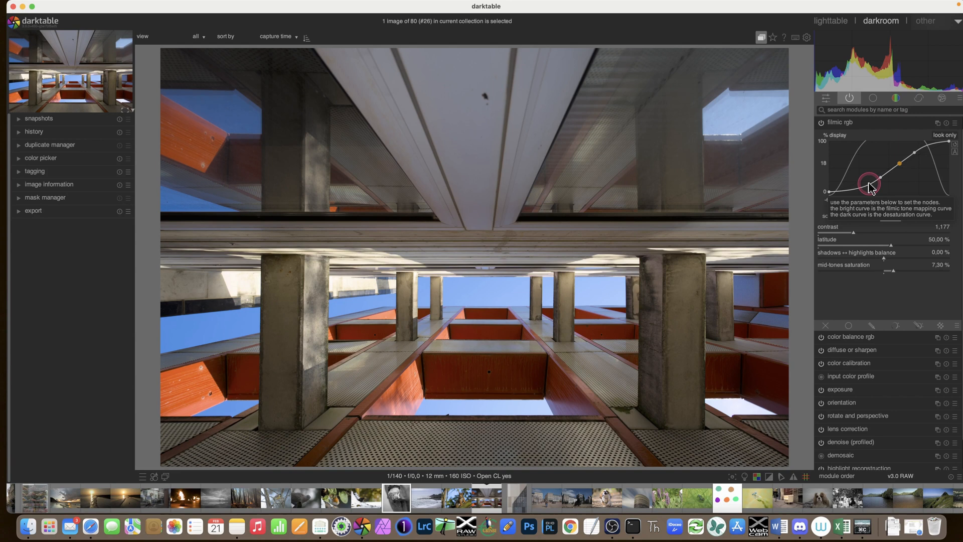
{"action": "mouse_move", "coordinate": [869, 182]}
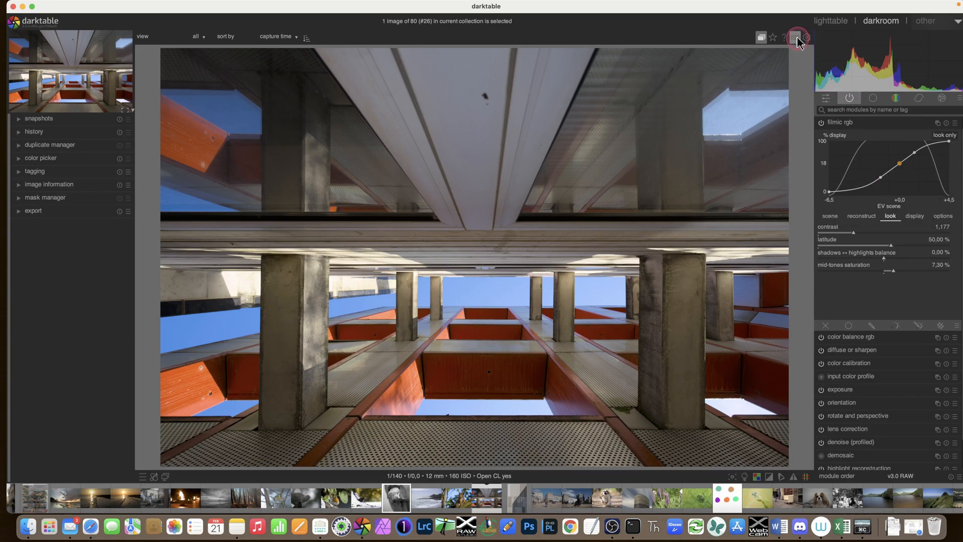
{"action": "mouse_move", "coordinate": [796, 37]}
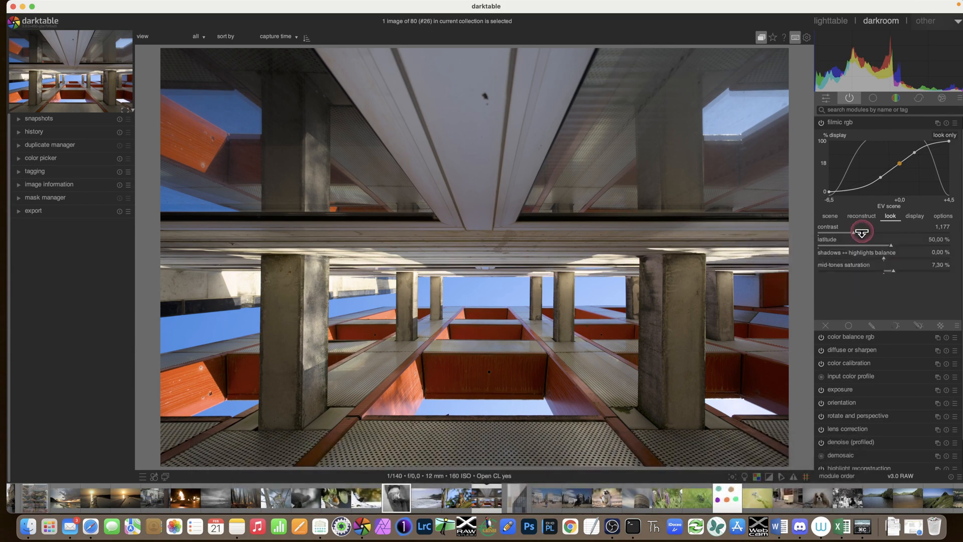
{"action": "mouse_move", "coordinate": [860, 238]}
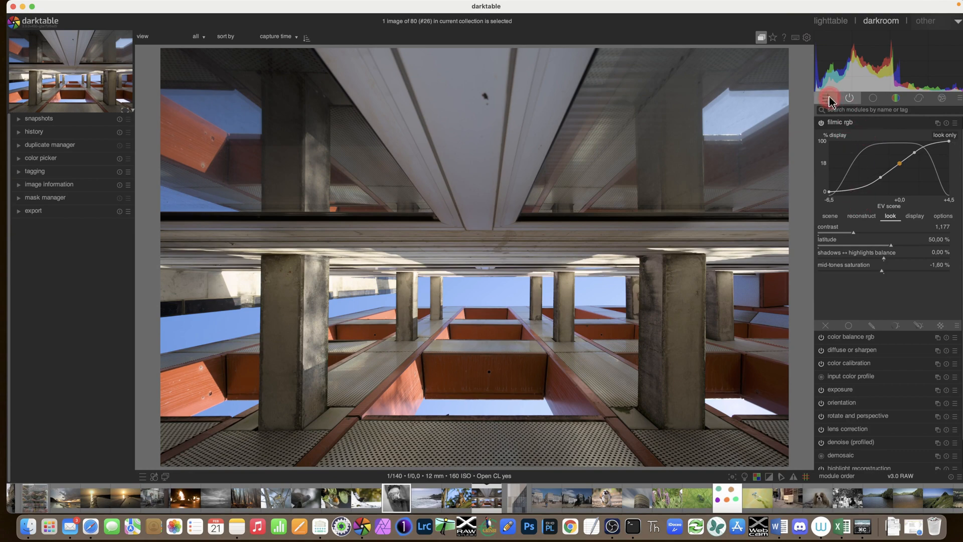
Check the new filmic sliders in the quick access panel, then reopen the full filmic rgb module
{"action": "left_click", "coordinate": [826, 99]}
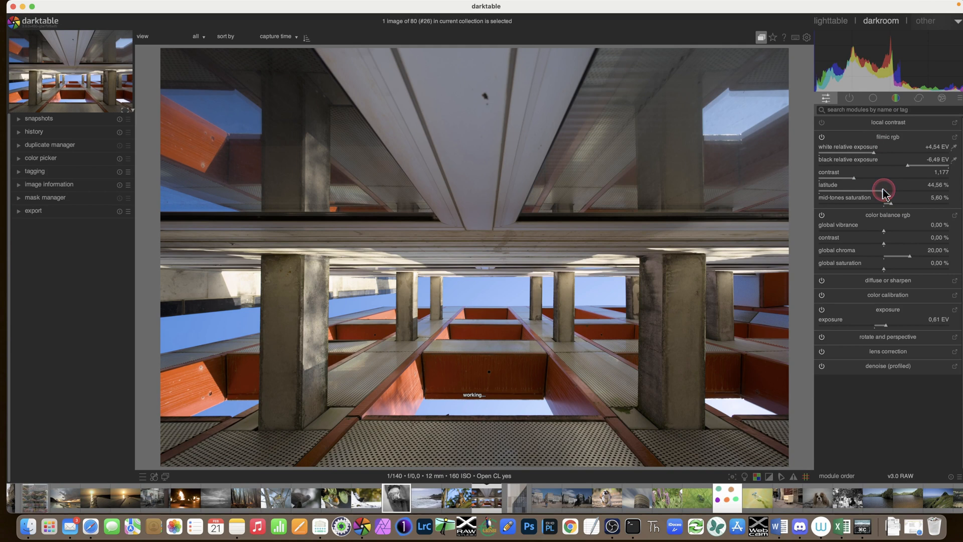
{"action": "mouse_move", "coordinate": [847, 147]}
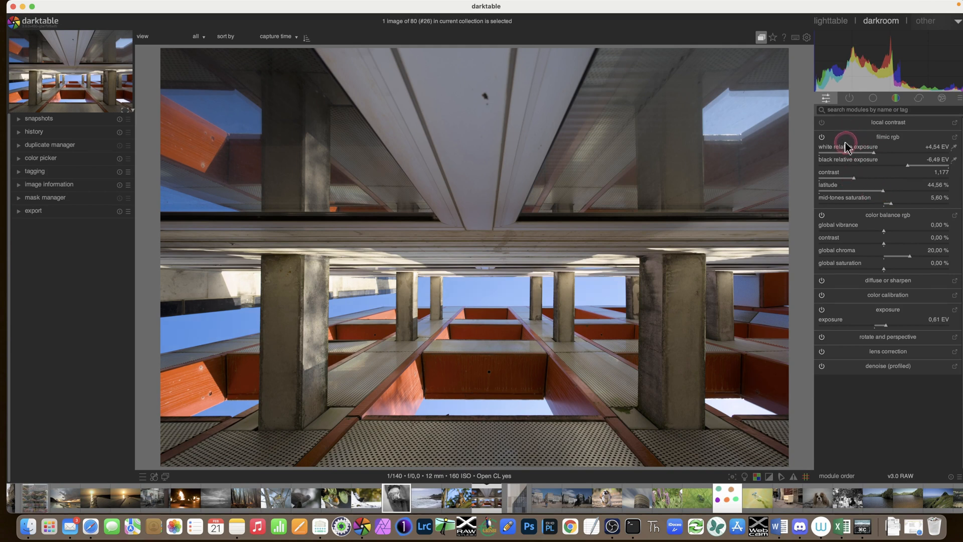
{"action": "mouse_move", "coordinate": [858, 113]}
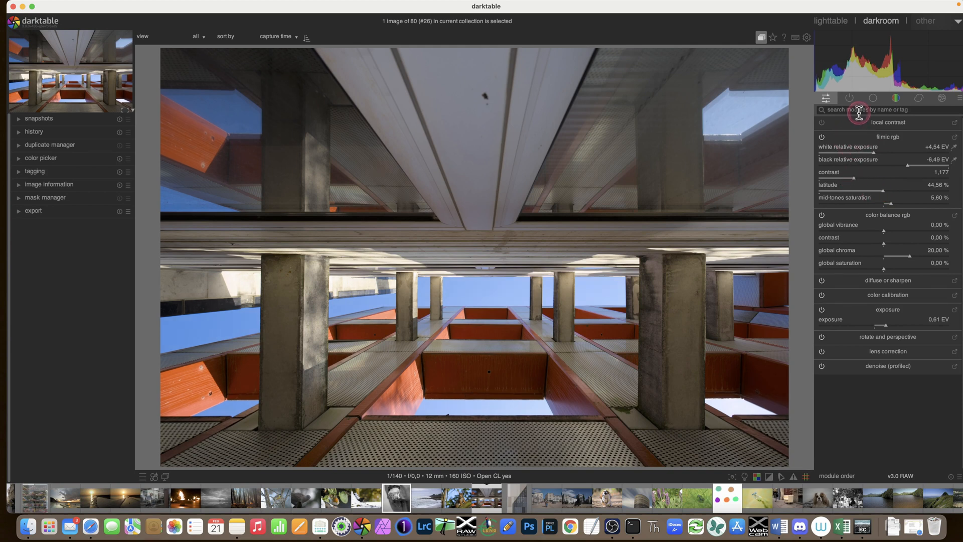
{"action": "left_click", "coordinate": [841, 135]}
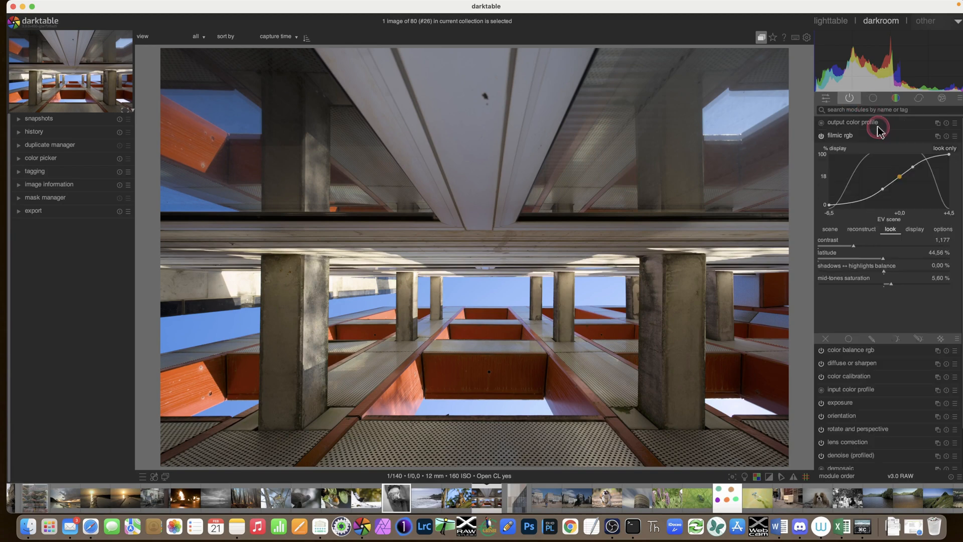
{"action": "mouse_move", "coordinate": [875, 175]}
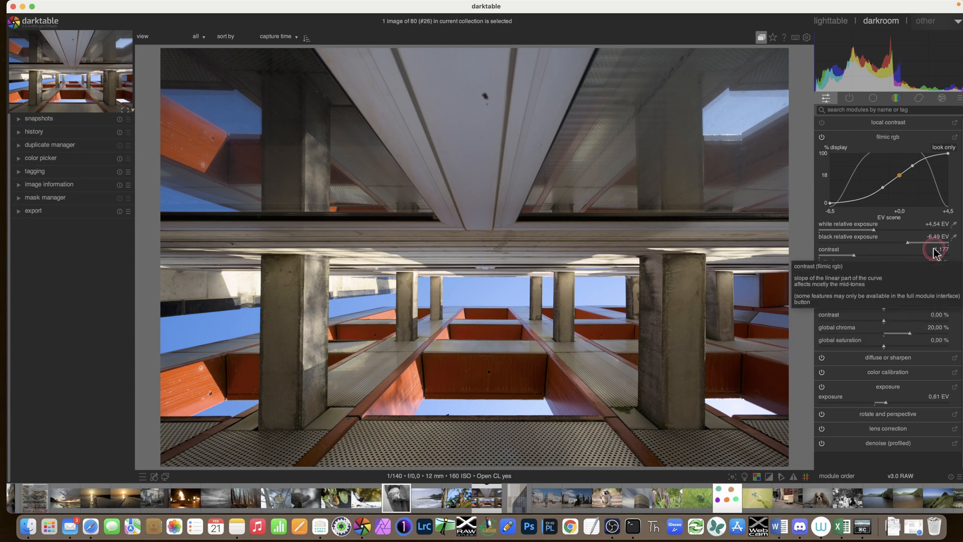
{"action": "mouse_move", "coordinate": [912, 264]}
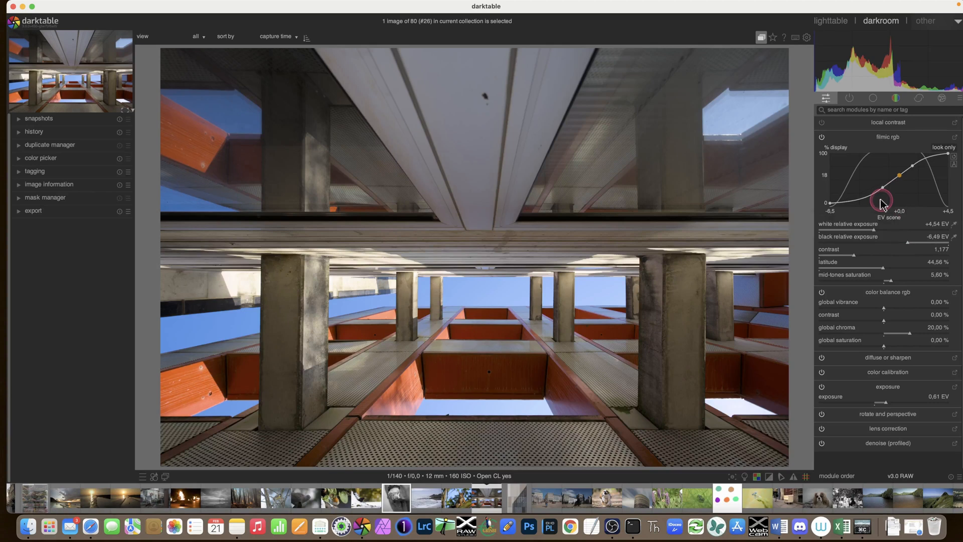
{"action": "mouse_move", "coordinate": [850, 255]}
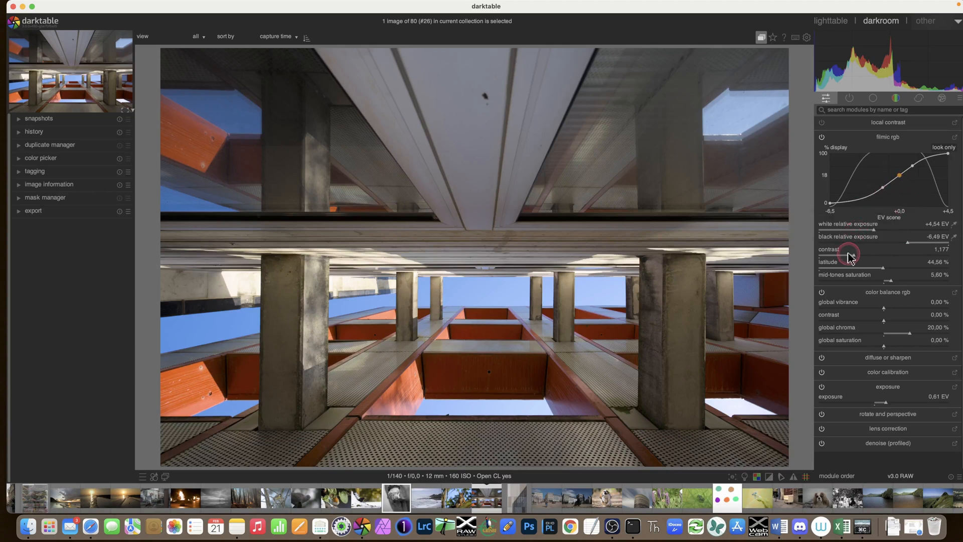
{"action": "mouse_move", "coordinate": [860, 174]}
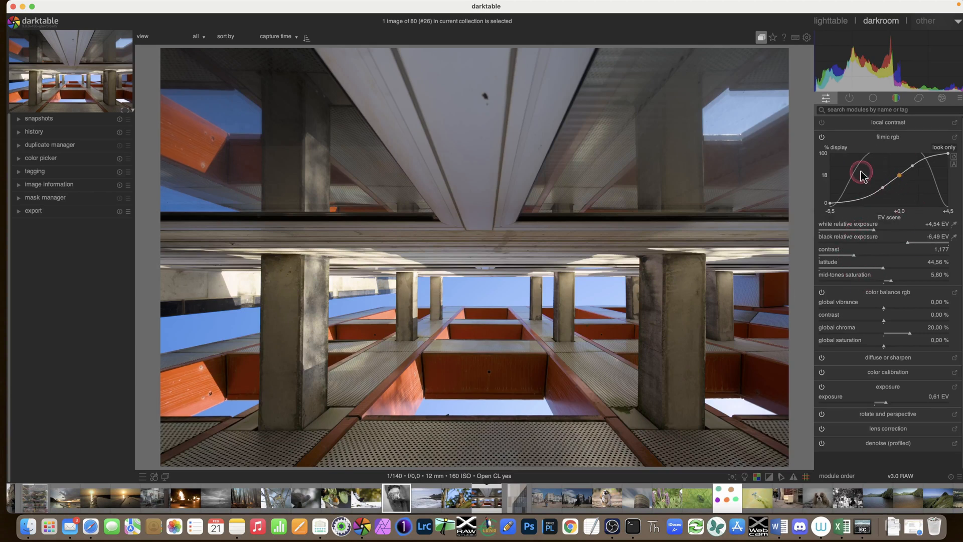
{"action": "mouse_move", "coordinate": [863, 177]}
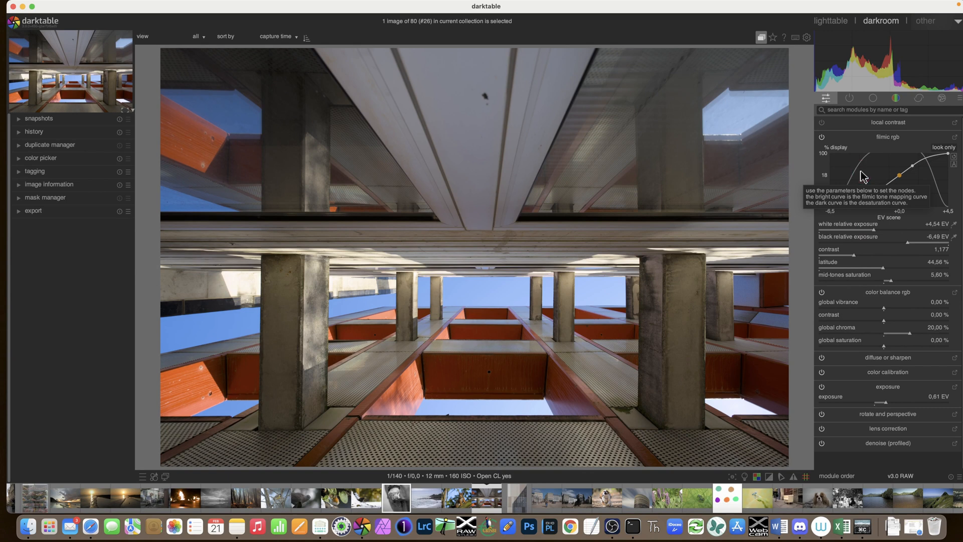
{"action": "mouse_move", "coordinate": [897, 314]}
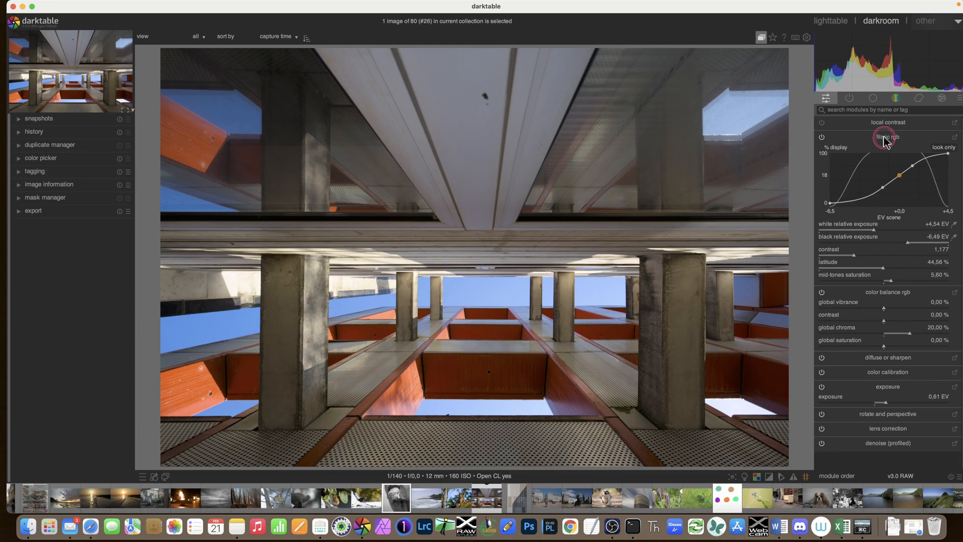
{"action": "mouse_move", "coordinate": [888, 314]}
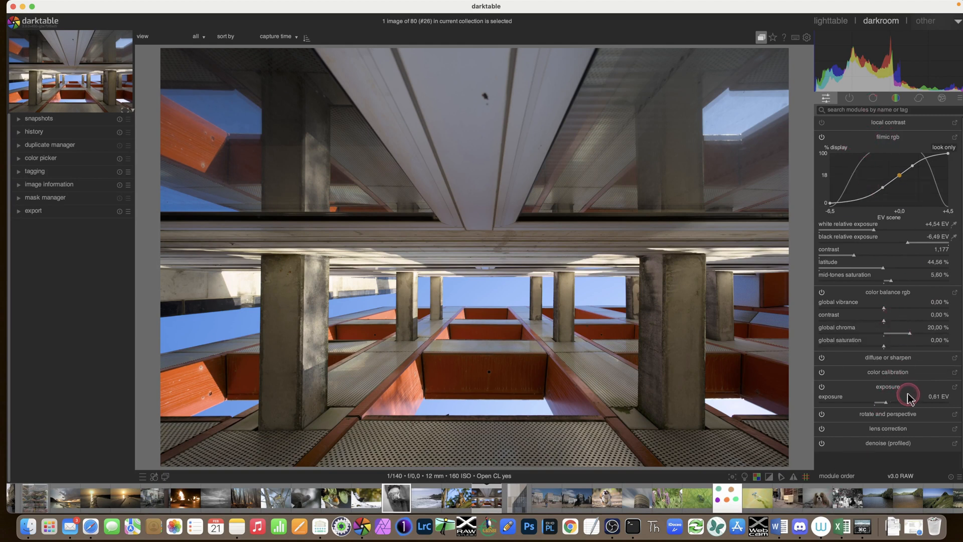
{"action": "mouse_move", "coordinate": [901, 438]}
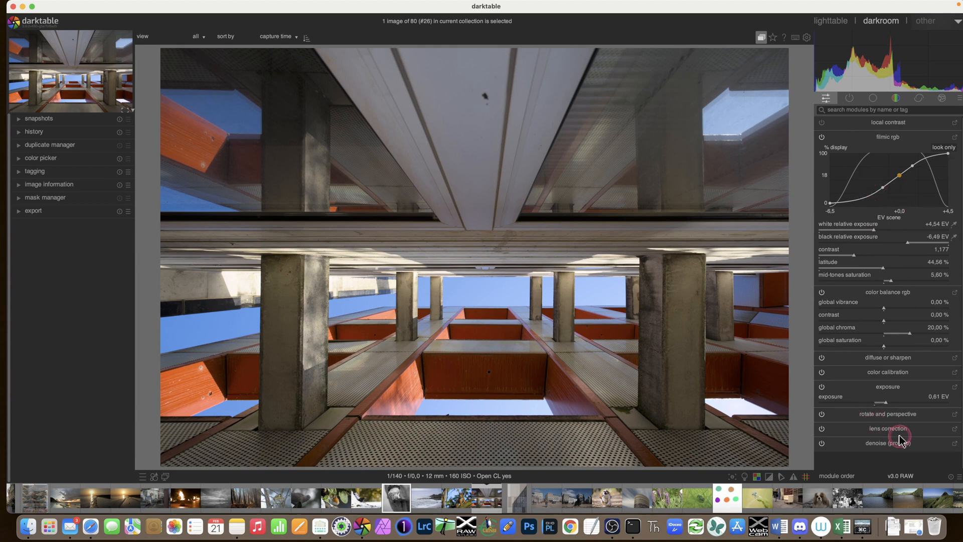
{"action": "mouse_move", "coordinate": [917, 275]}
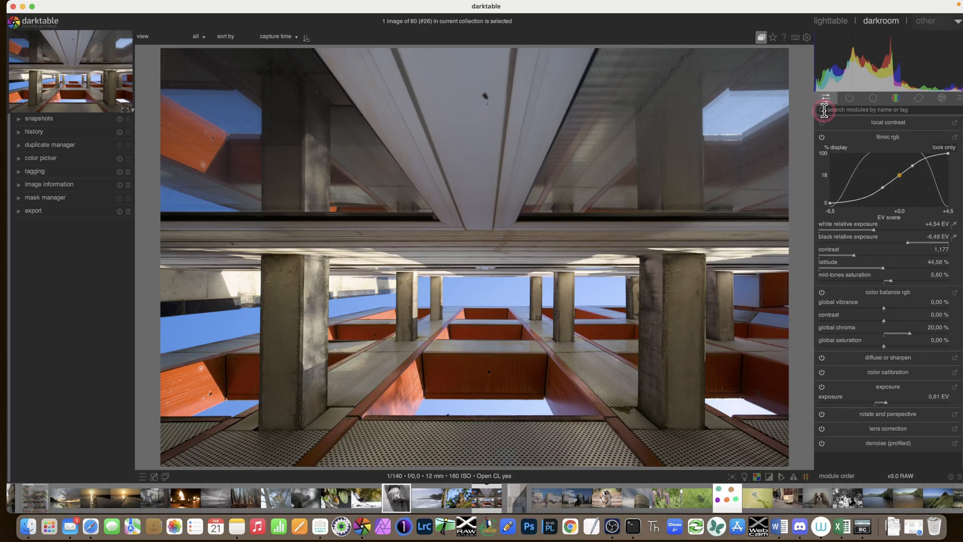
{"action": "mouse_move", "coordinate": [795, 5]}
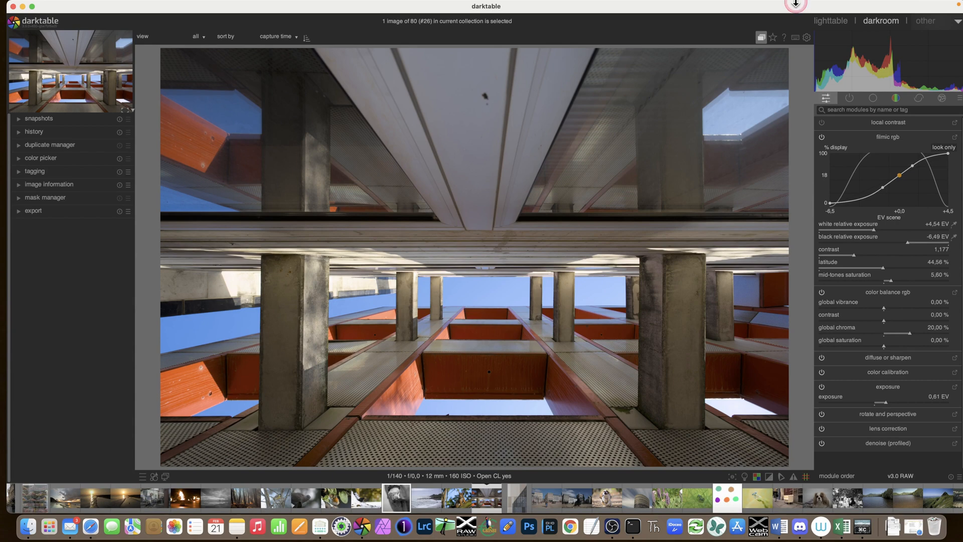
Show the active modules list with filmic rgb expanded on its look settings
{"action": "left_click", "coordinate": [887, 137]}
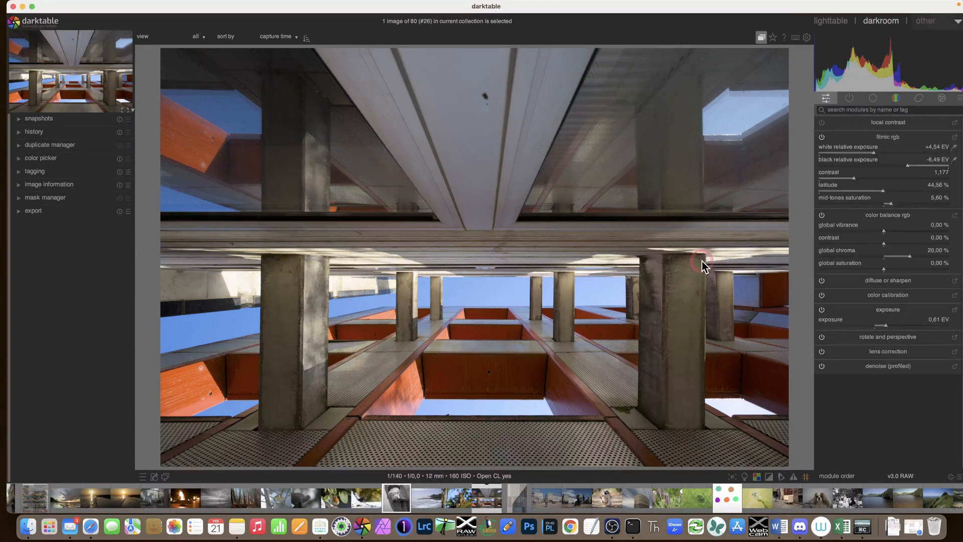
{"action": "mouse_move", "coordinate": [765, 127]}
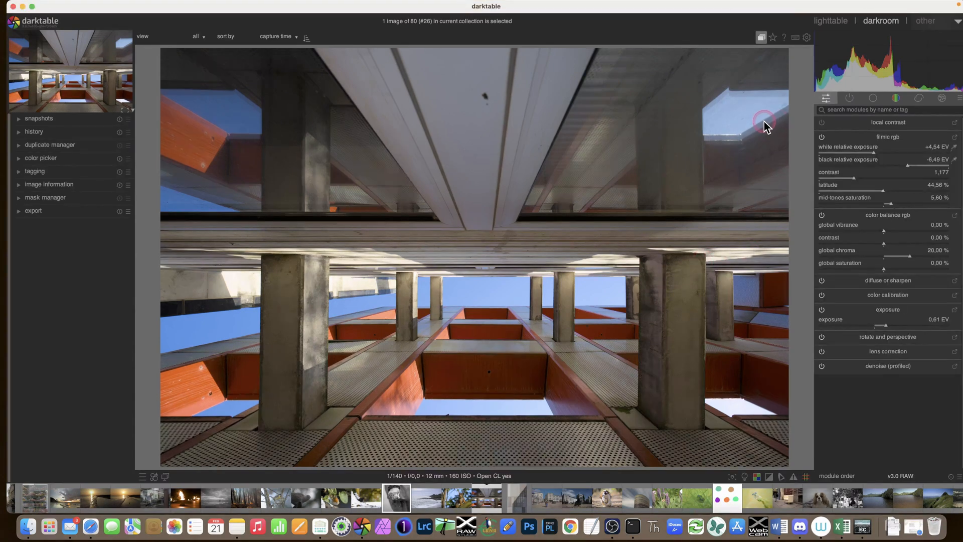
{"action": "mouse_move", "coordinate": [770, 126]}
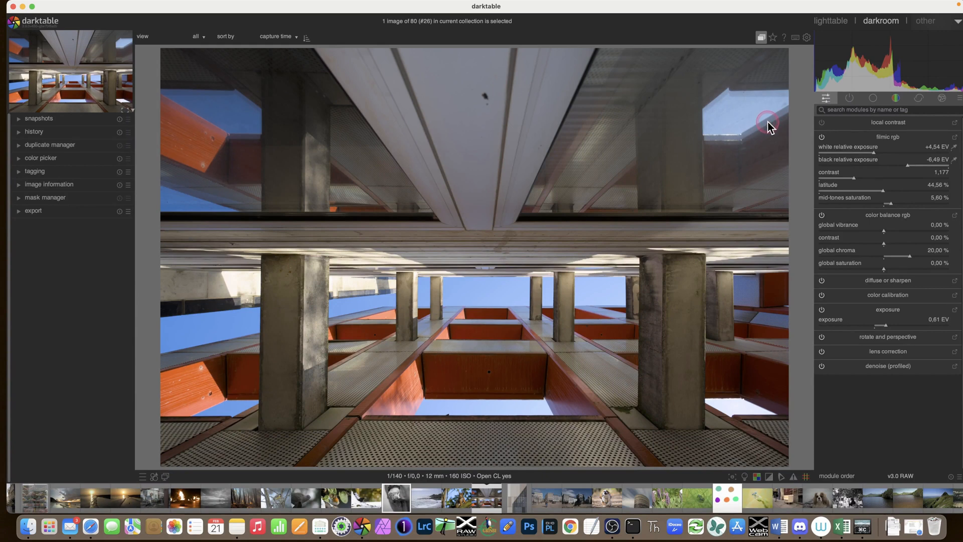
{"action": "mouse_move", "coordinate": [789, 105]}
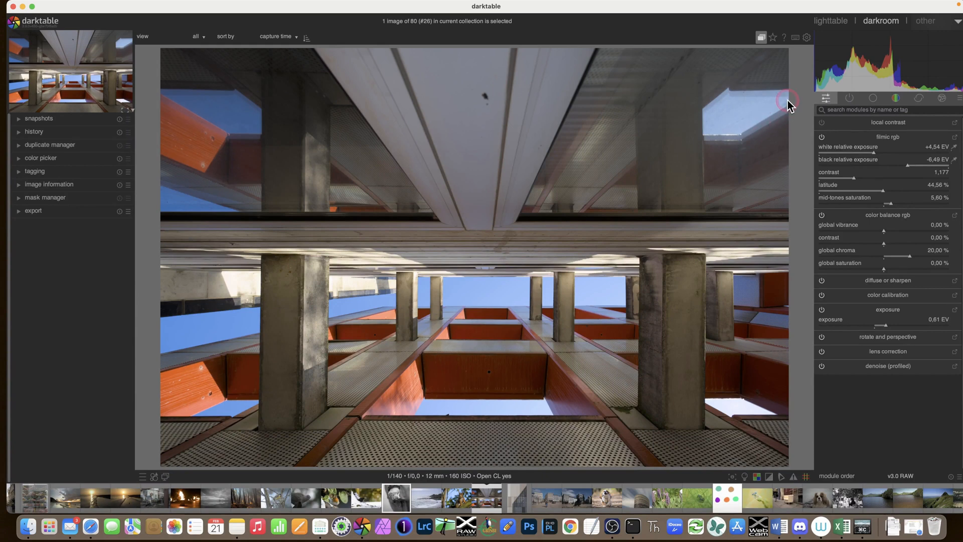
{"action": "mouse_move", "coordinate": [789, 108]}
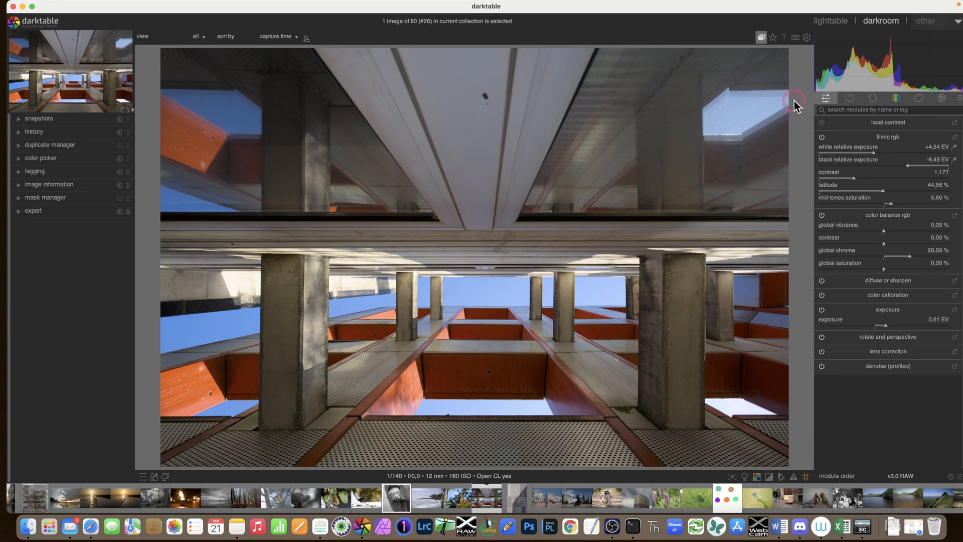
{"action": "mouse_move", "coordinate": [825, 98]}
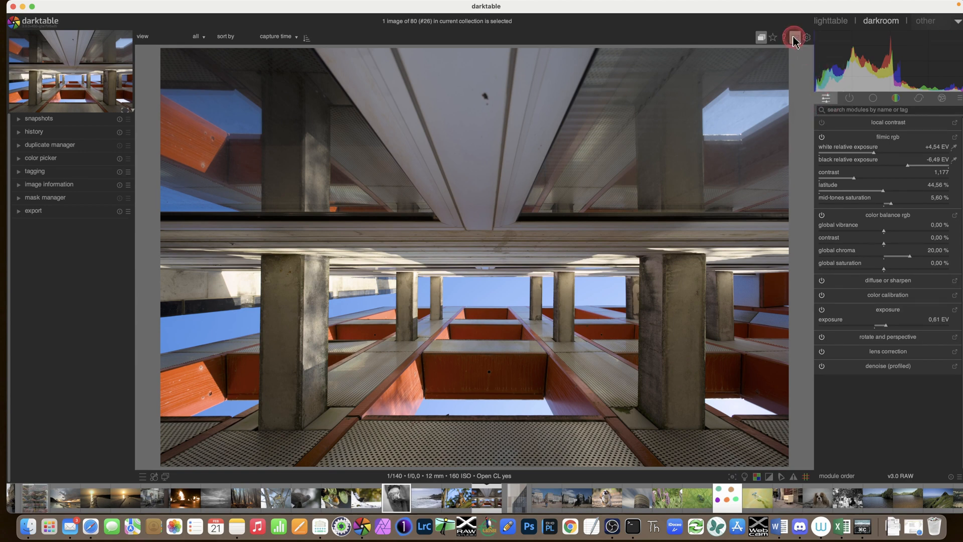
{"action": "left_click", "coordinate": [794, 37]}
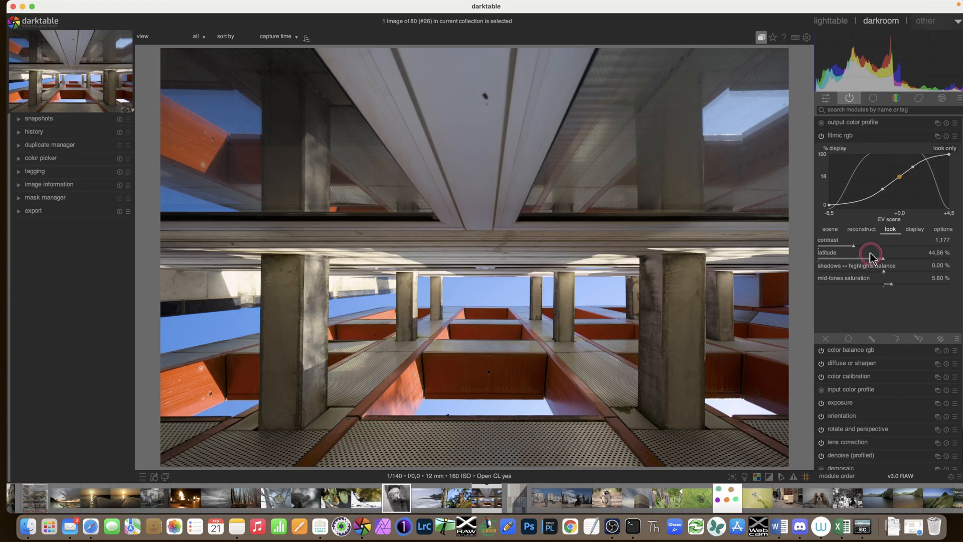
Collapse filmic rgb and expand the exposure module at 0.61 EV
{"action": "left_click", "coordinate": [841, 135]}
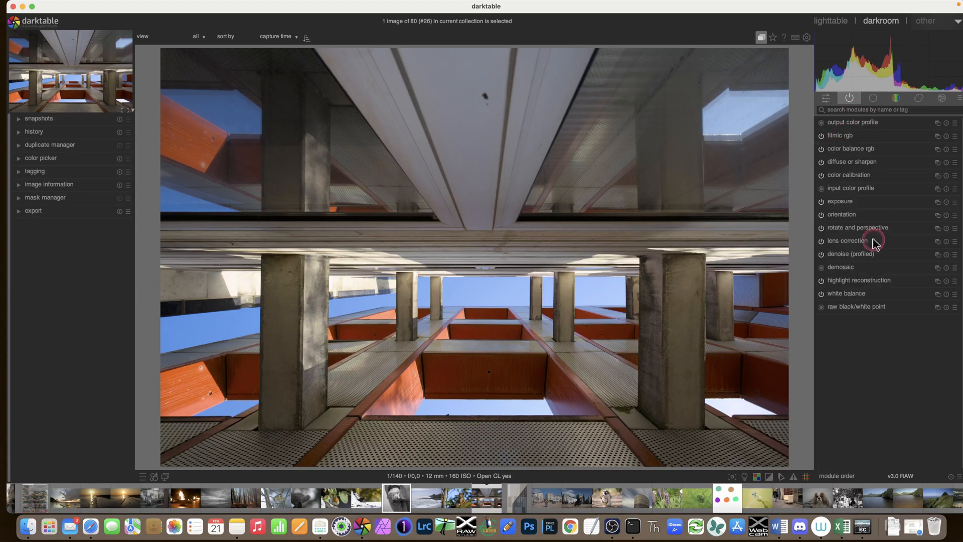
{"action": "left_click", "coordinate": [840, 200]}
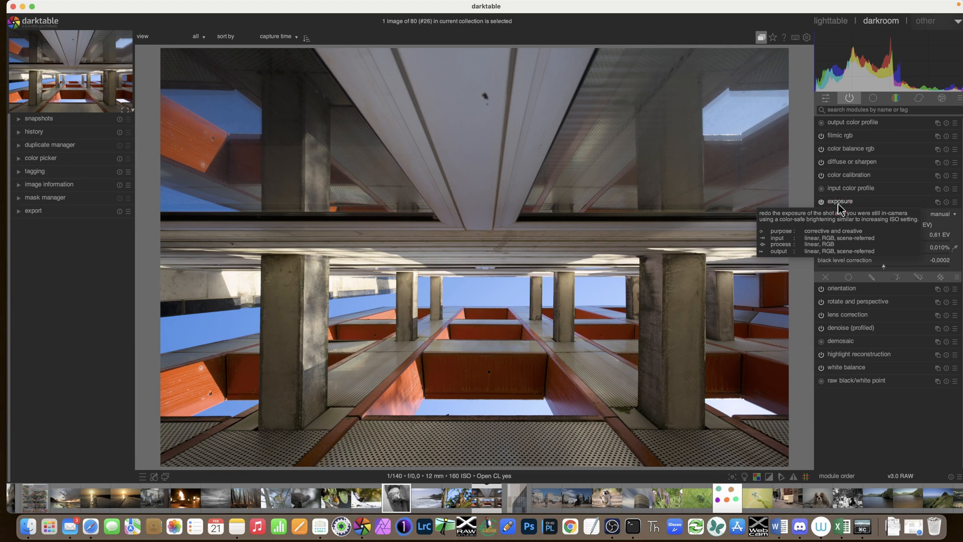
{"action": "left_click", "coordinate": [839, 200]}
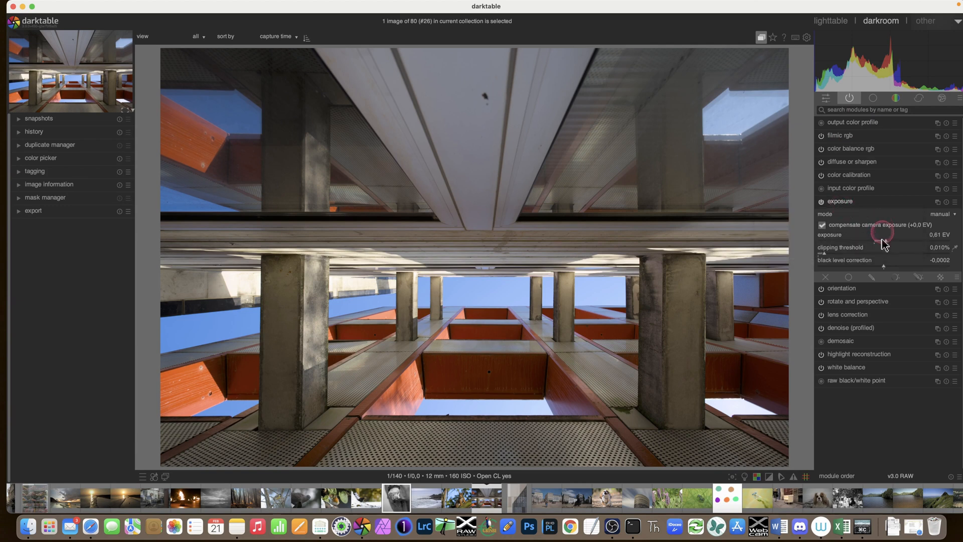
{"action": "mouse_move", "coordinate": [831, 235]}
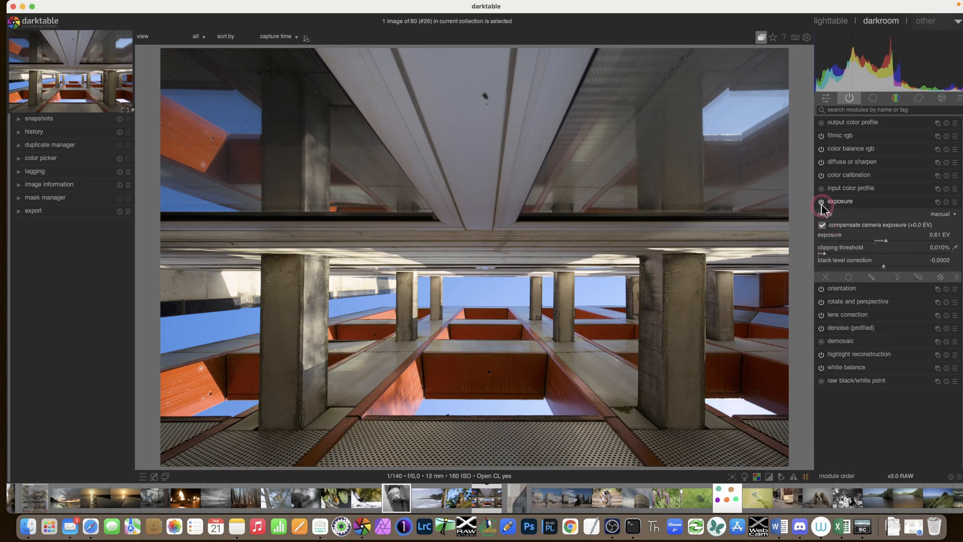
{"action": "mouse_move", "coordinate": [841, 210]}
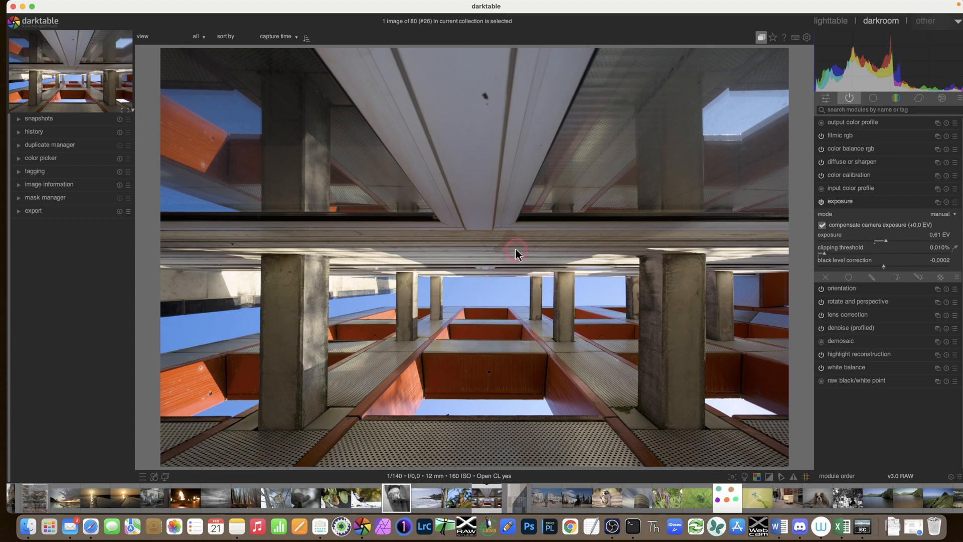
{"action": "mouse_move", "coordinate": [518, 276]}
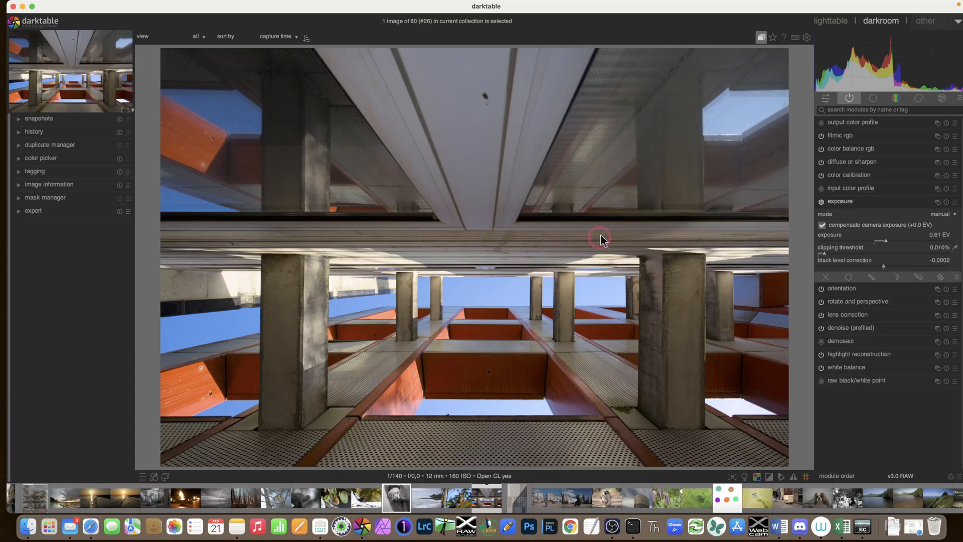
{"action": "mouse_move", "coordinate": [794, 37]}
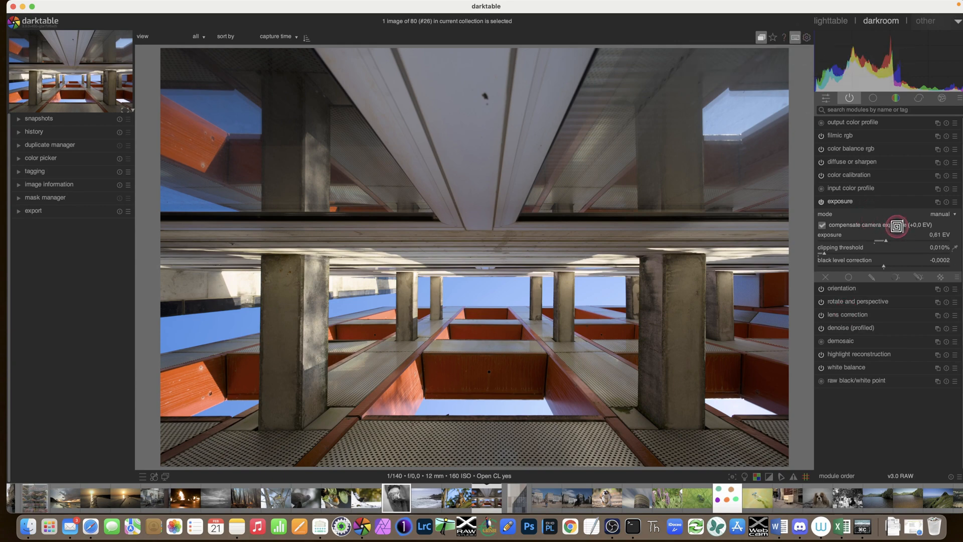
{"action": "mouse_move", "coordinate": [885, 240]}
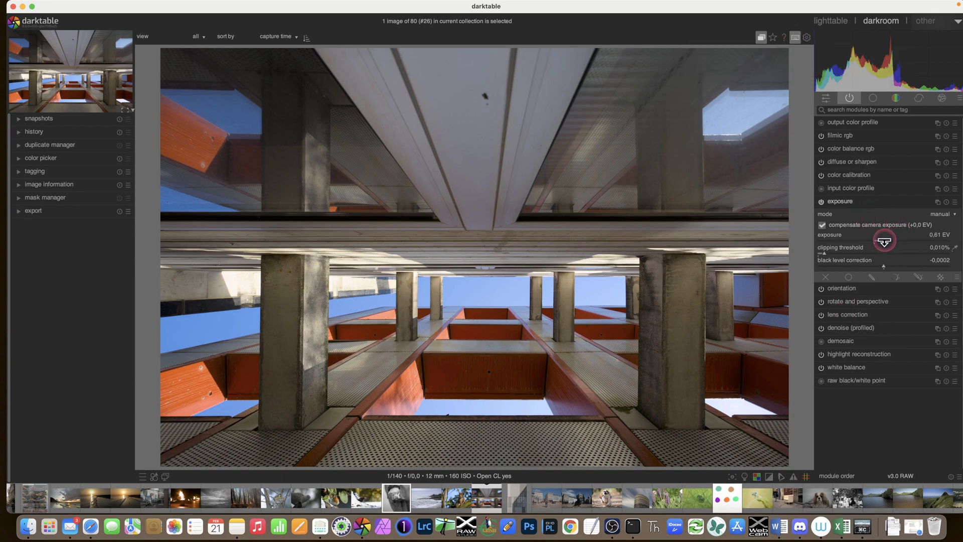
{"action": "mouse_move", "coordinate": [884, 240]}
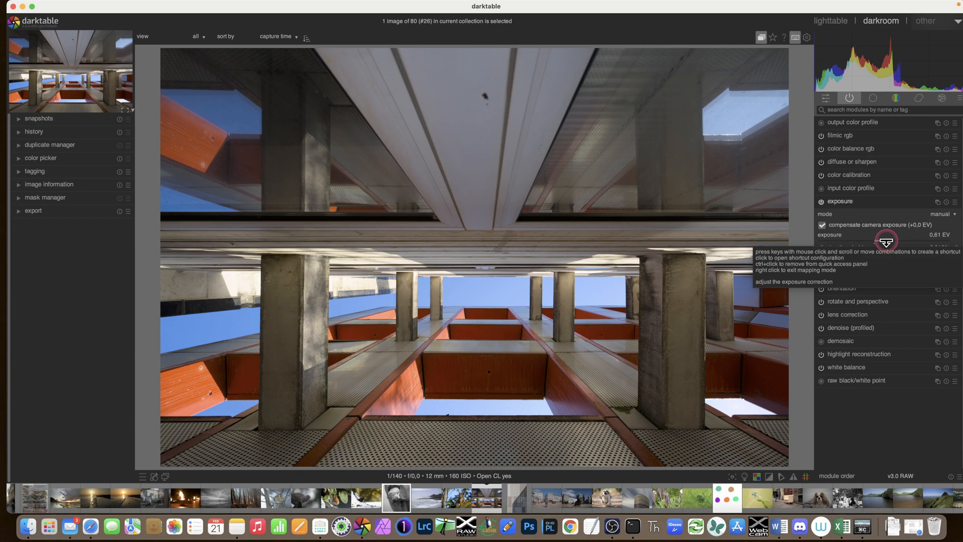
{"action": "mouse_move", "coordinate": [885, 242]}
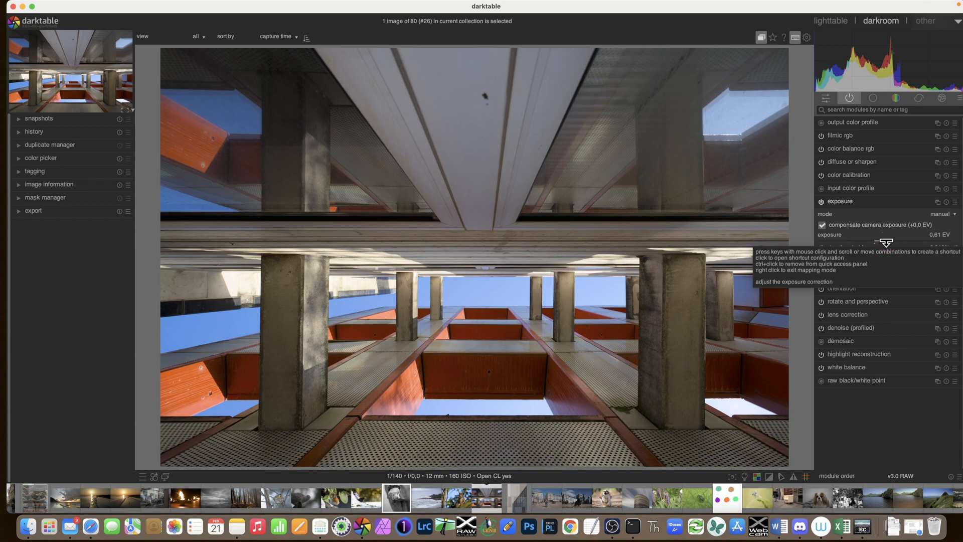
Record E plus horizontal mouse movement as the exposure slider shortcut, raising exposure to 0.65 EV
{"action": "key", "text": "e"}
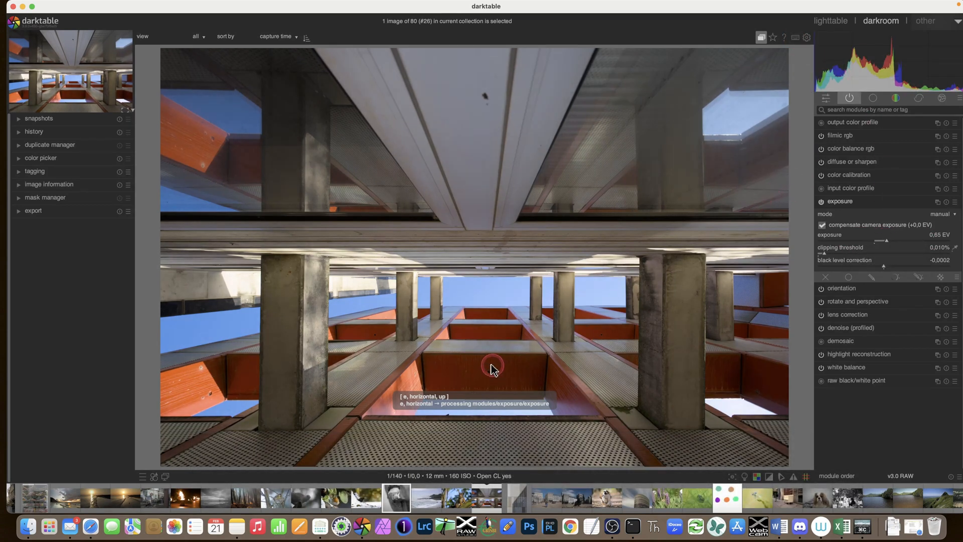
{"action": "mouse_move", "coordinate": [422, 223]}
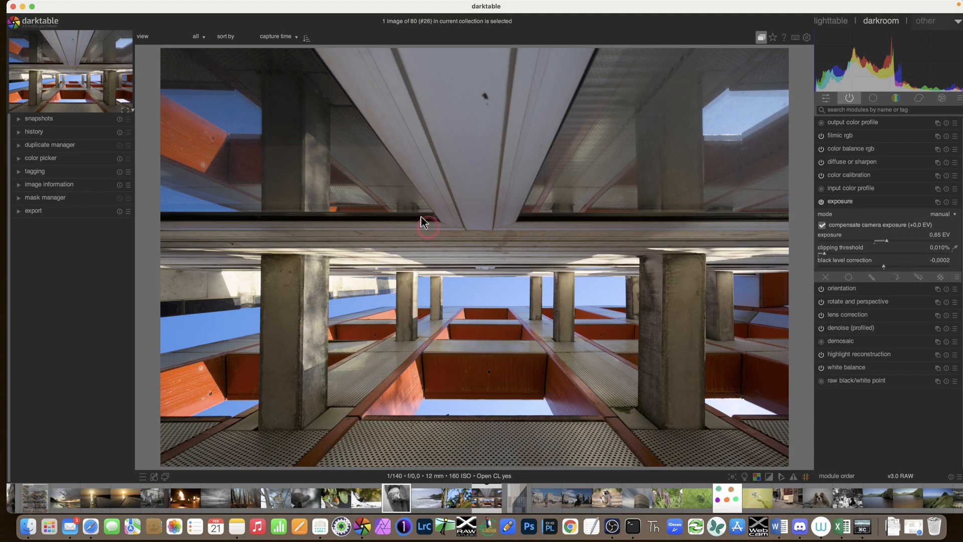
Use the E shortcut to sweep exposure down and back to 0.47 EV
{"action": "type", "text": "eeee"}
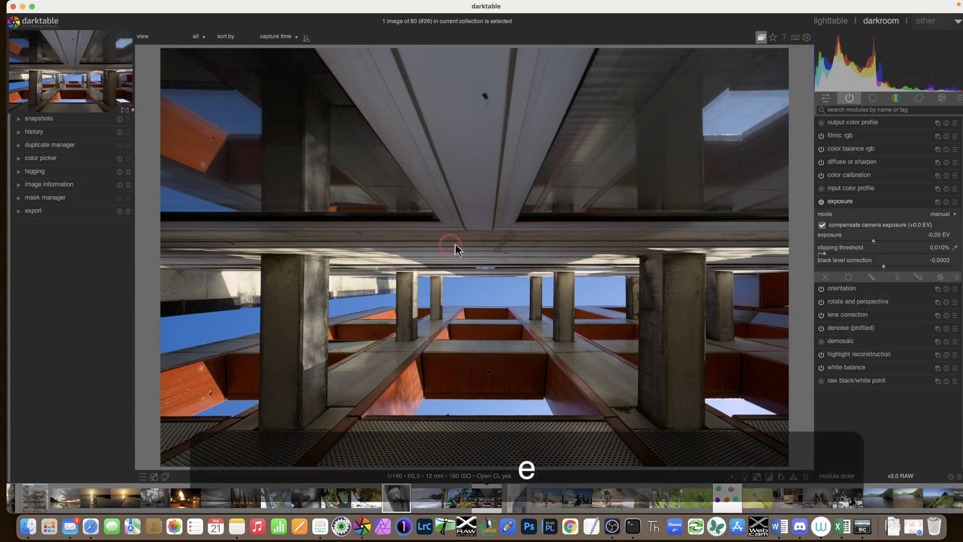
{"action": "key", "text": "e"}
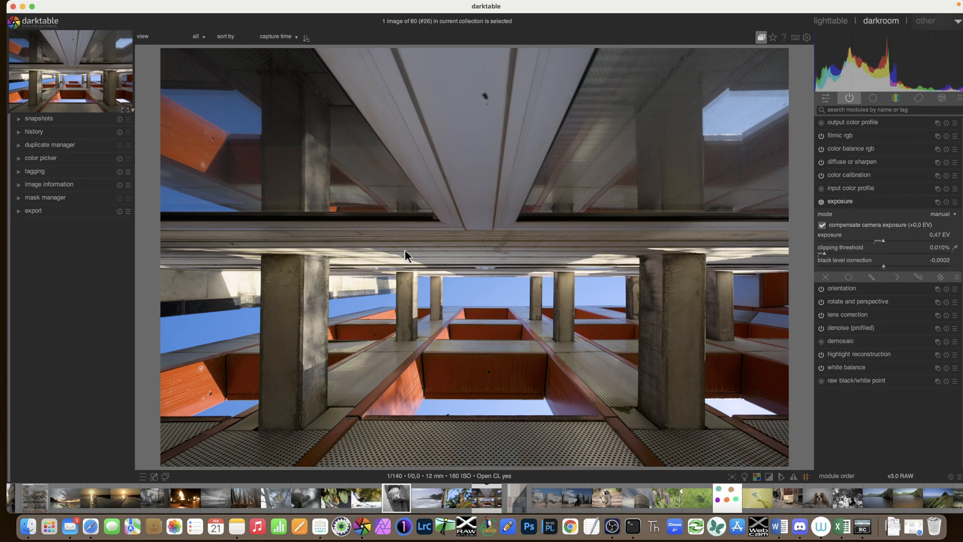
{"action": "mouse_move", "coordinate": [756, 85]}
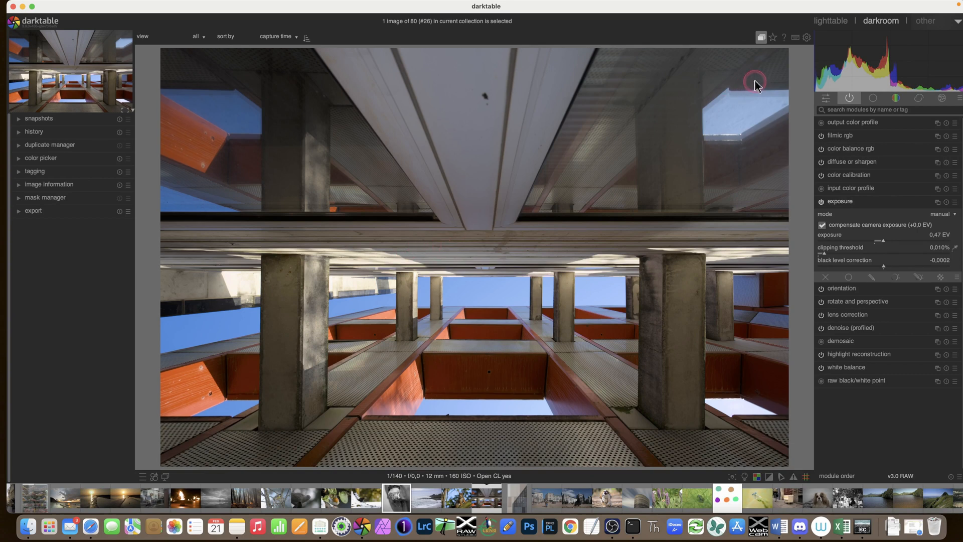
{"action": "mouse_move", "coordinate": [745, 89]}
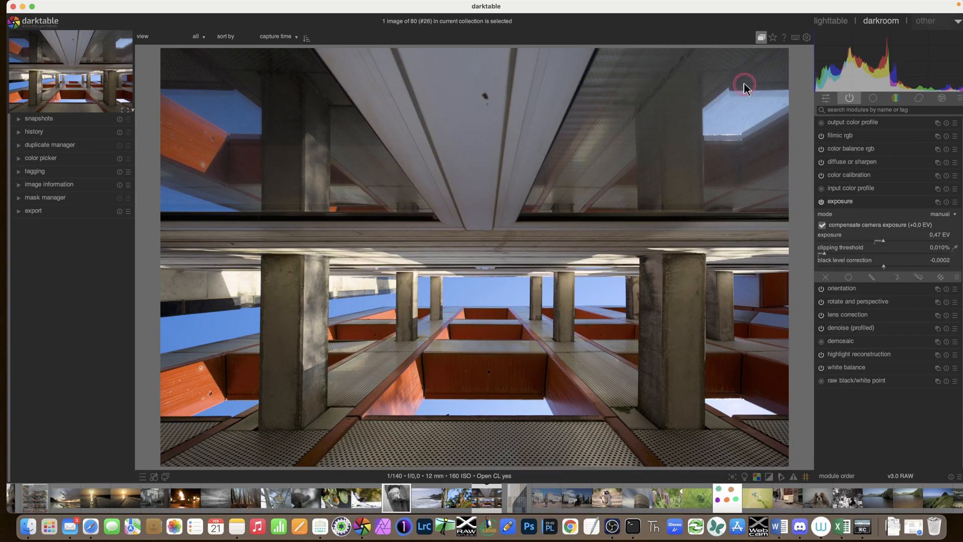
{"action": "mouse_move", "coordinate": [793, 37]}
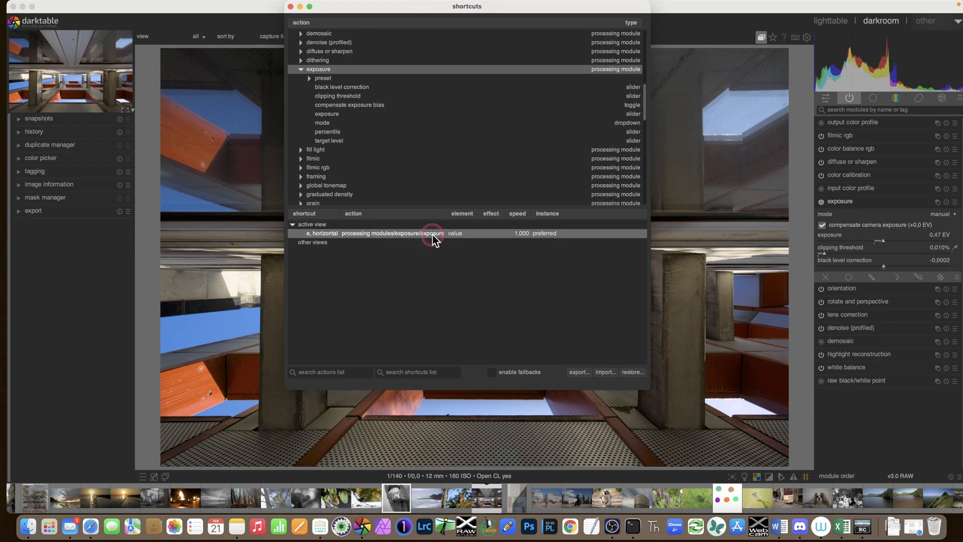
{"action": "mouse_move", "coordinate": [309, 240]}
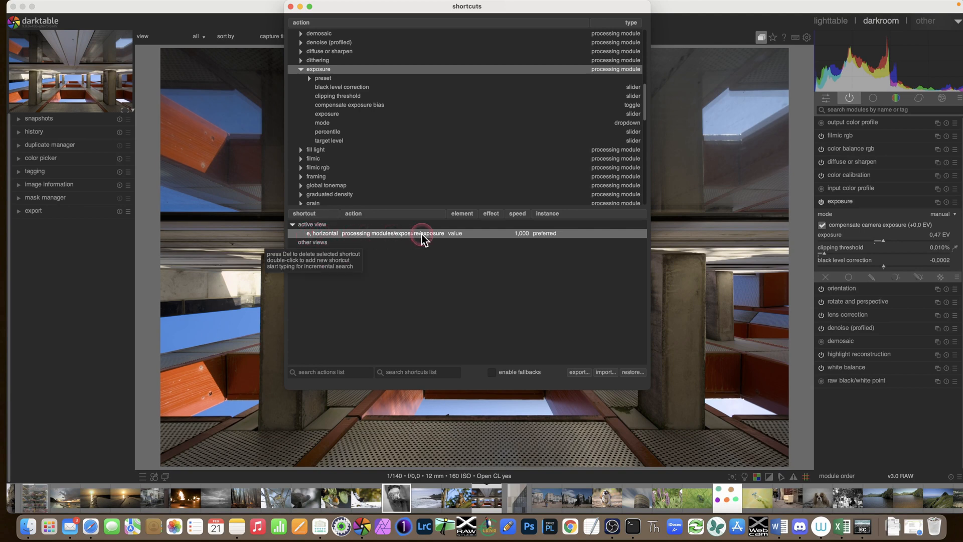
{"action": "mouse_move", "coordinate": [504, 237]}
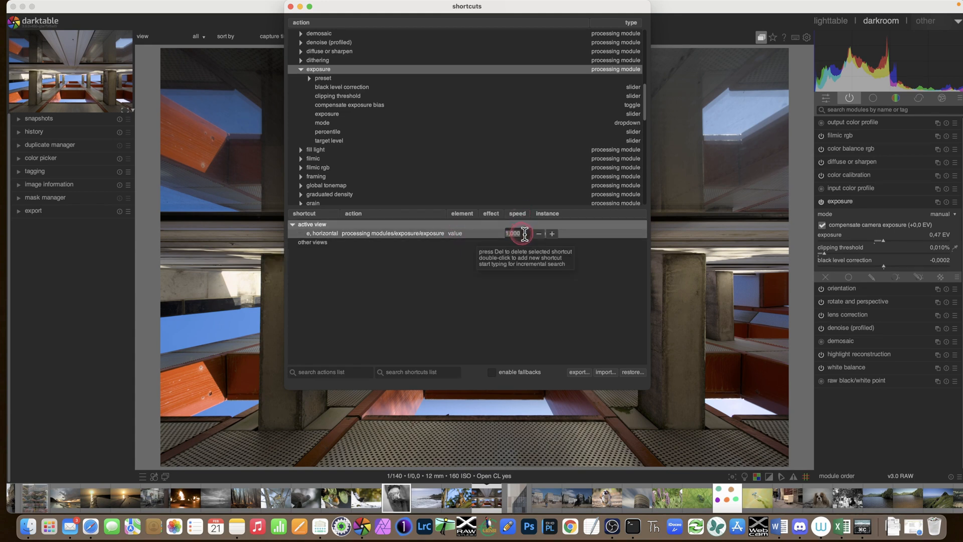
Set the exposure shortcut speed to 2.000 and close the shortcuts settings window
{"action": "type", "text": "2"}
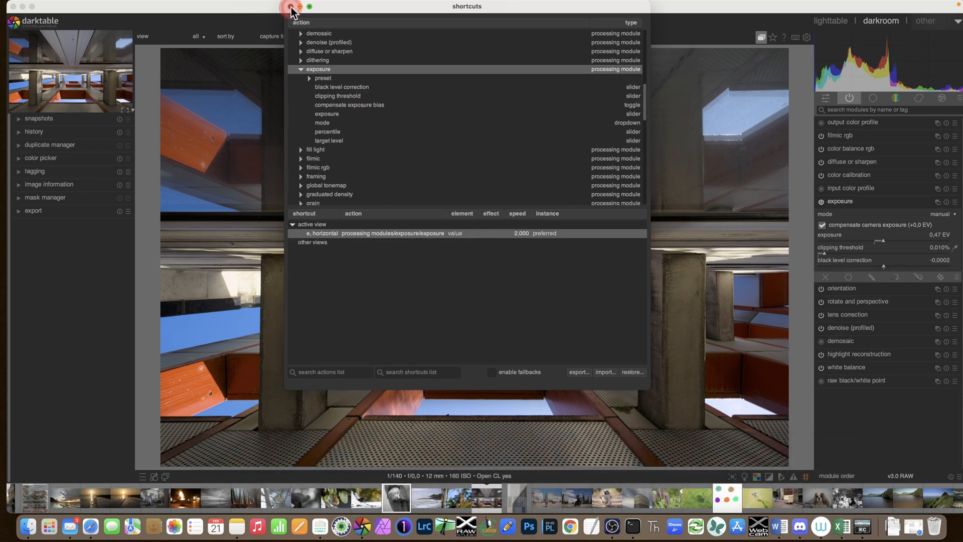
{"action": "left_click", "coordinate": [290, 7]}
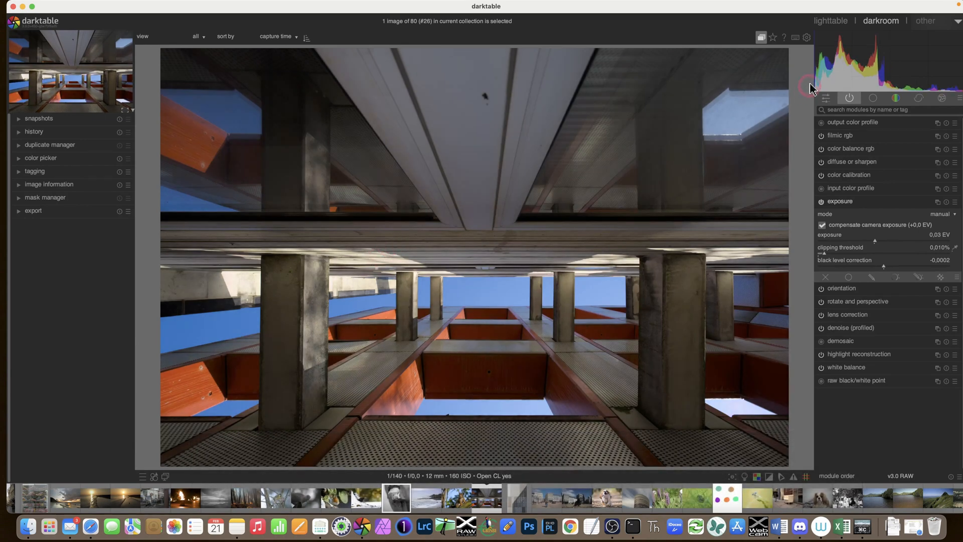
{"action": "mouse_move", "coordinate": [851, 166]}
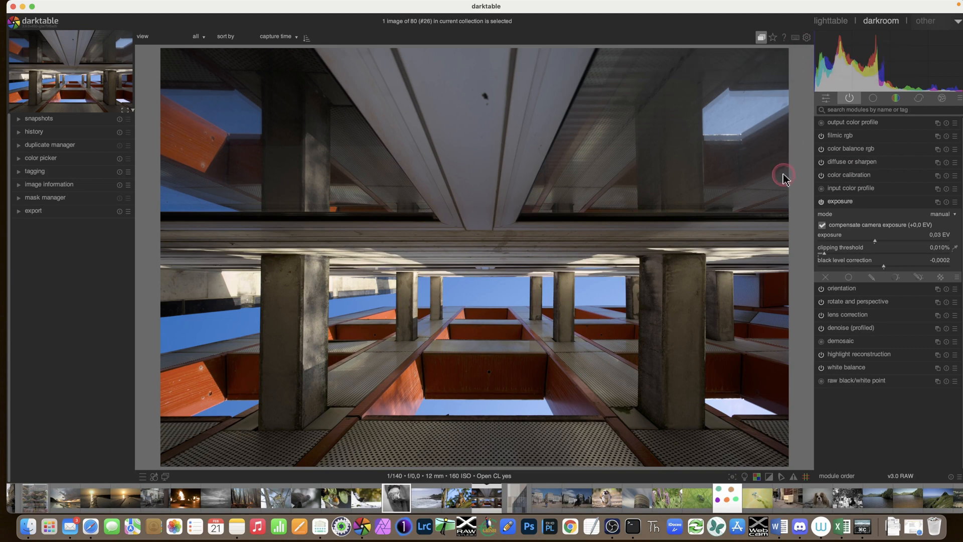
{"action": "mouse_move", "coordinate": [784, 179]}
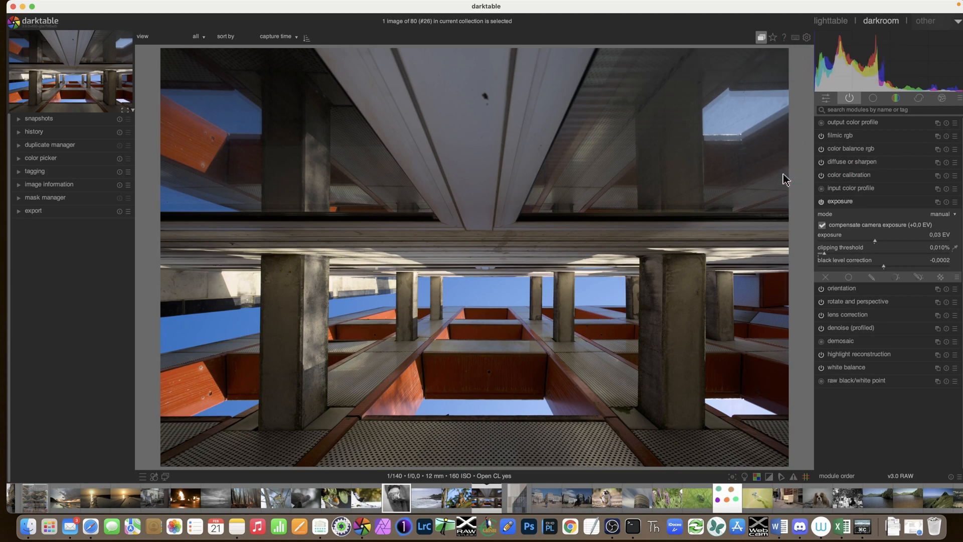